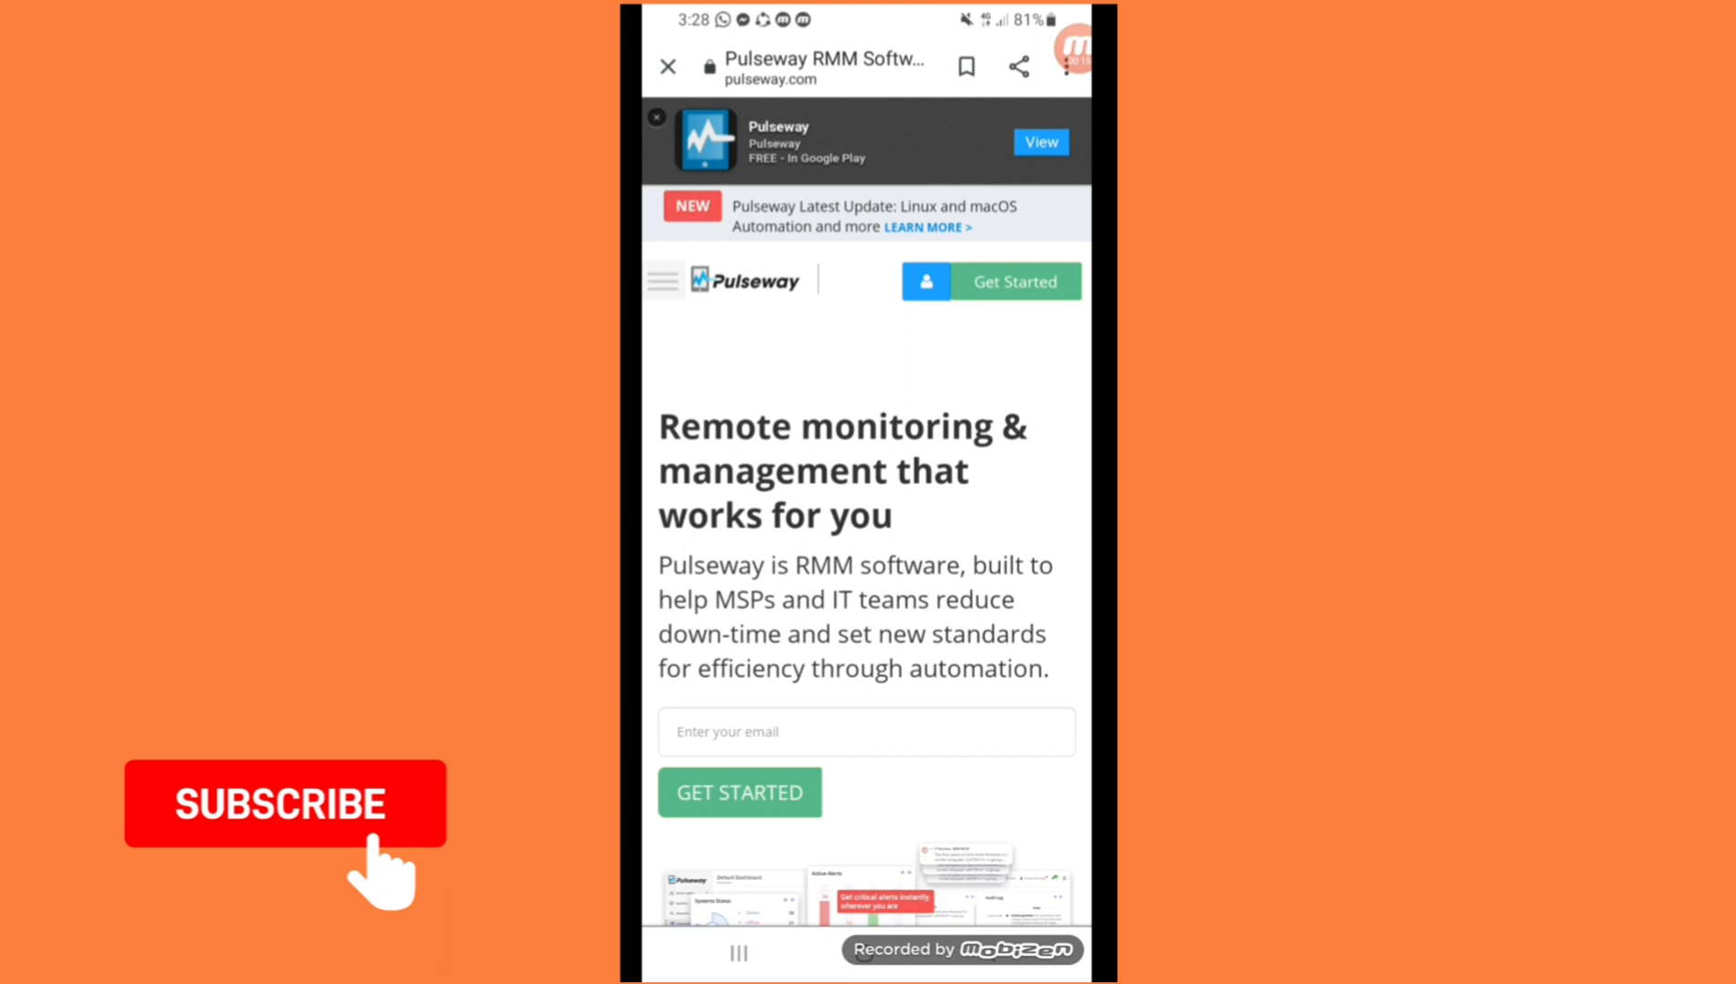
# Scroll past the hero and customer logos to the 1.5M, 25M and 750M statistics
pyautogui.scroll(-3)
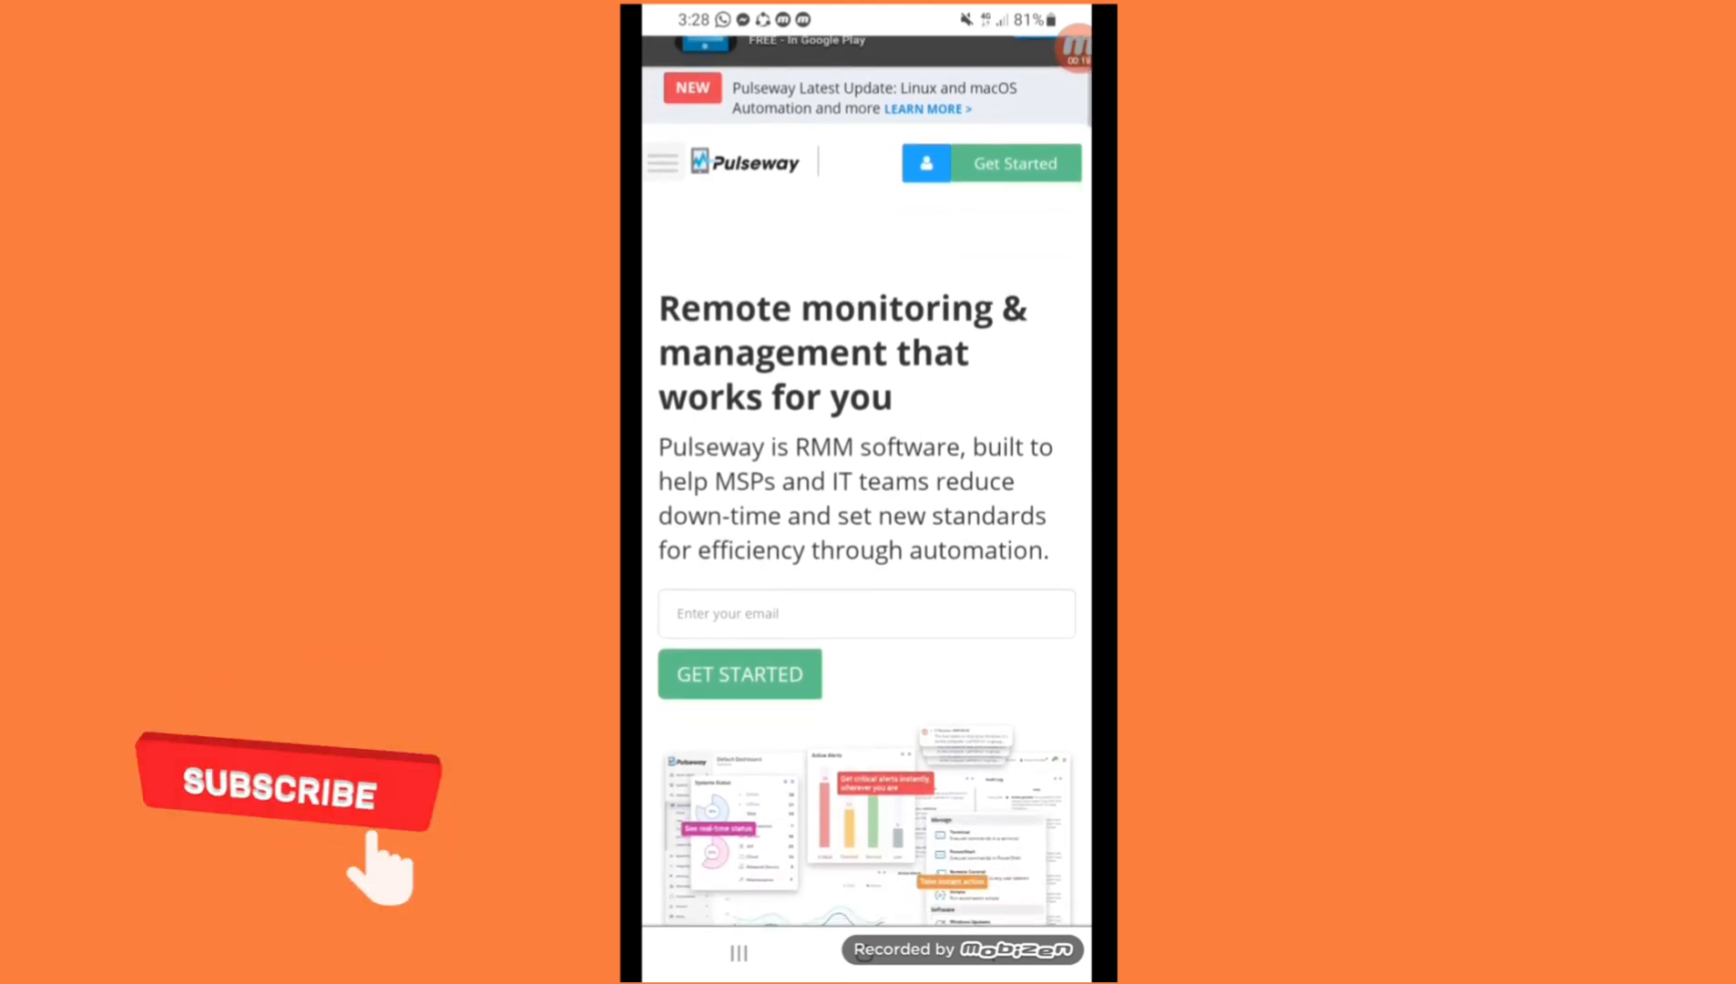
pyautogui.scroll(-3)
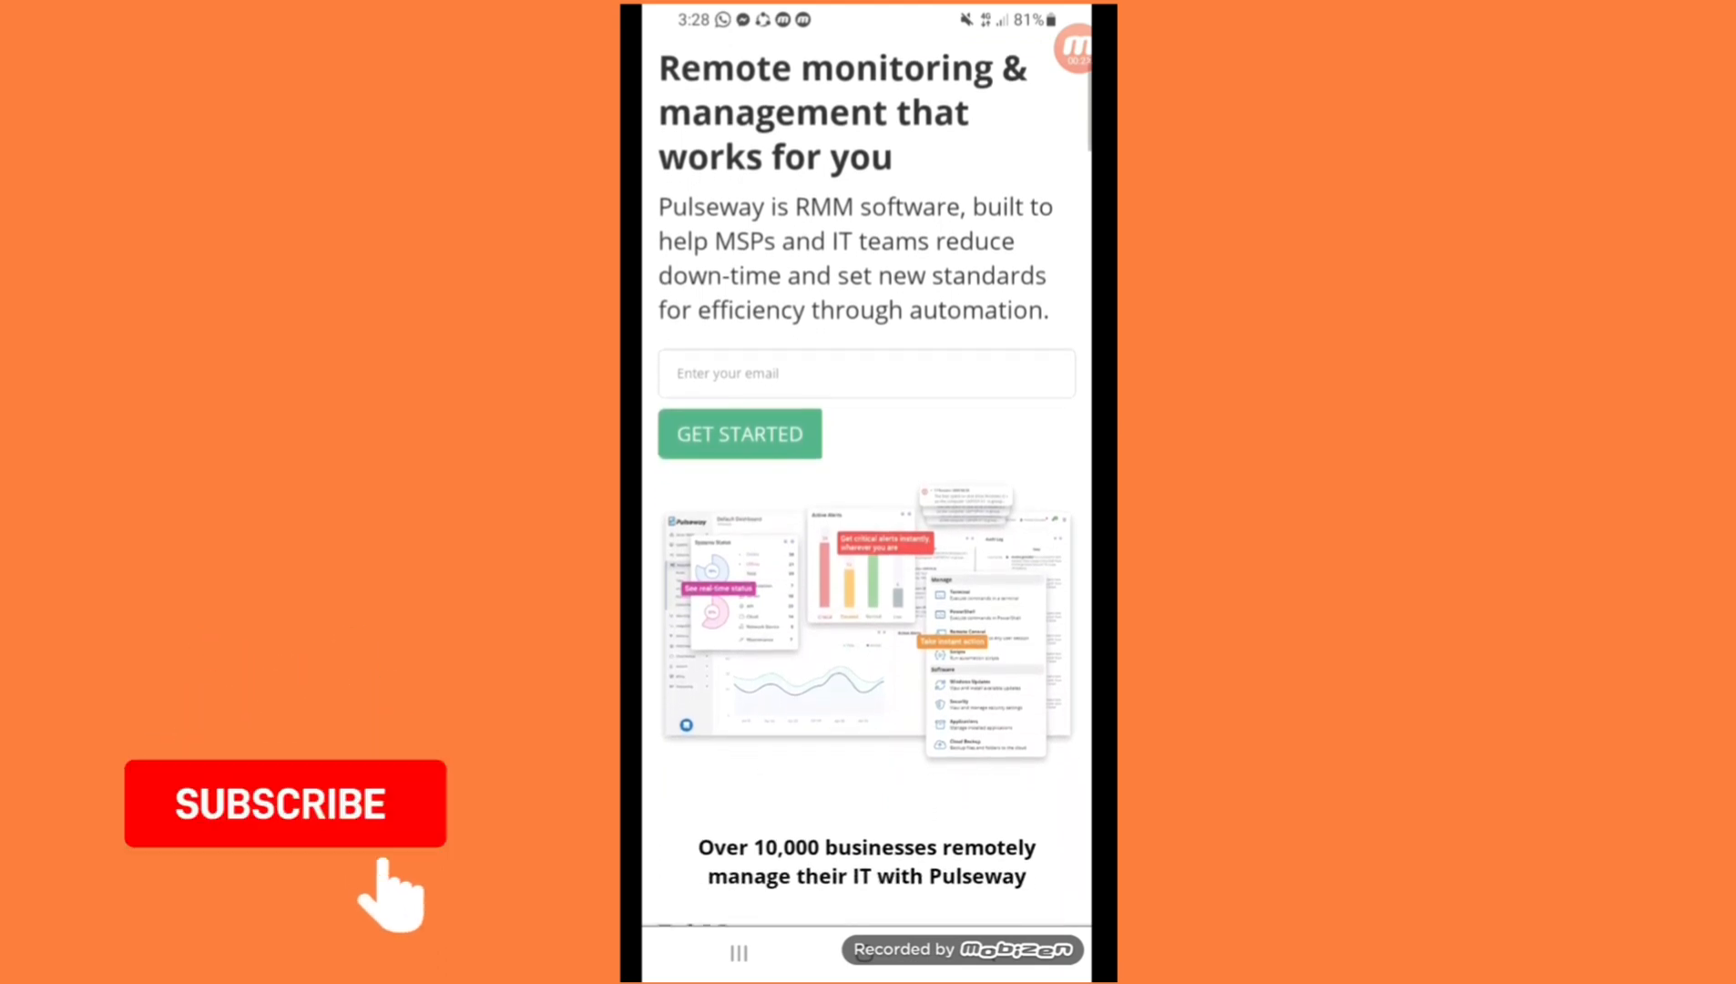
pyautogui.scroll(-3)
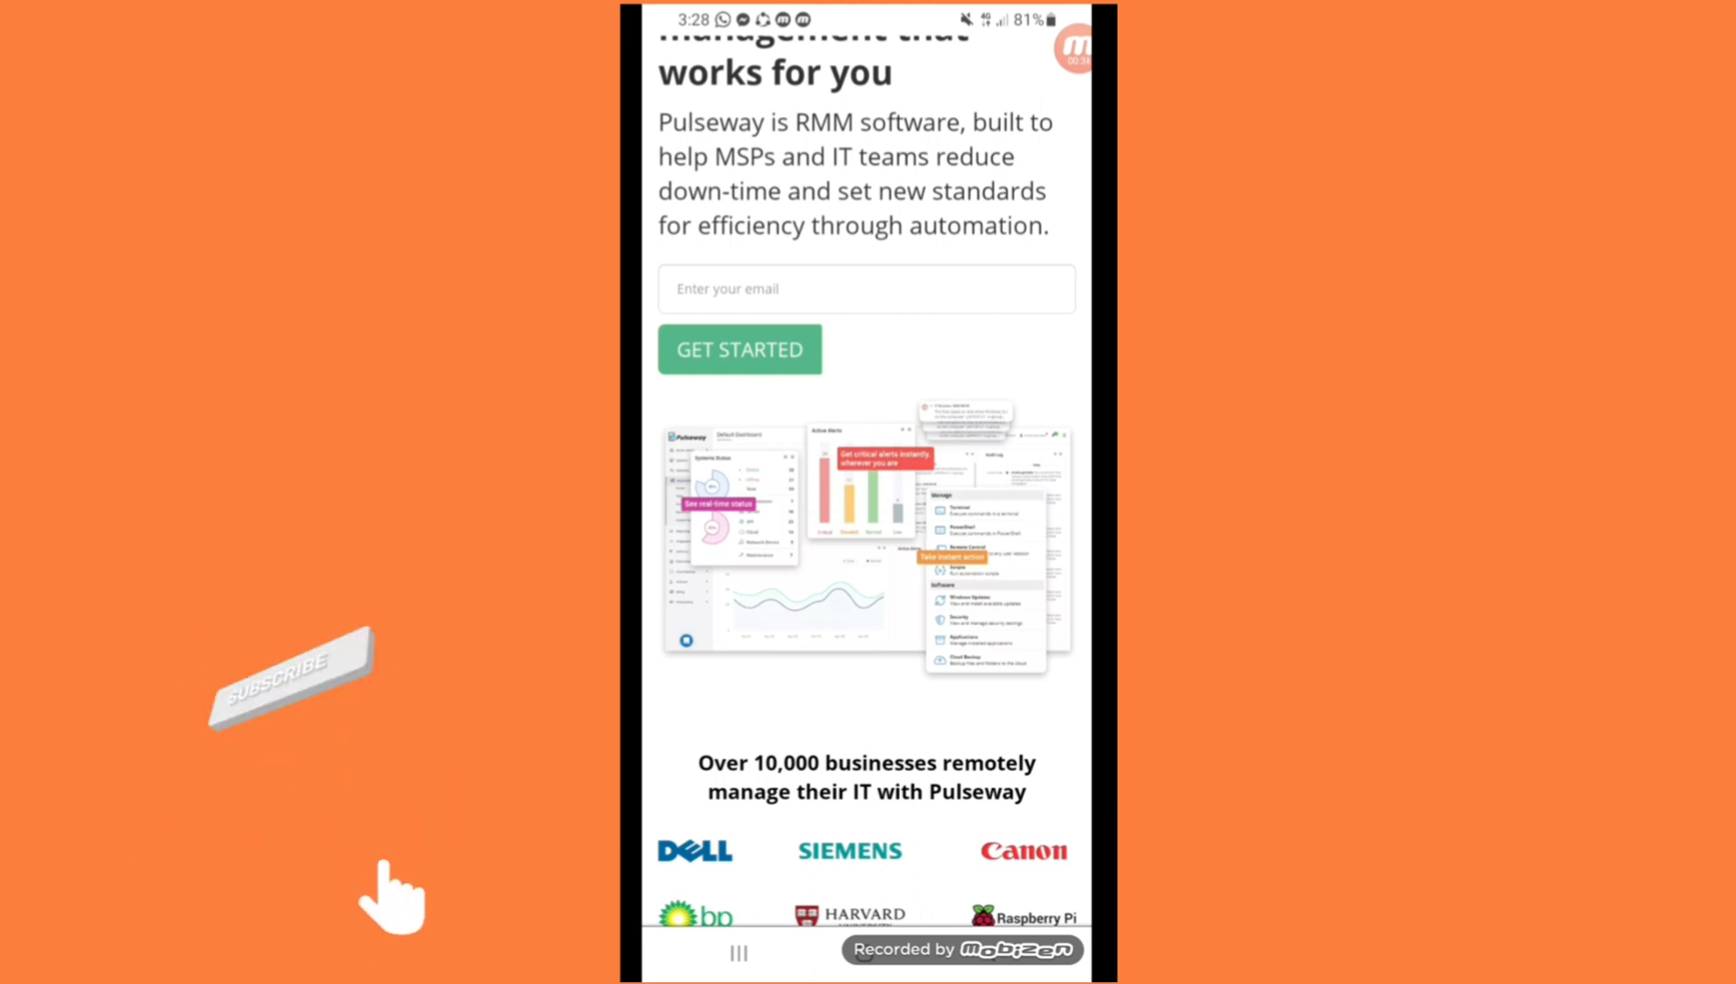
pyautogui.scroll(-3)
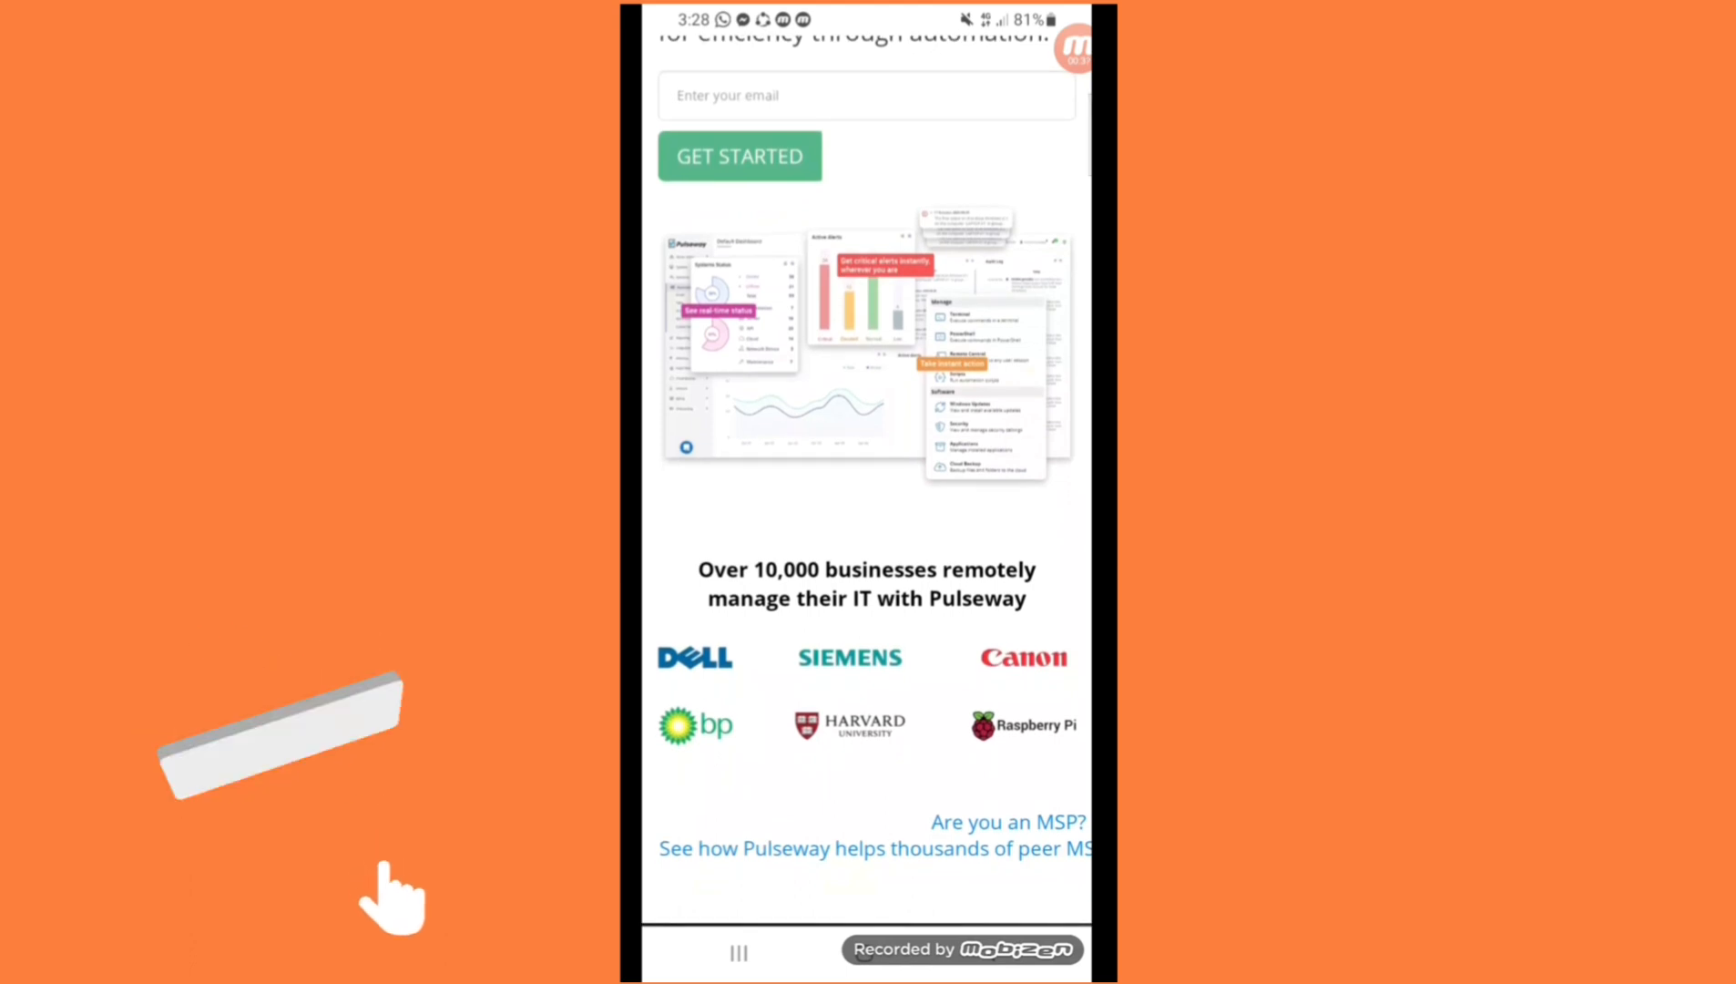
pyautogui.scroll(-3)
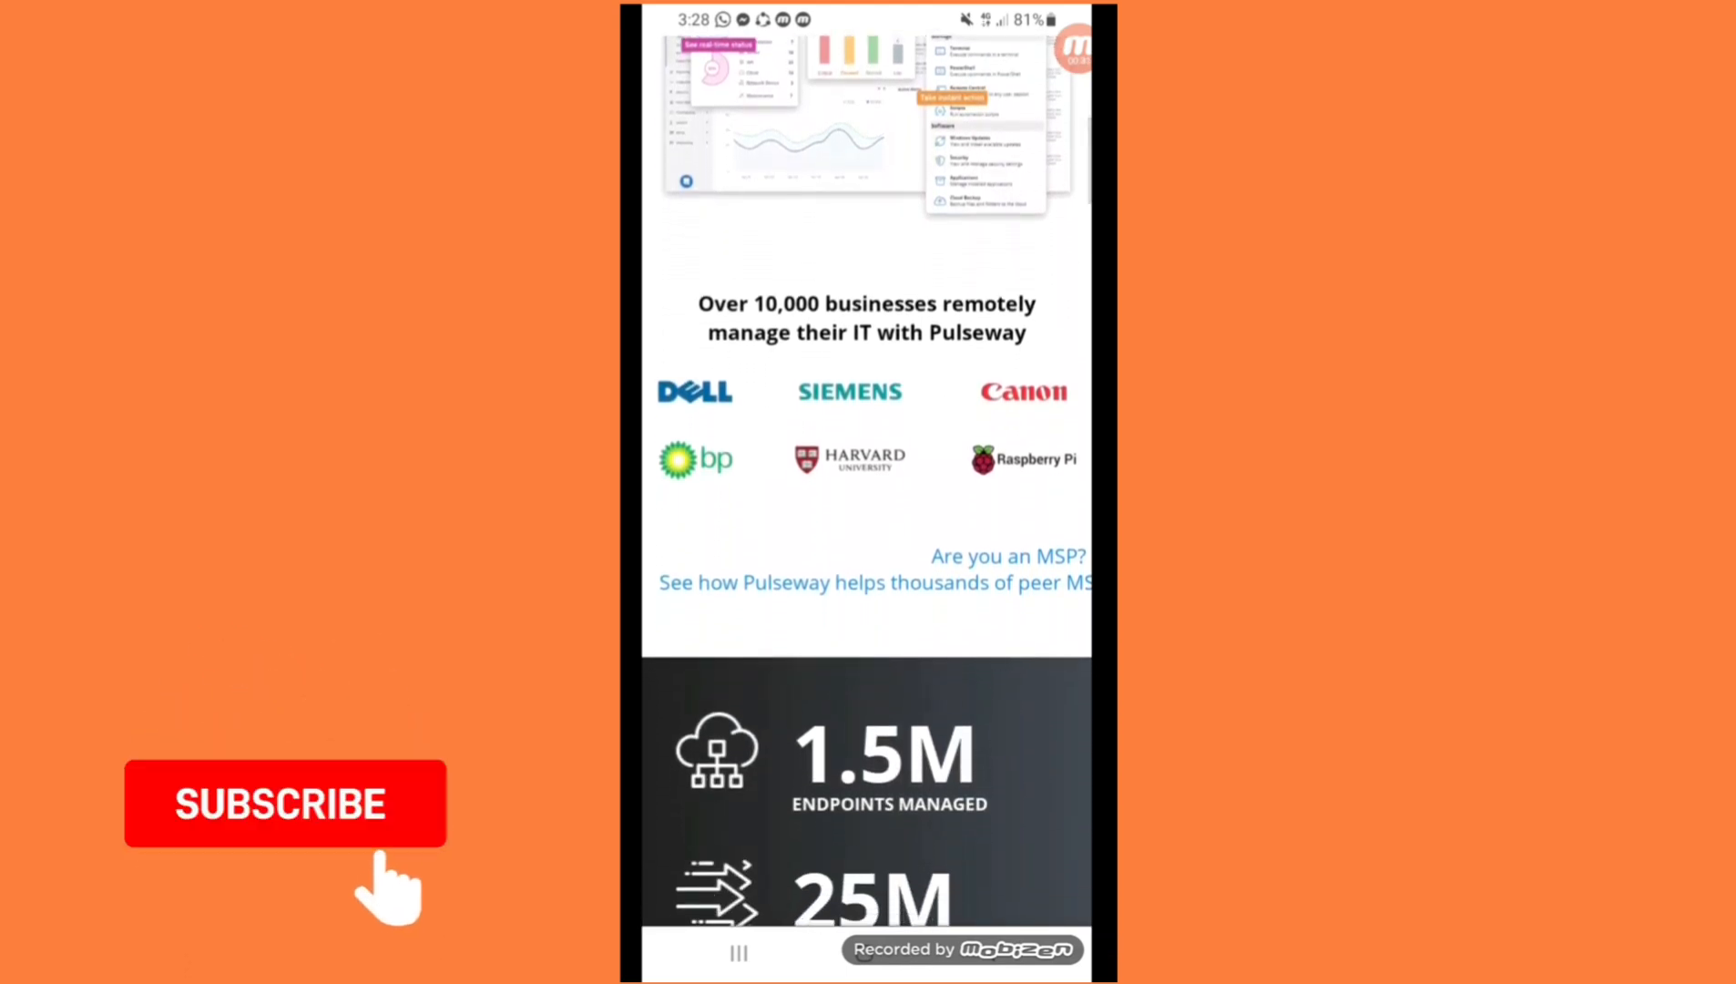
pyautogui.scroll(-3)
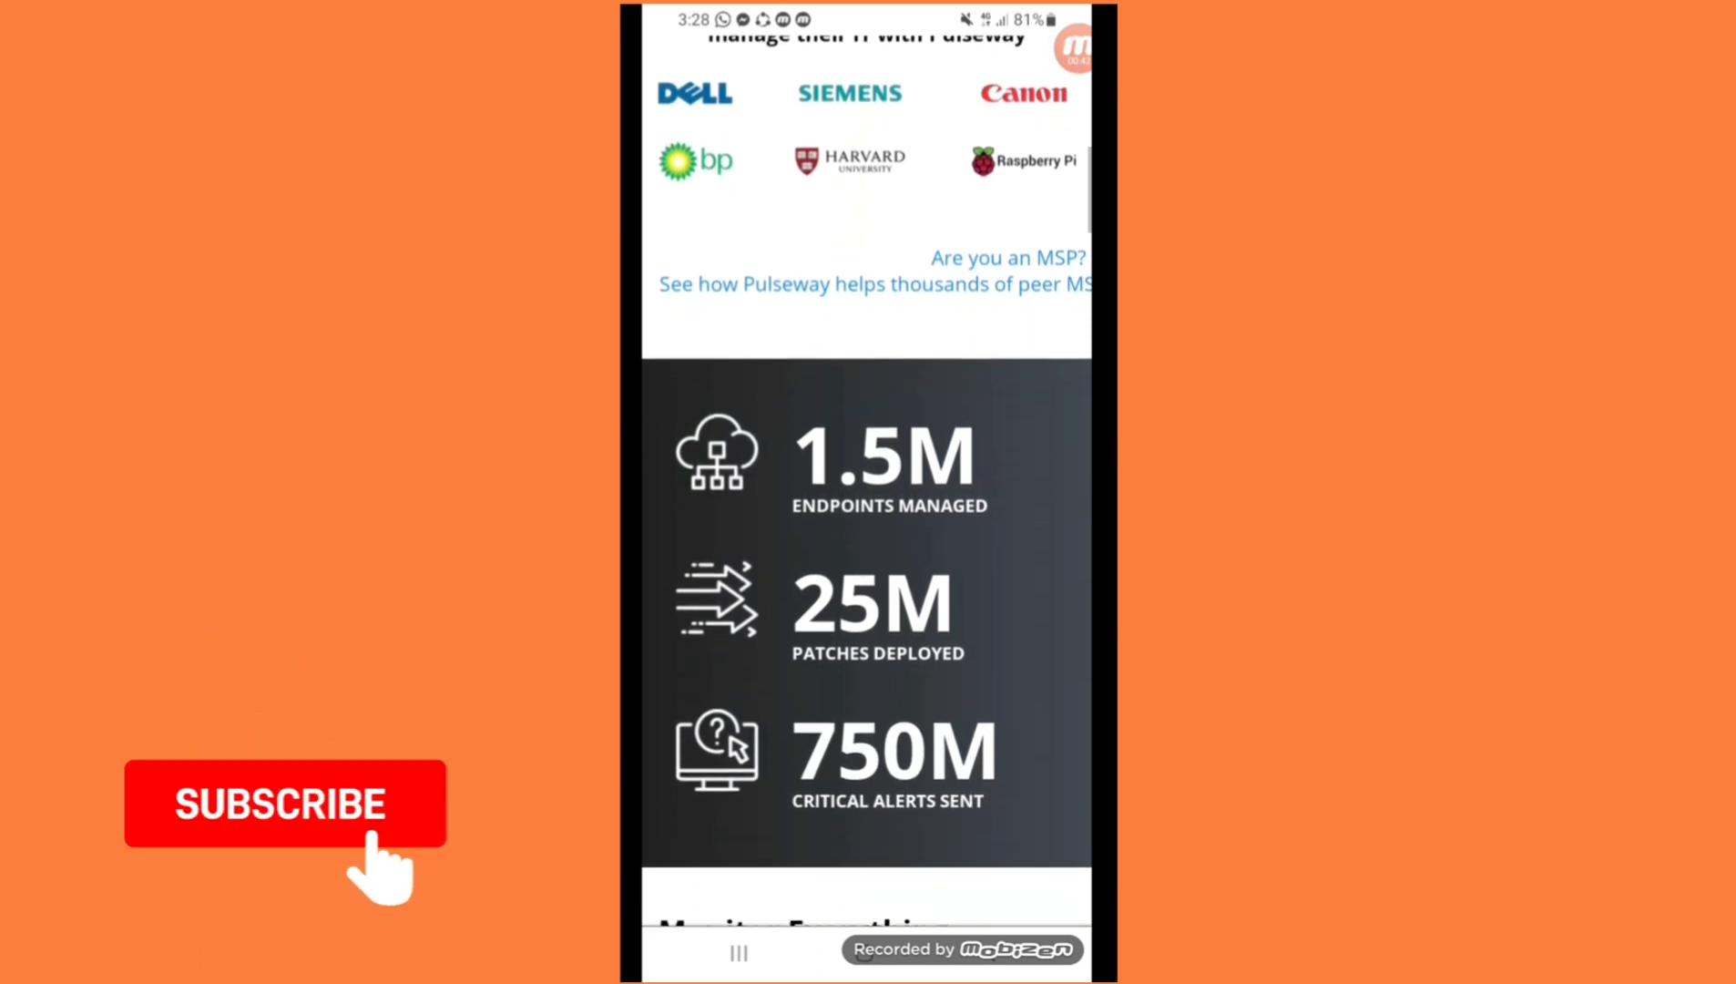
# Scroll through Monitor Everything and its customer quote to the Work From Anywhere heading
pyautogui.scroll(-3)
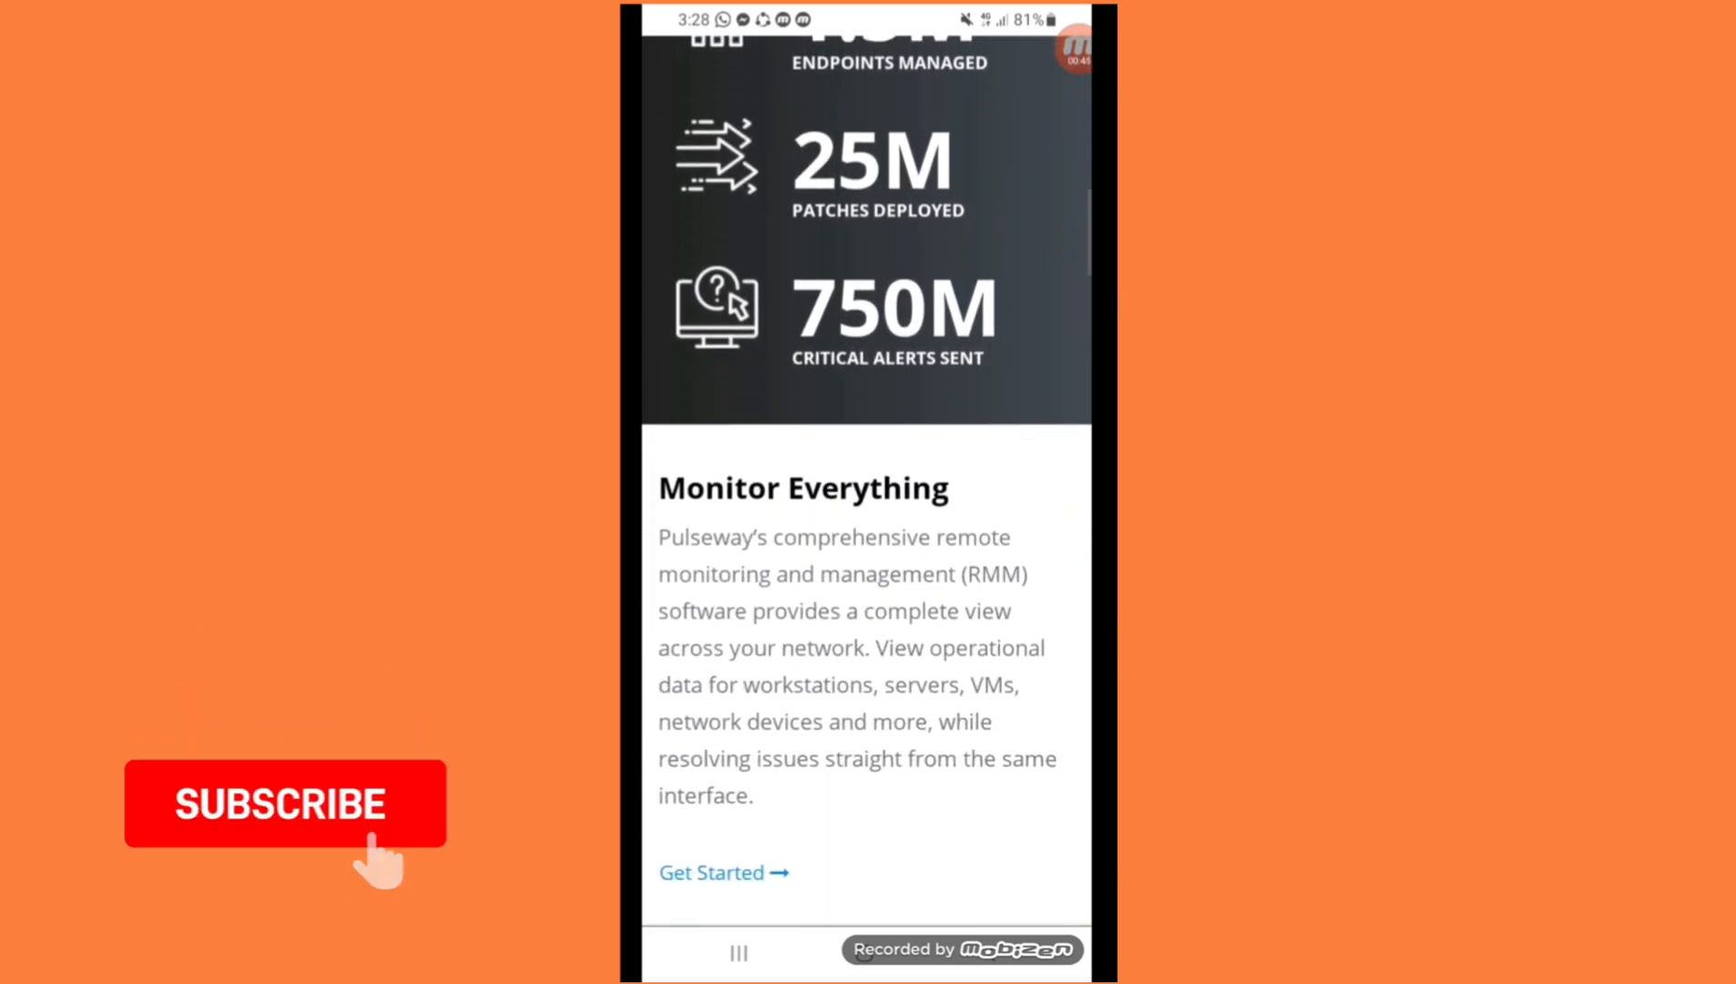
pyautogui.scroll(-3)
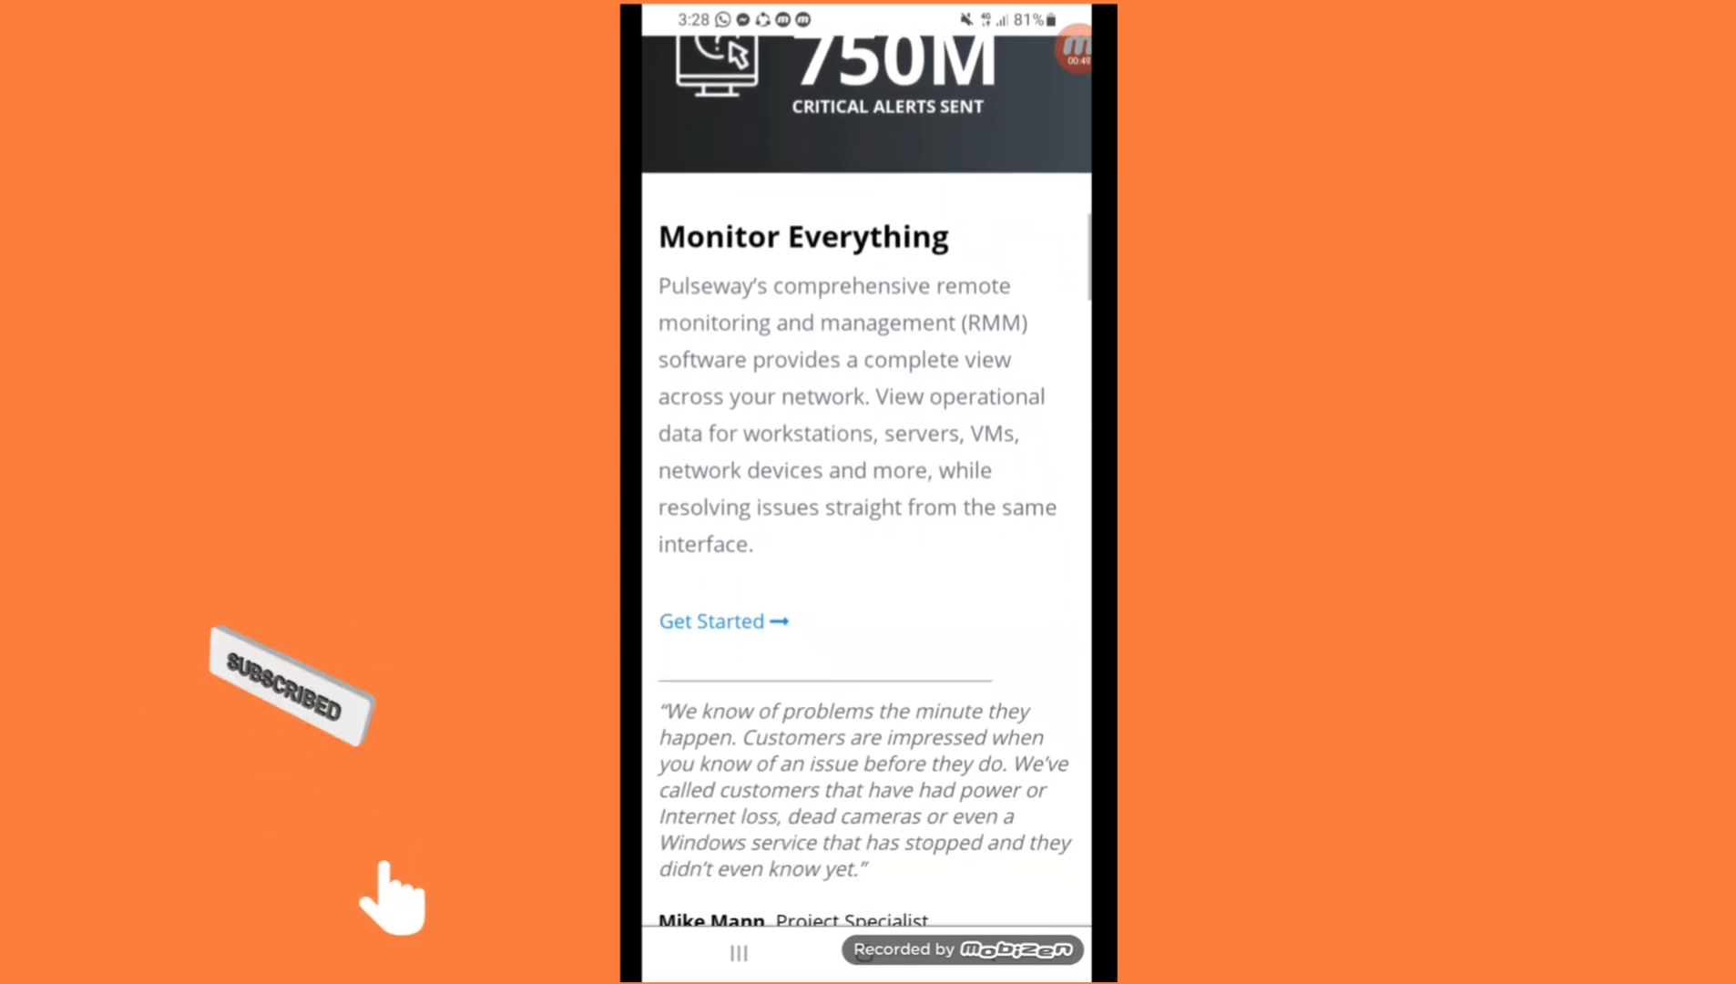
pyautogui.scroll(-3)
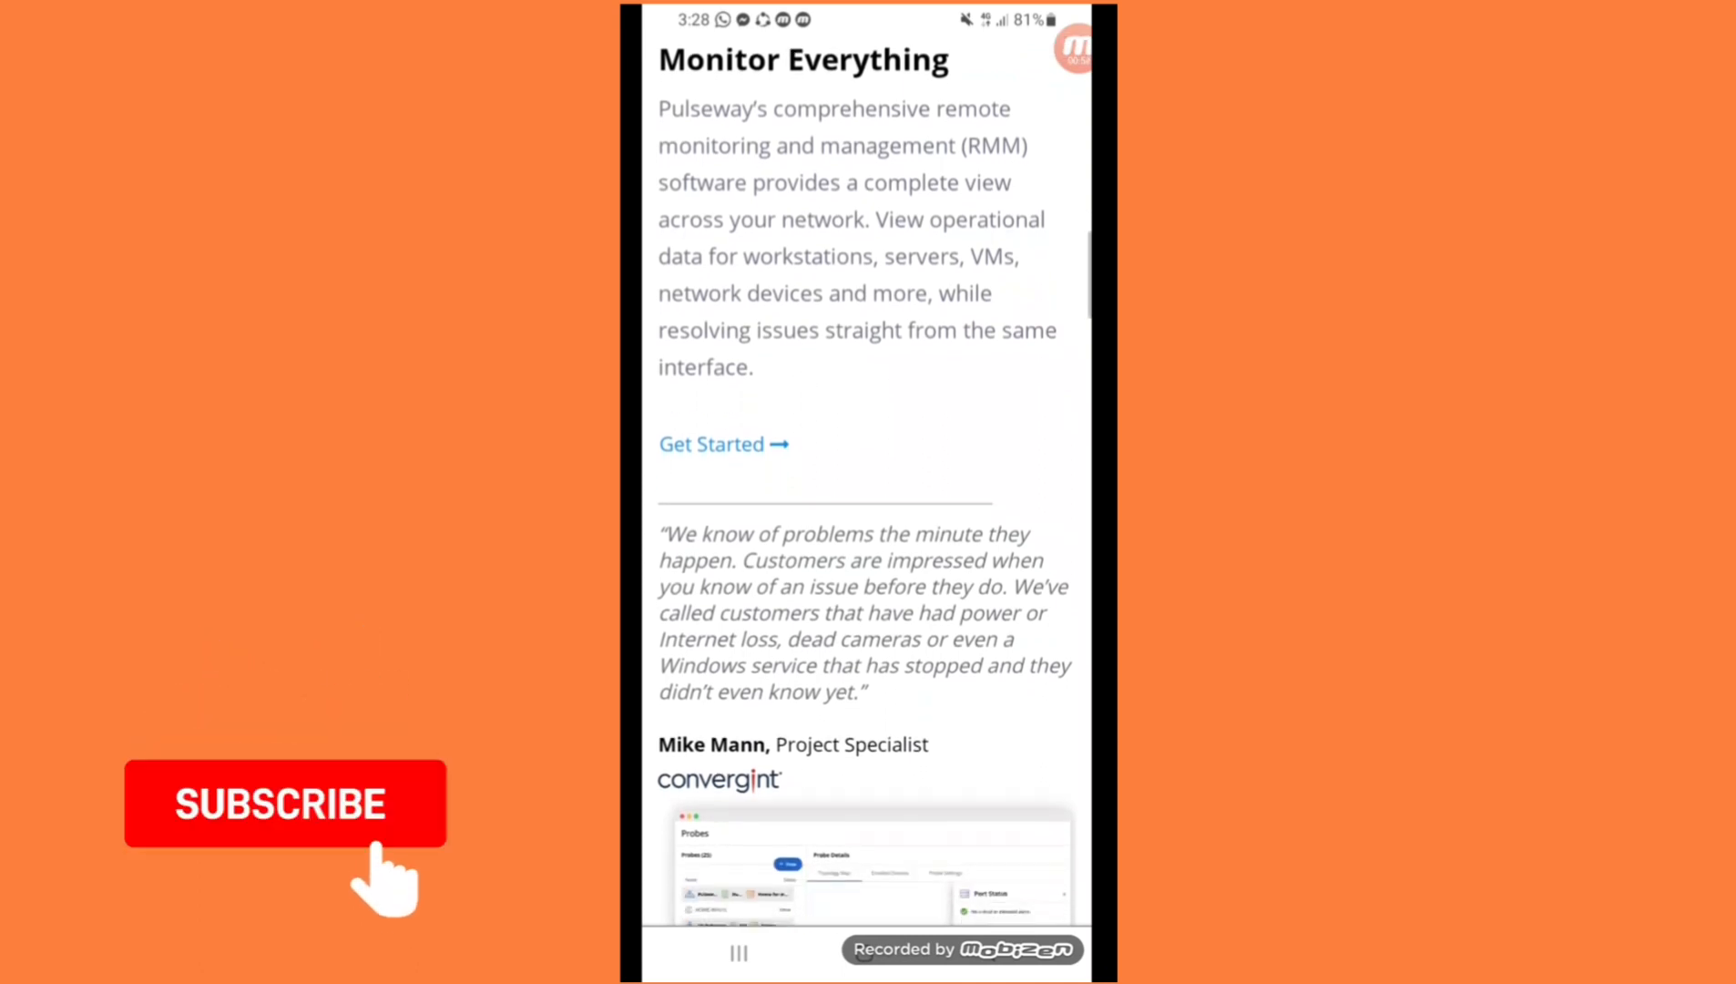
pyautogui.scroll(-3)
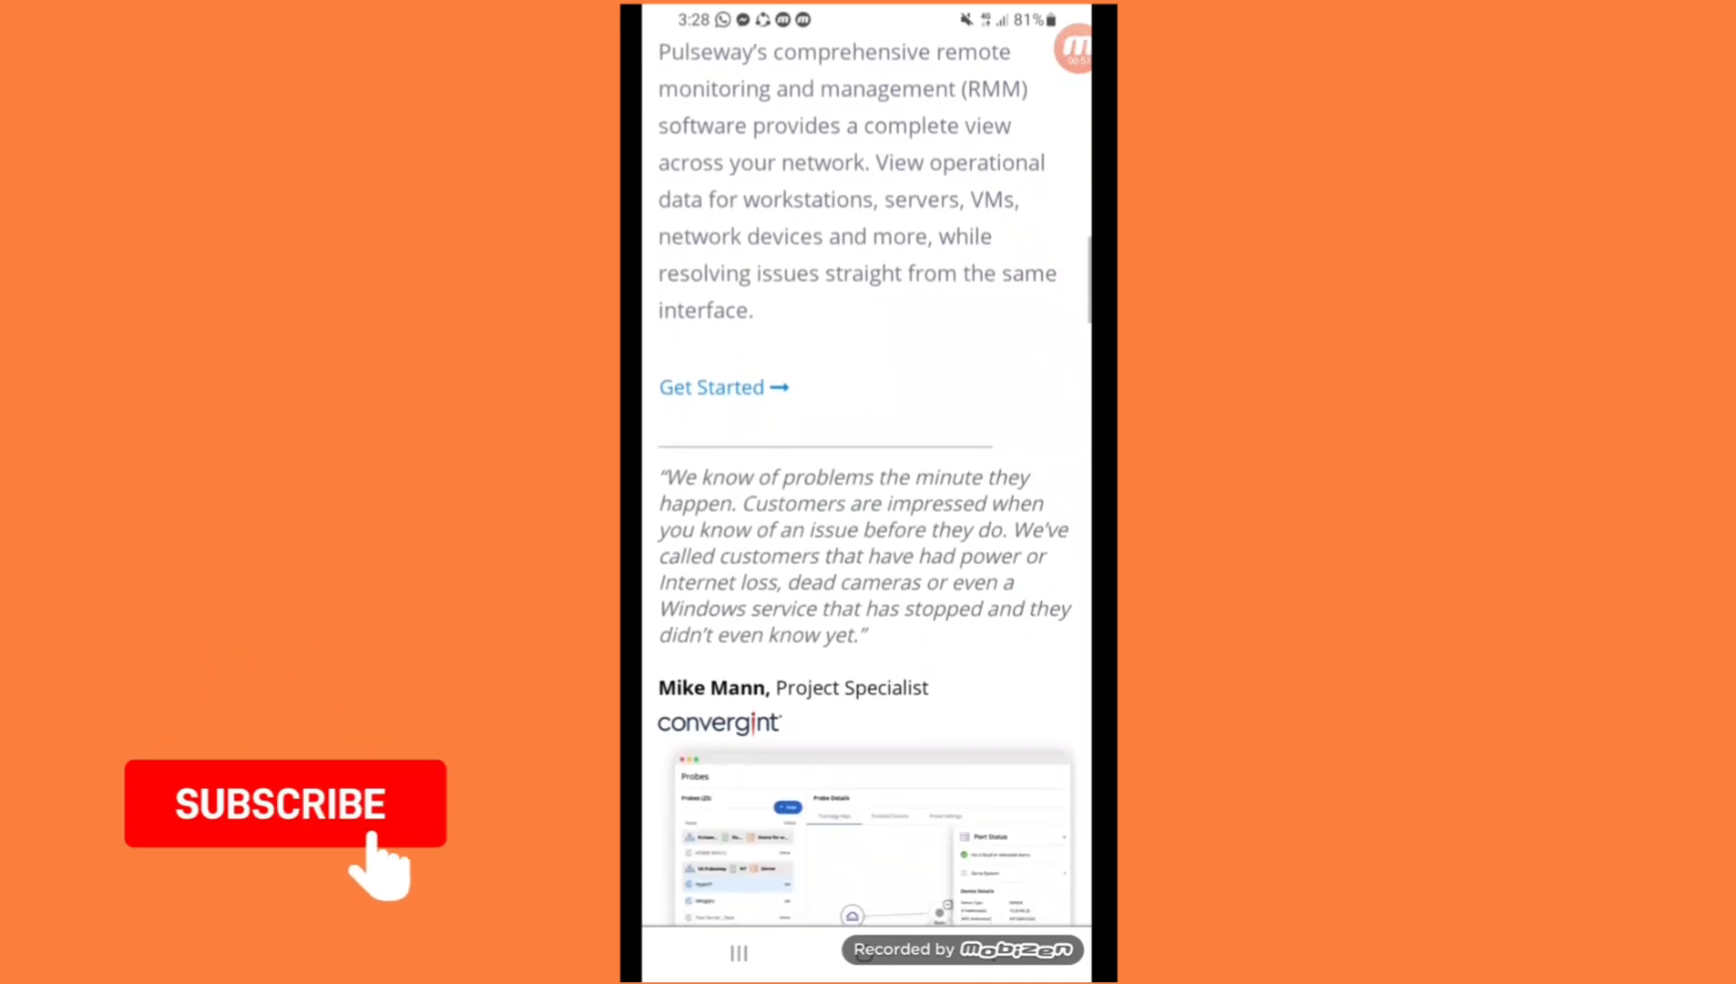
pyautogui.scroll(-3)
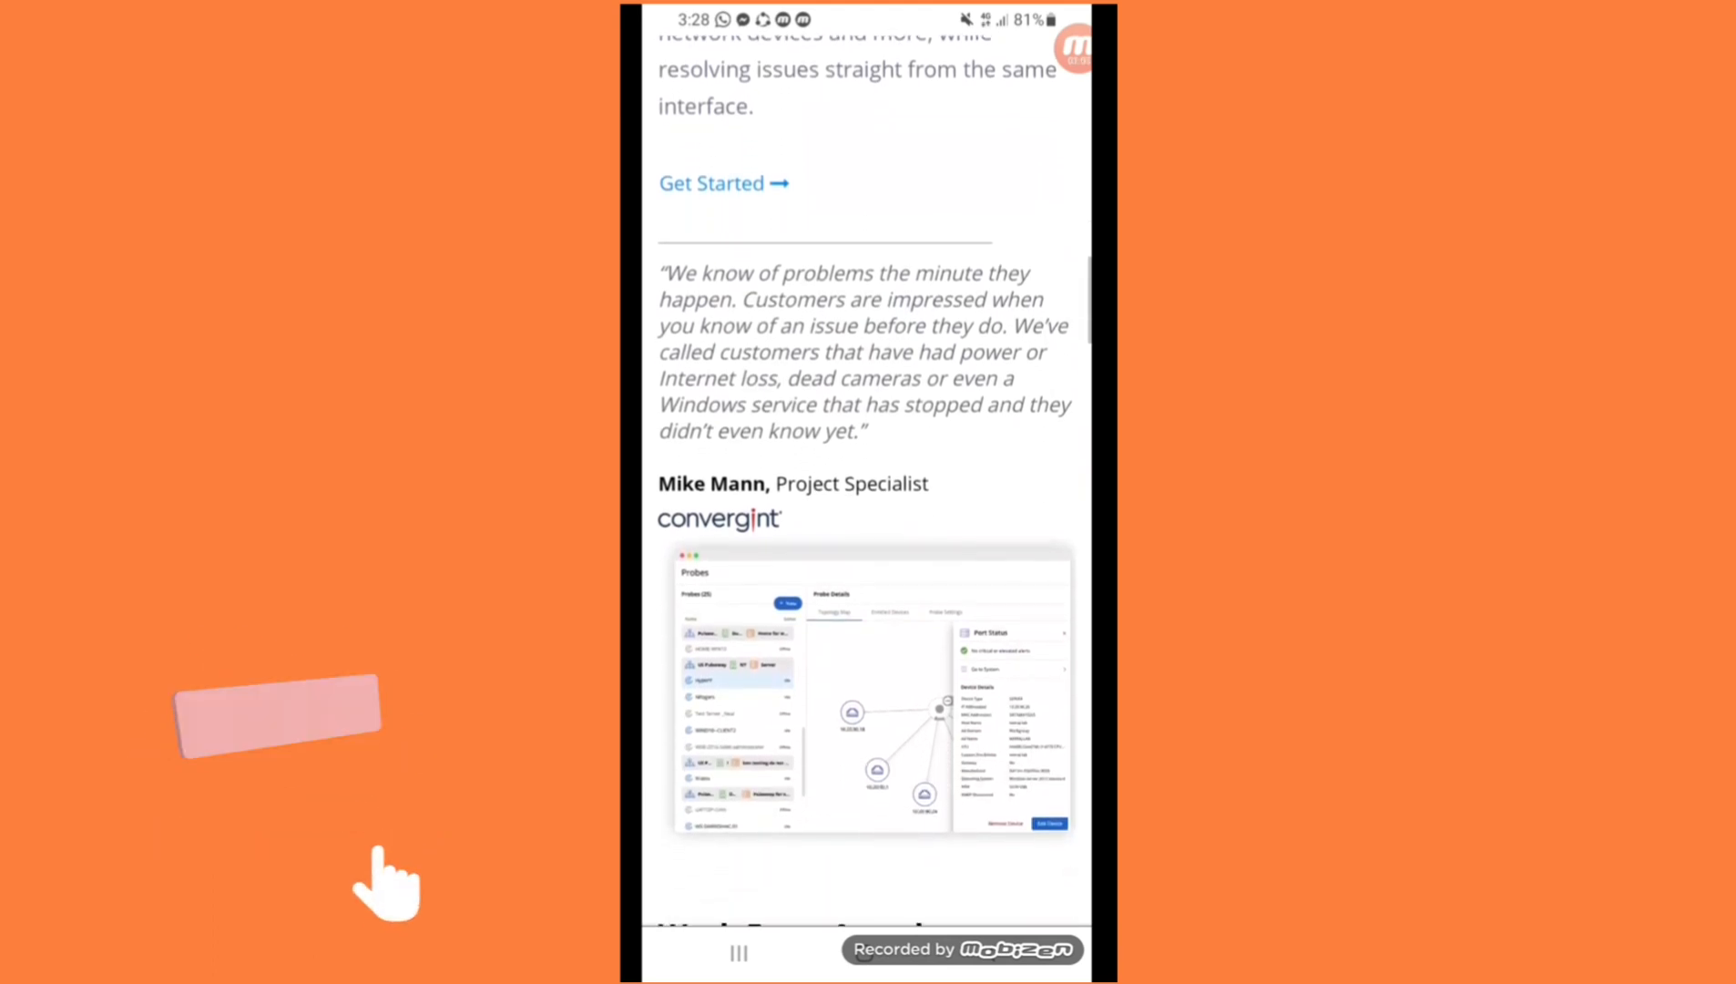
pyautogui.scroll(-3)
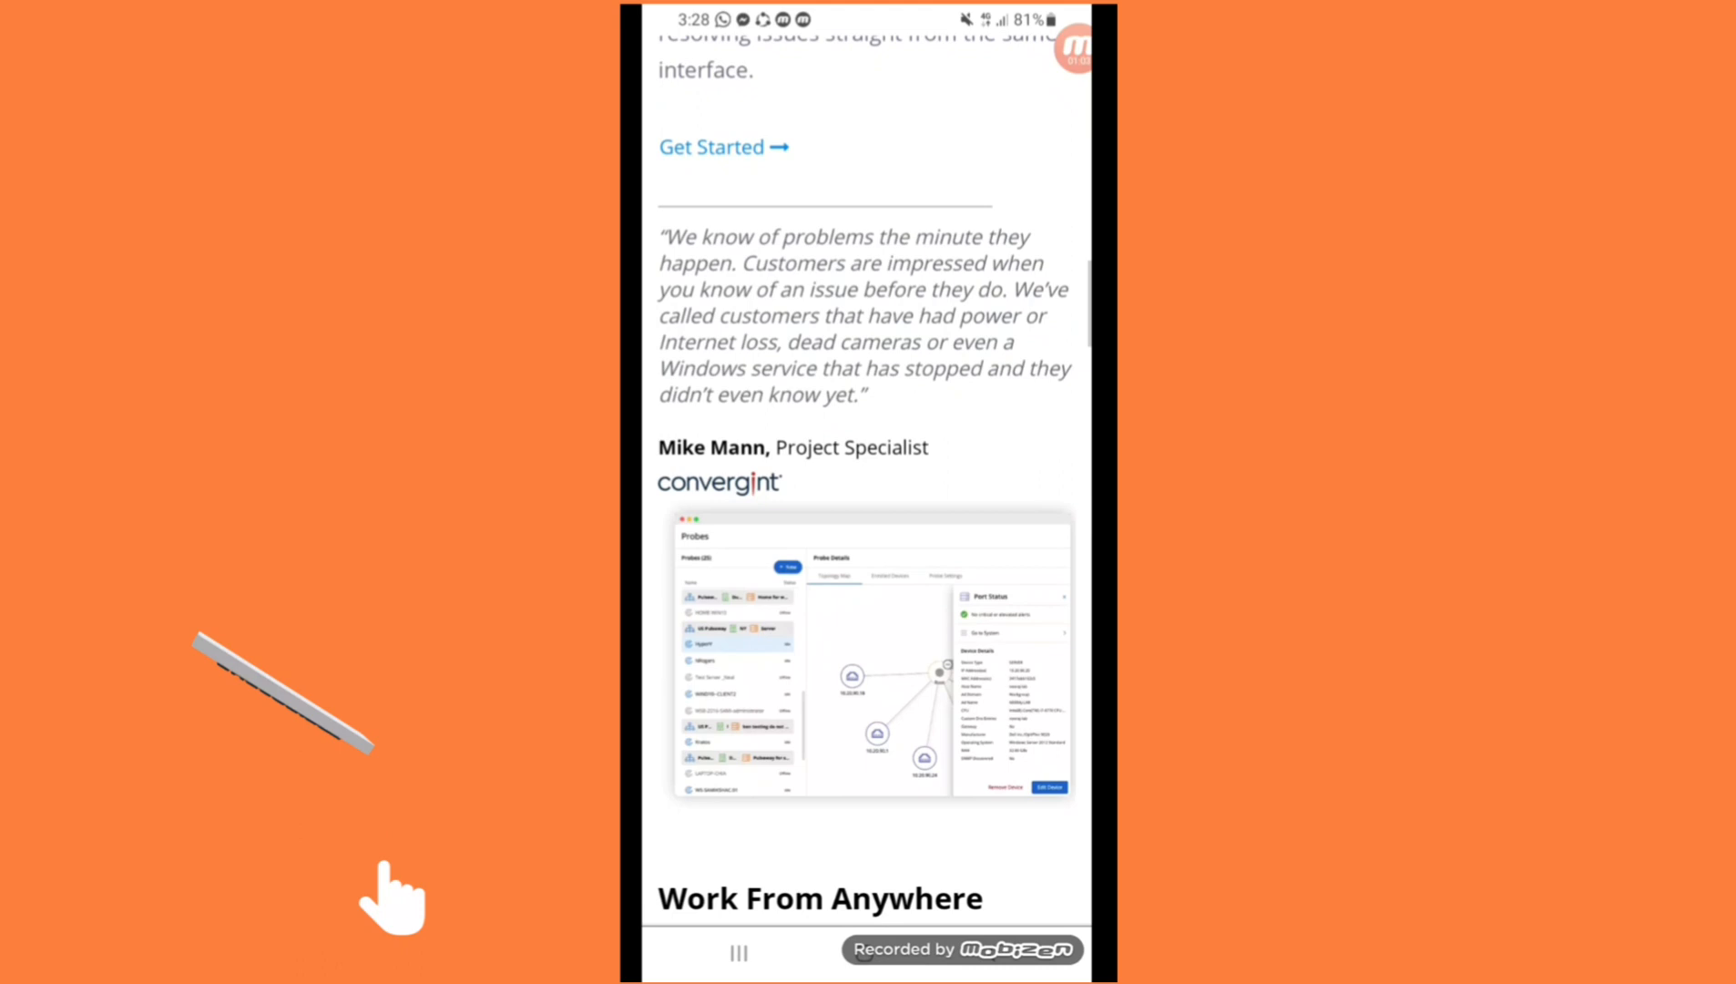
# Scroll through the Work From Anywhere section and the Compusoft testimonial
pyautogui.scroll(-3)
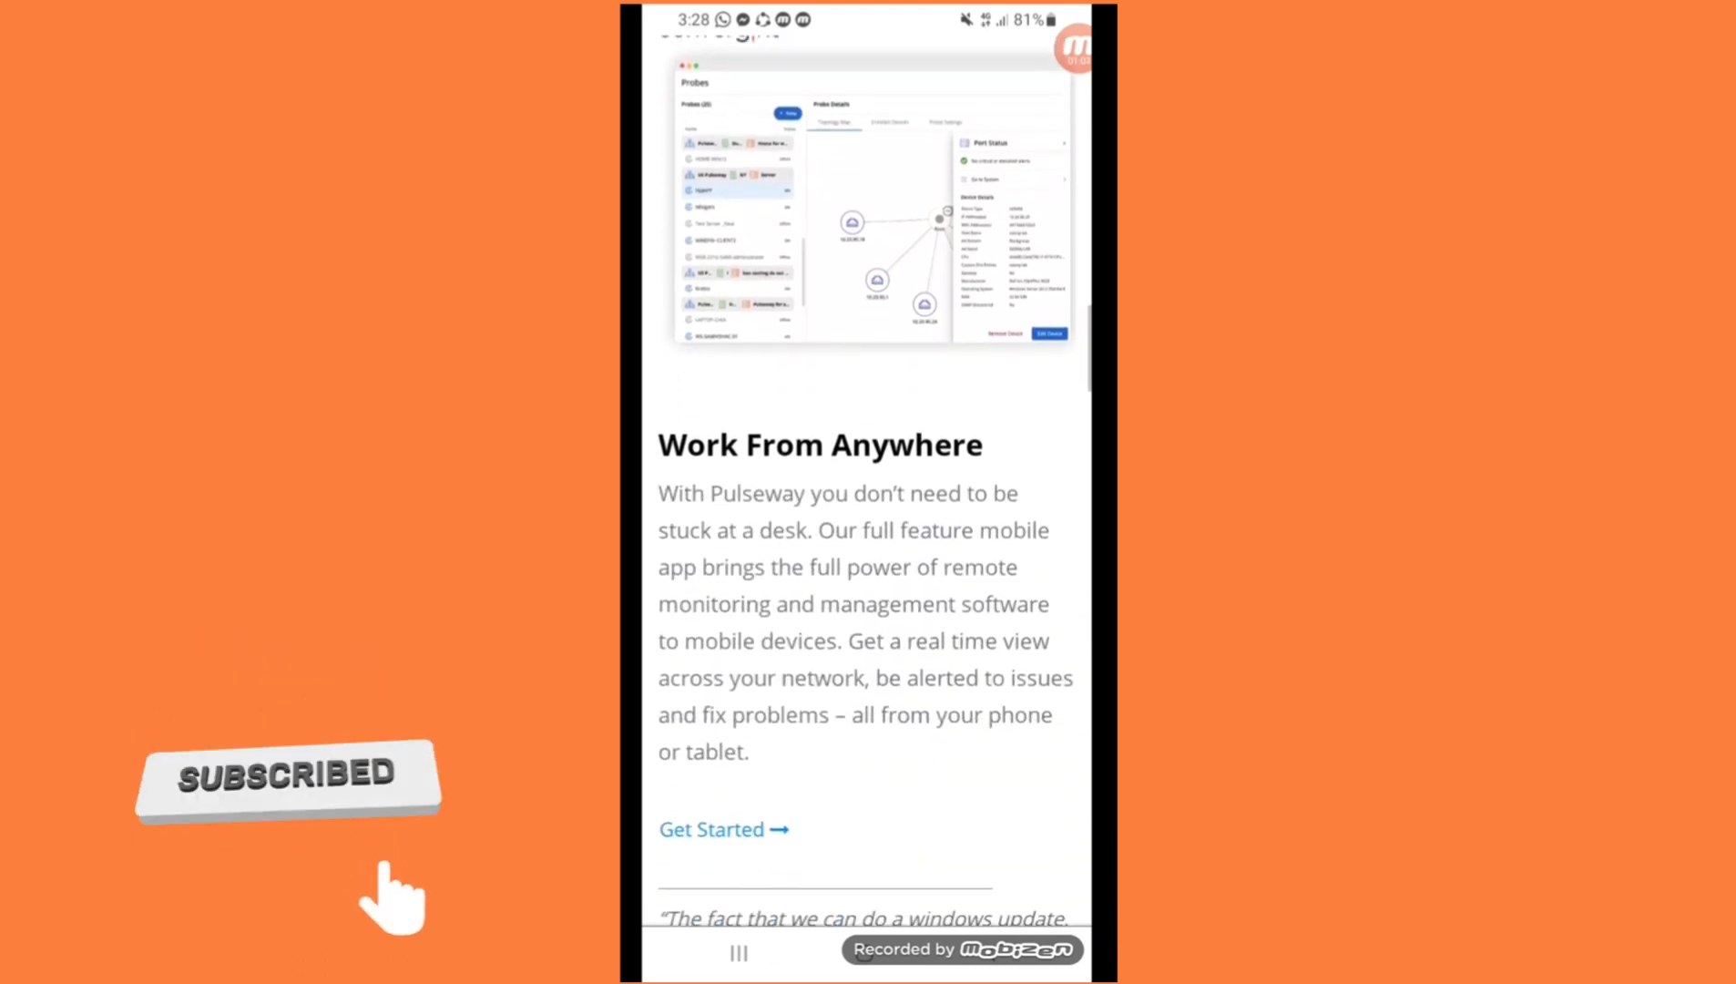
pyautogui.scroll(-3)
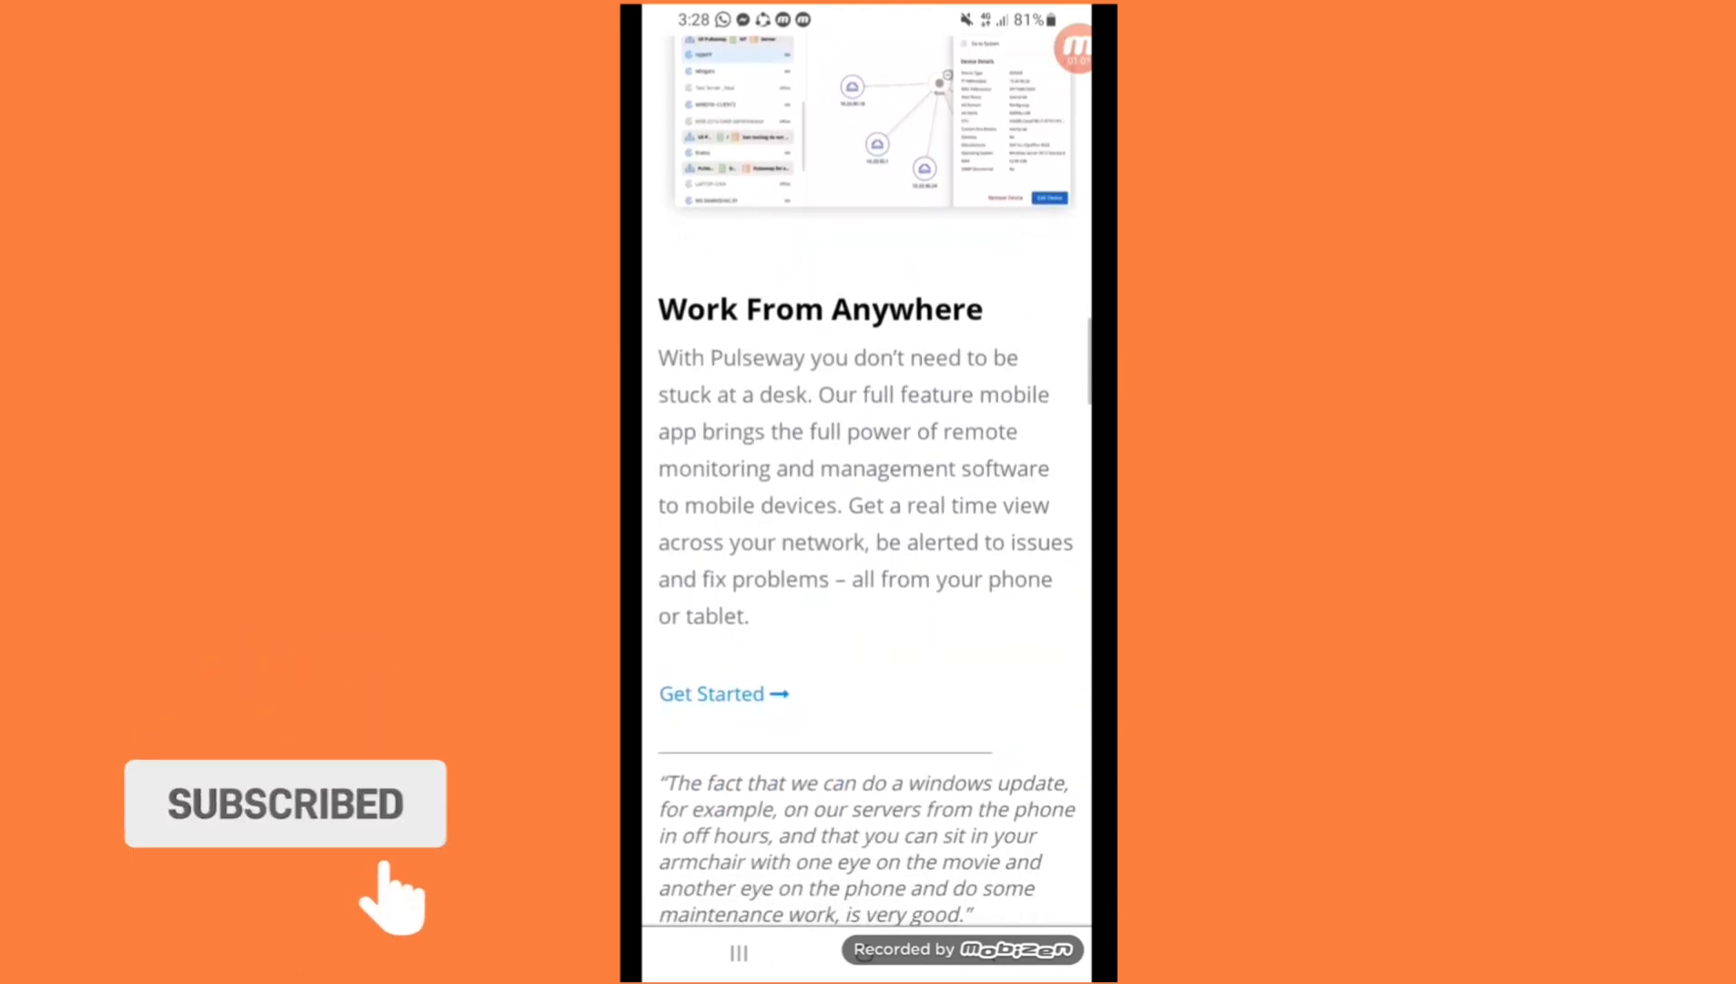
pyautogui.click(283, 802)
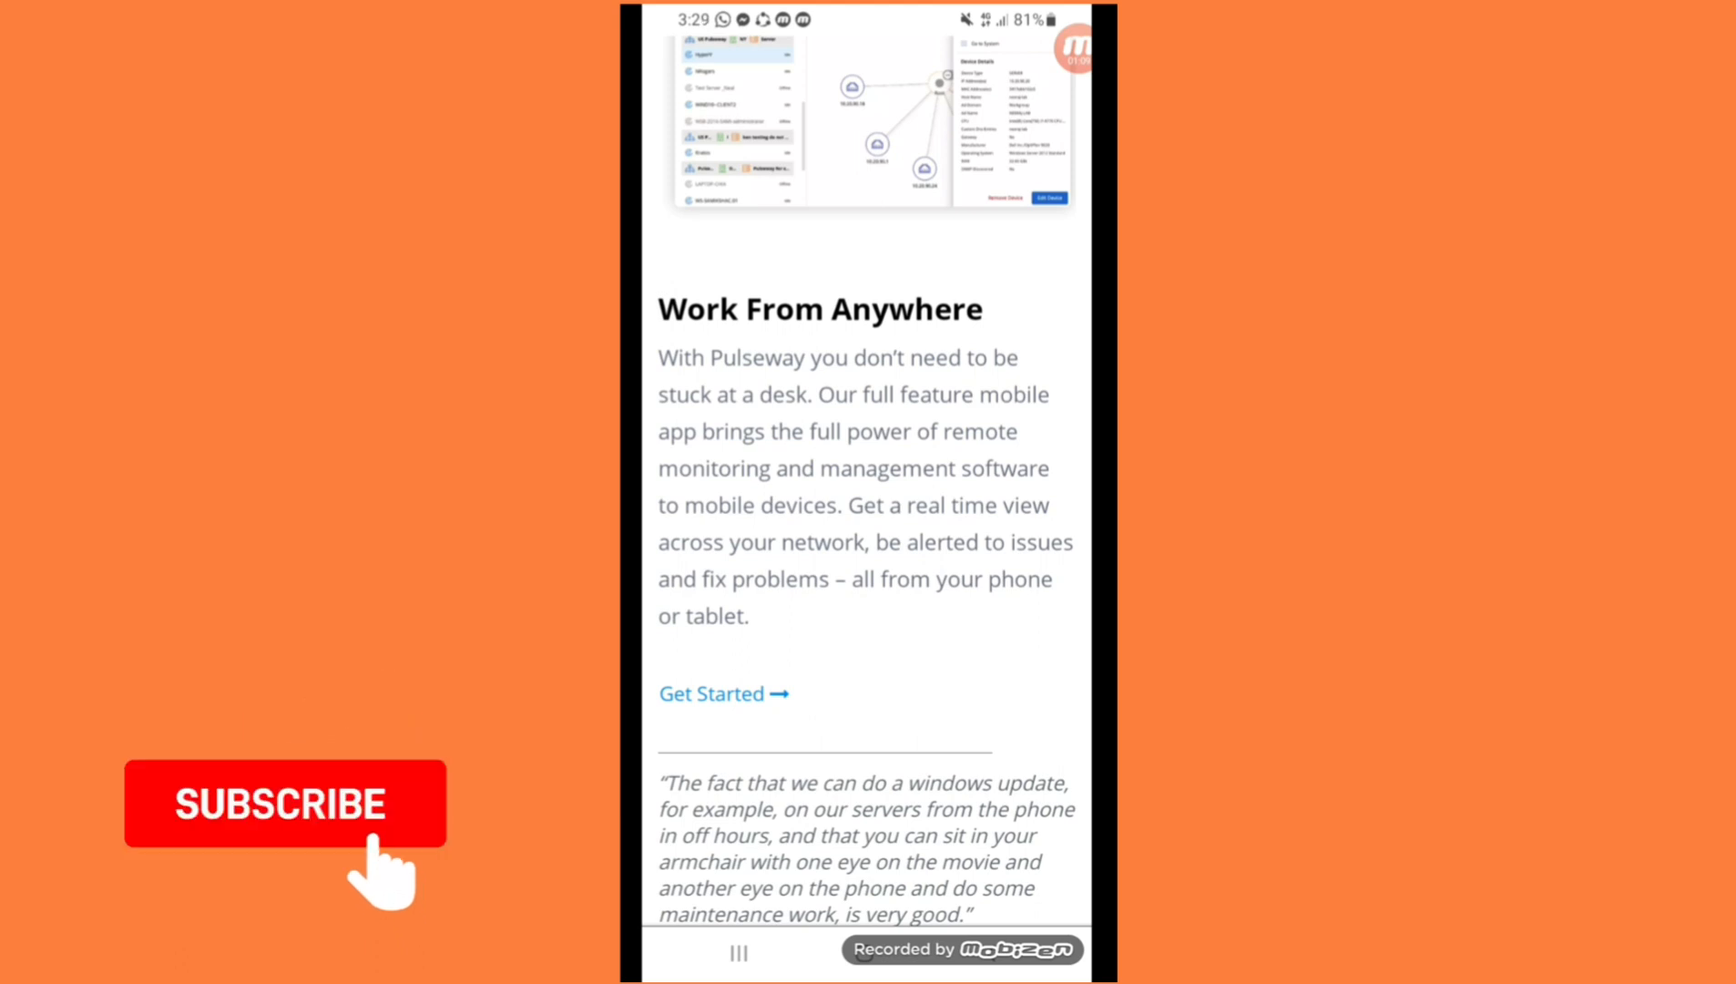
pyautogui.scroll(-3)
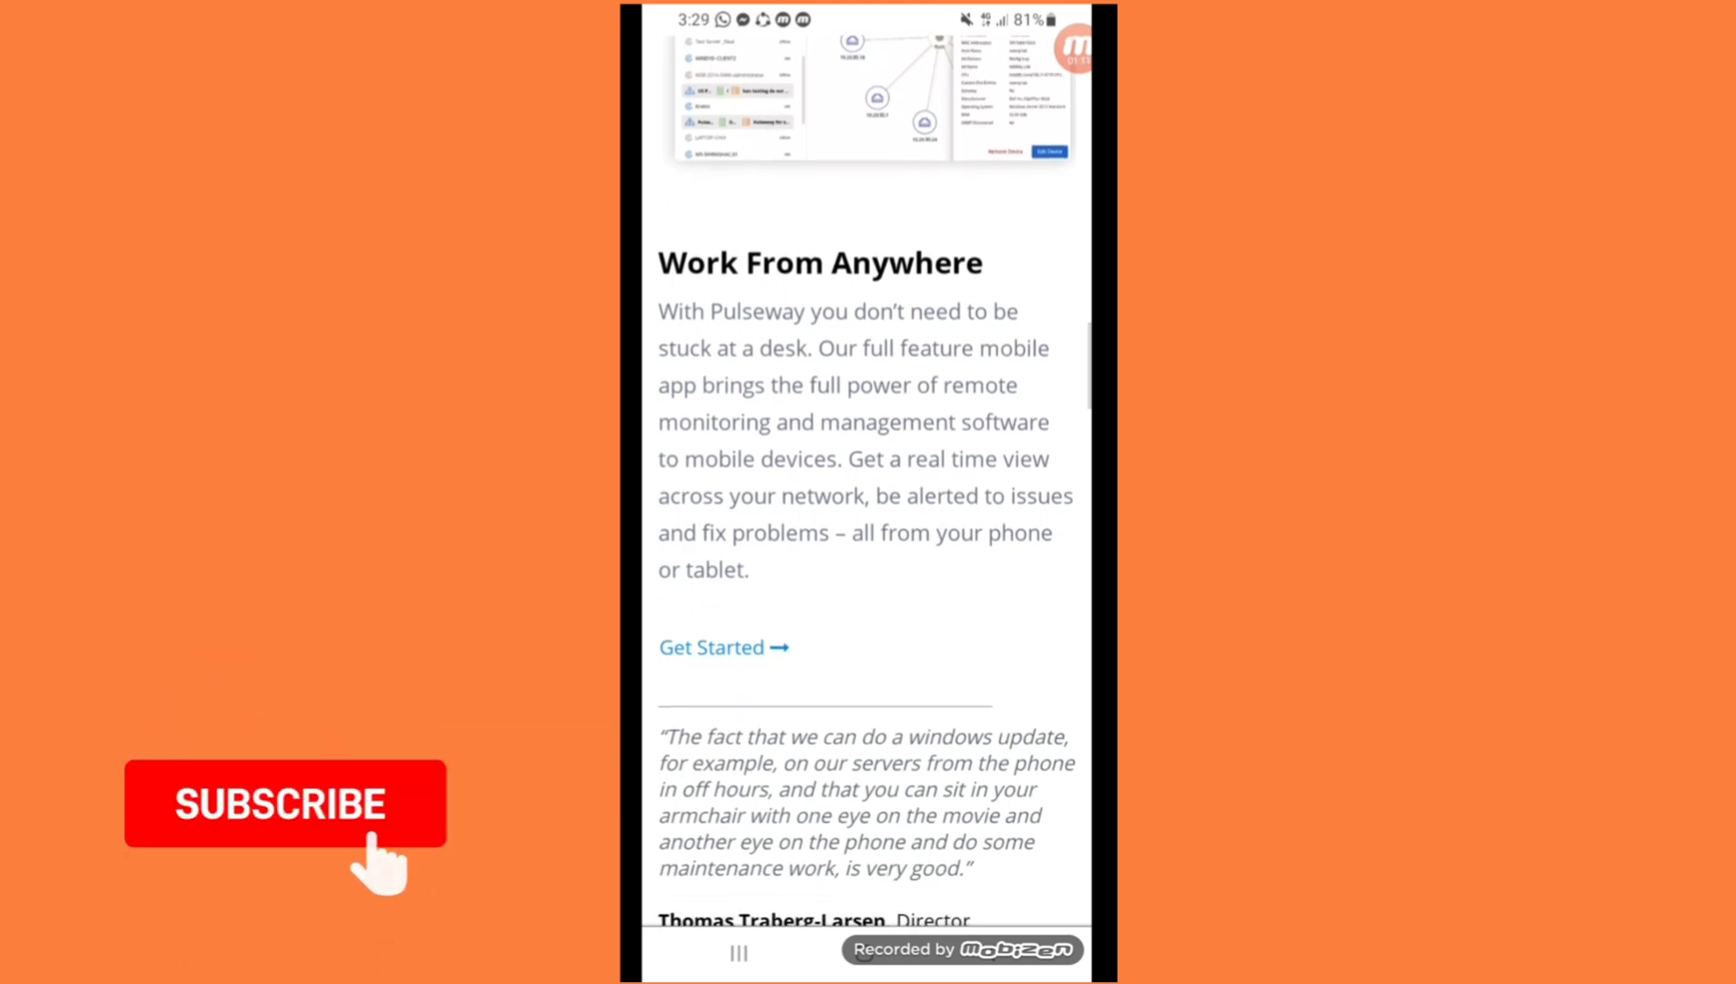
pyautogui.scroll(-3)
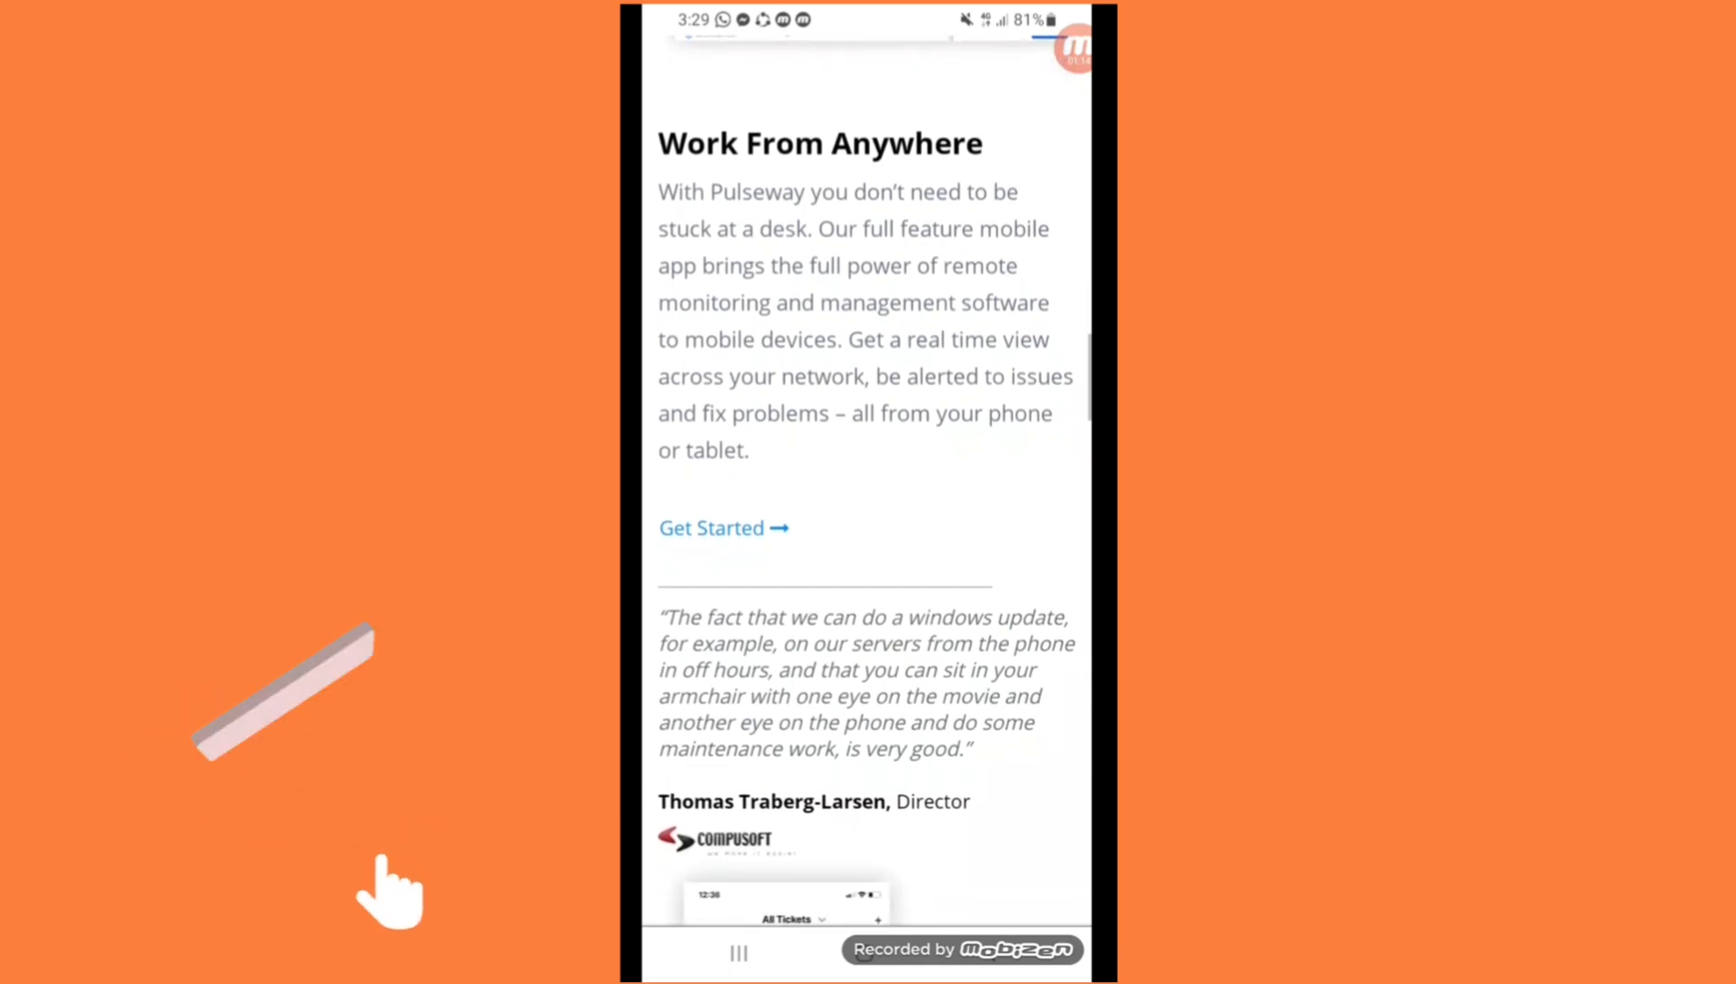
pyautogui.scroll(-3)
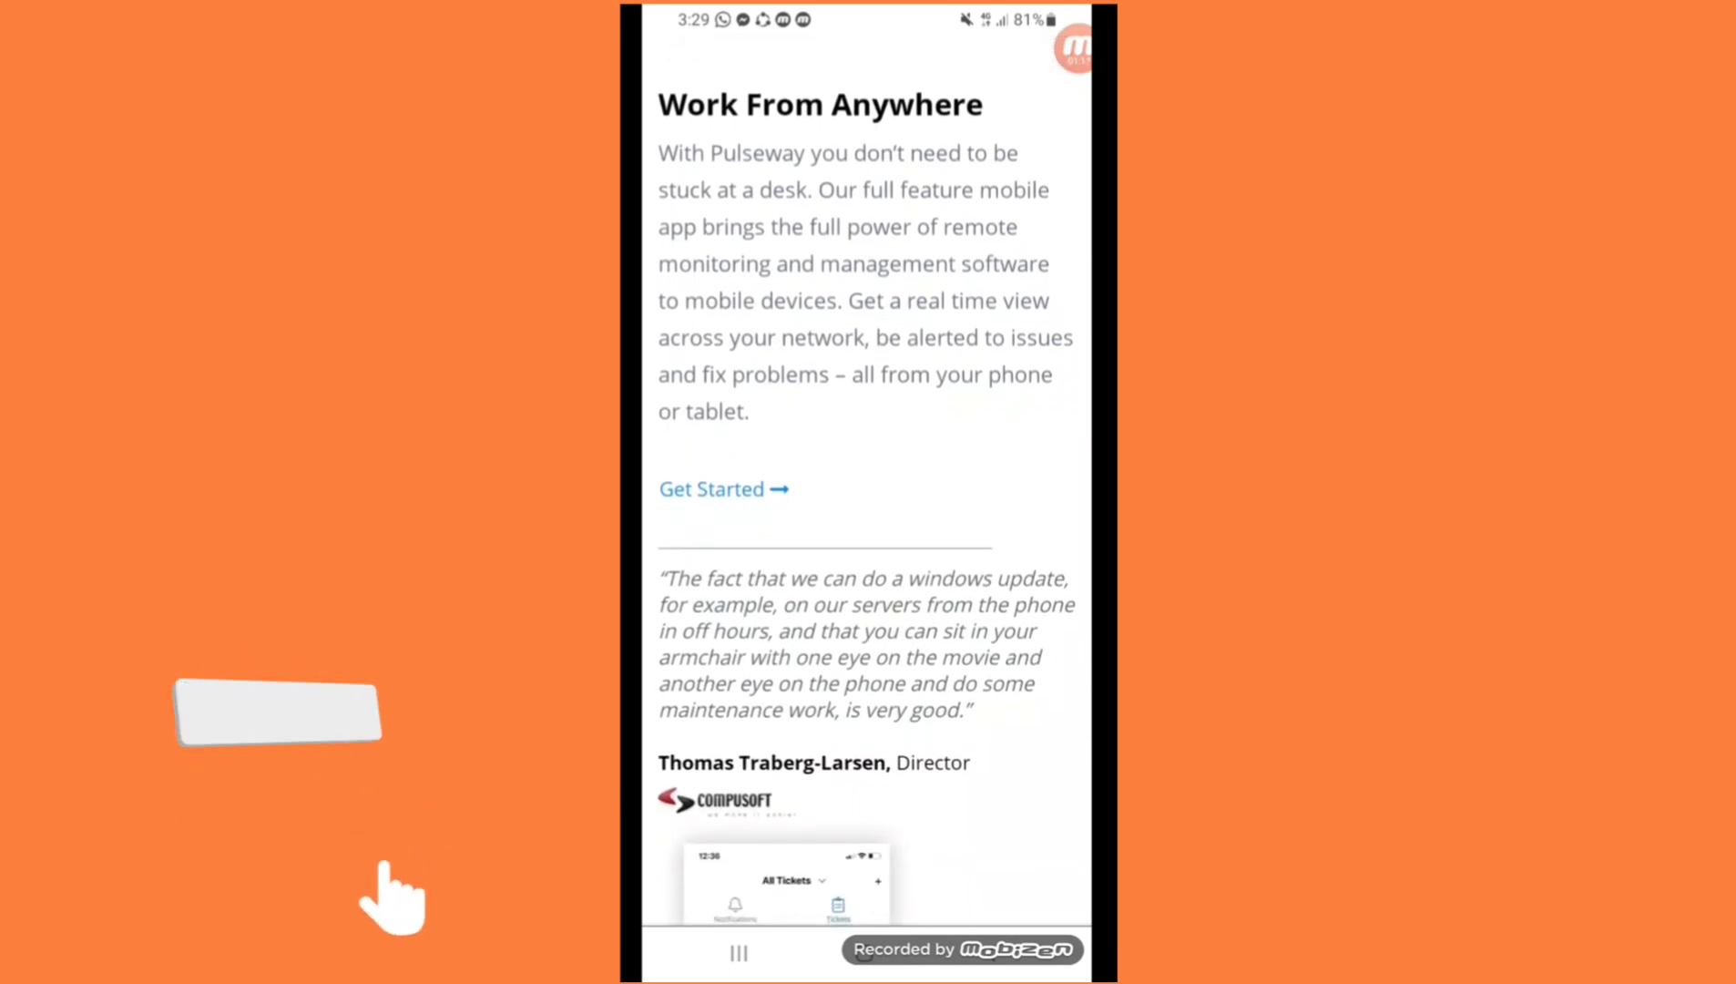
# Scroll past the mobile ticket screenshot to Automate Your Tasks and its testimonial
pyautogui.click(273, 717)
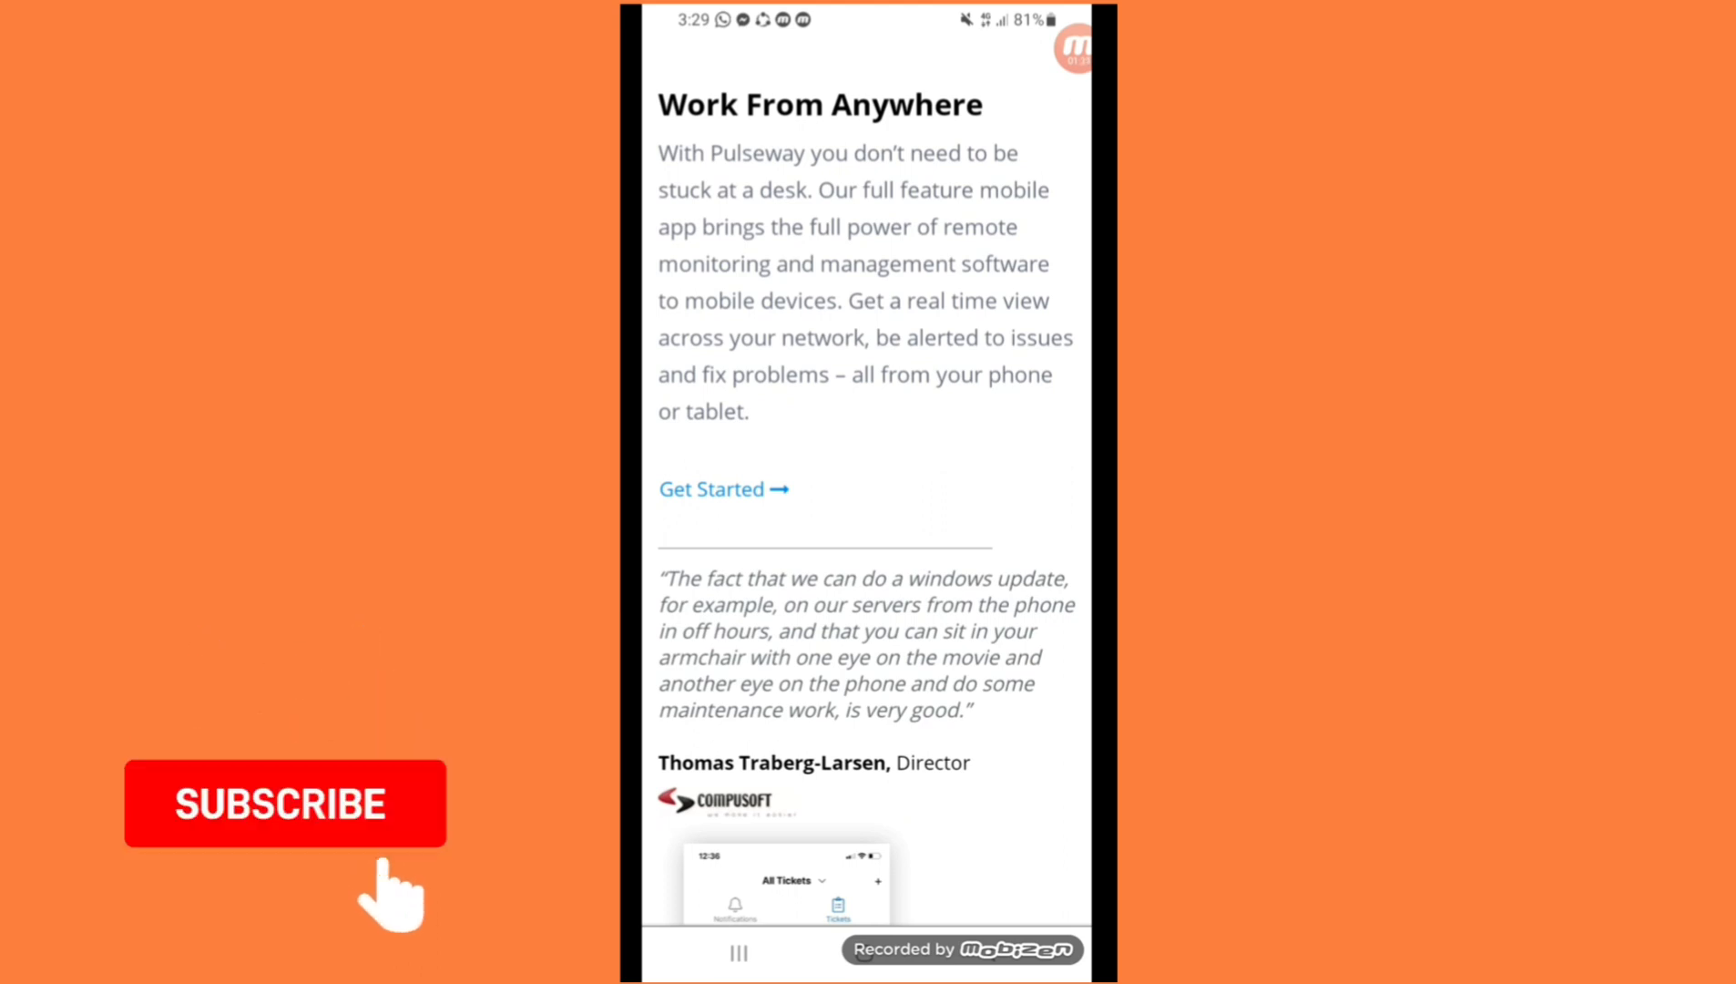
pyautogui.scroll(-3)
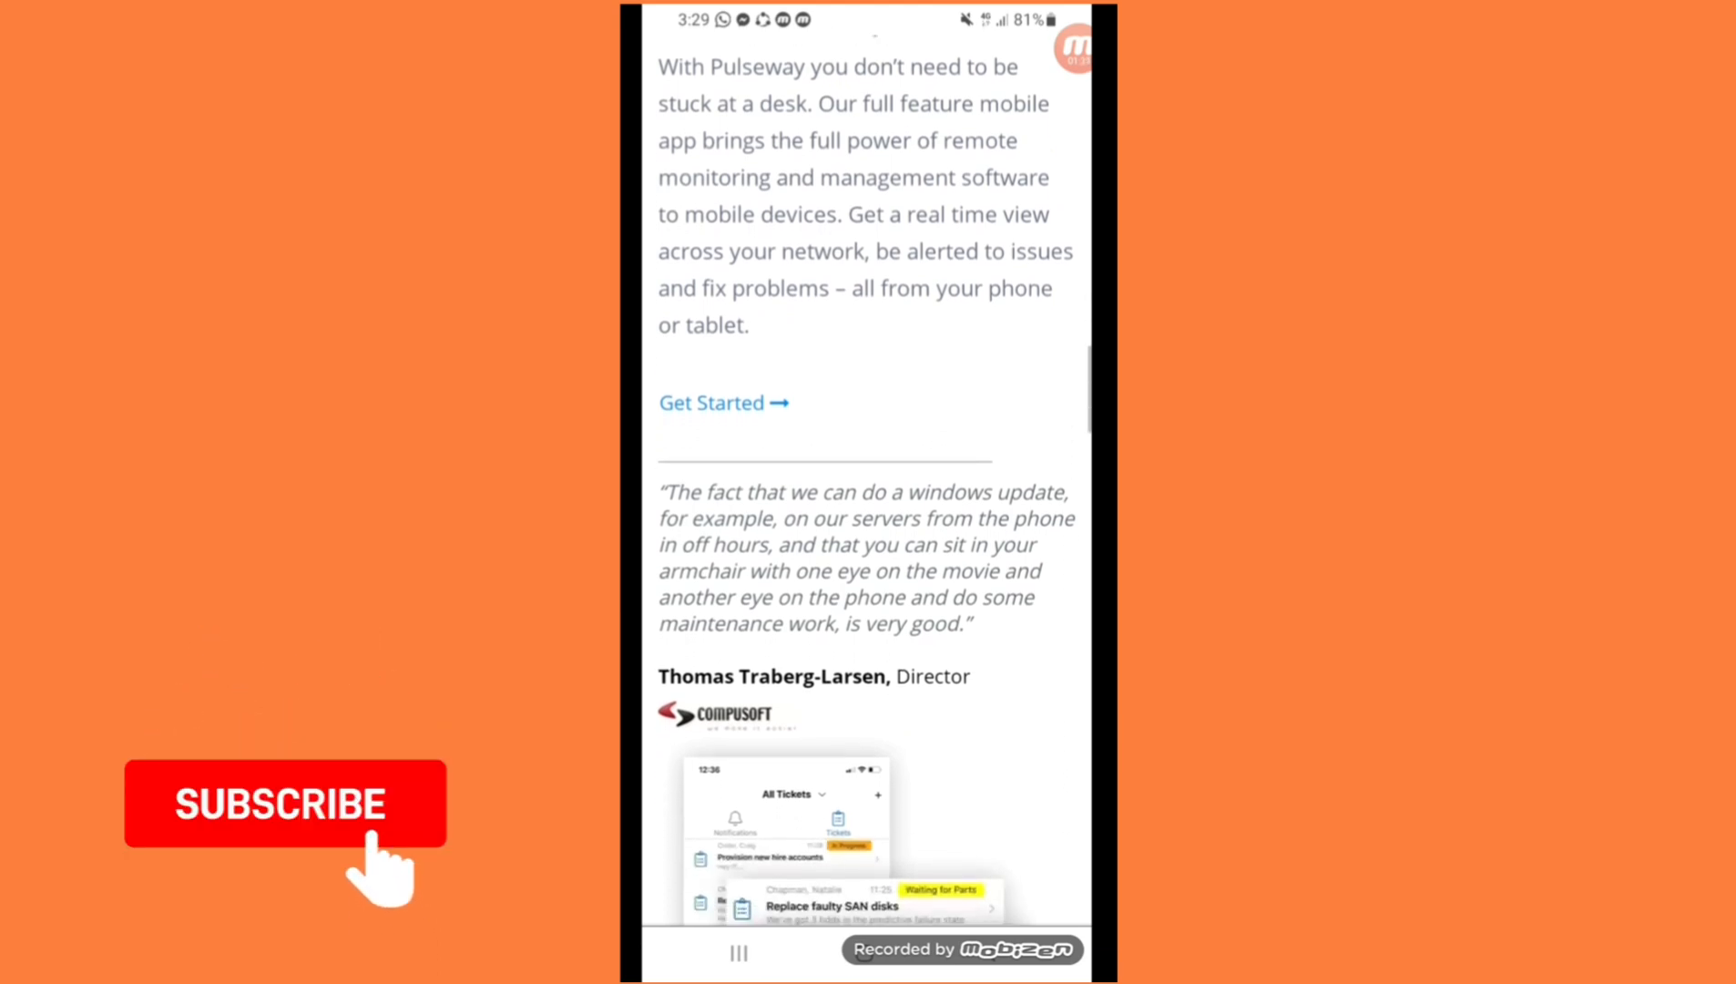
pyautogui.scroll(-3)
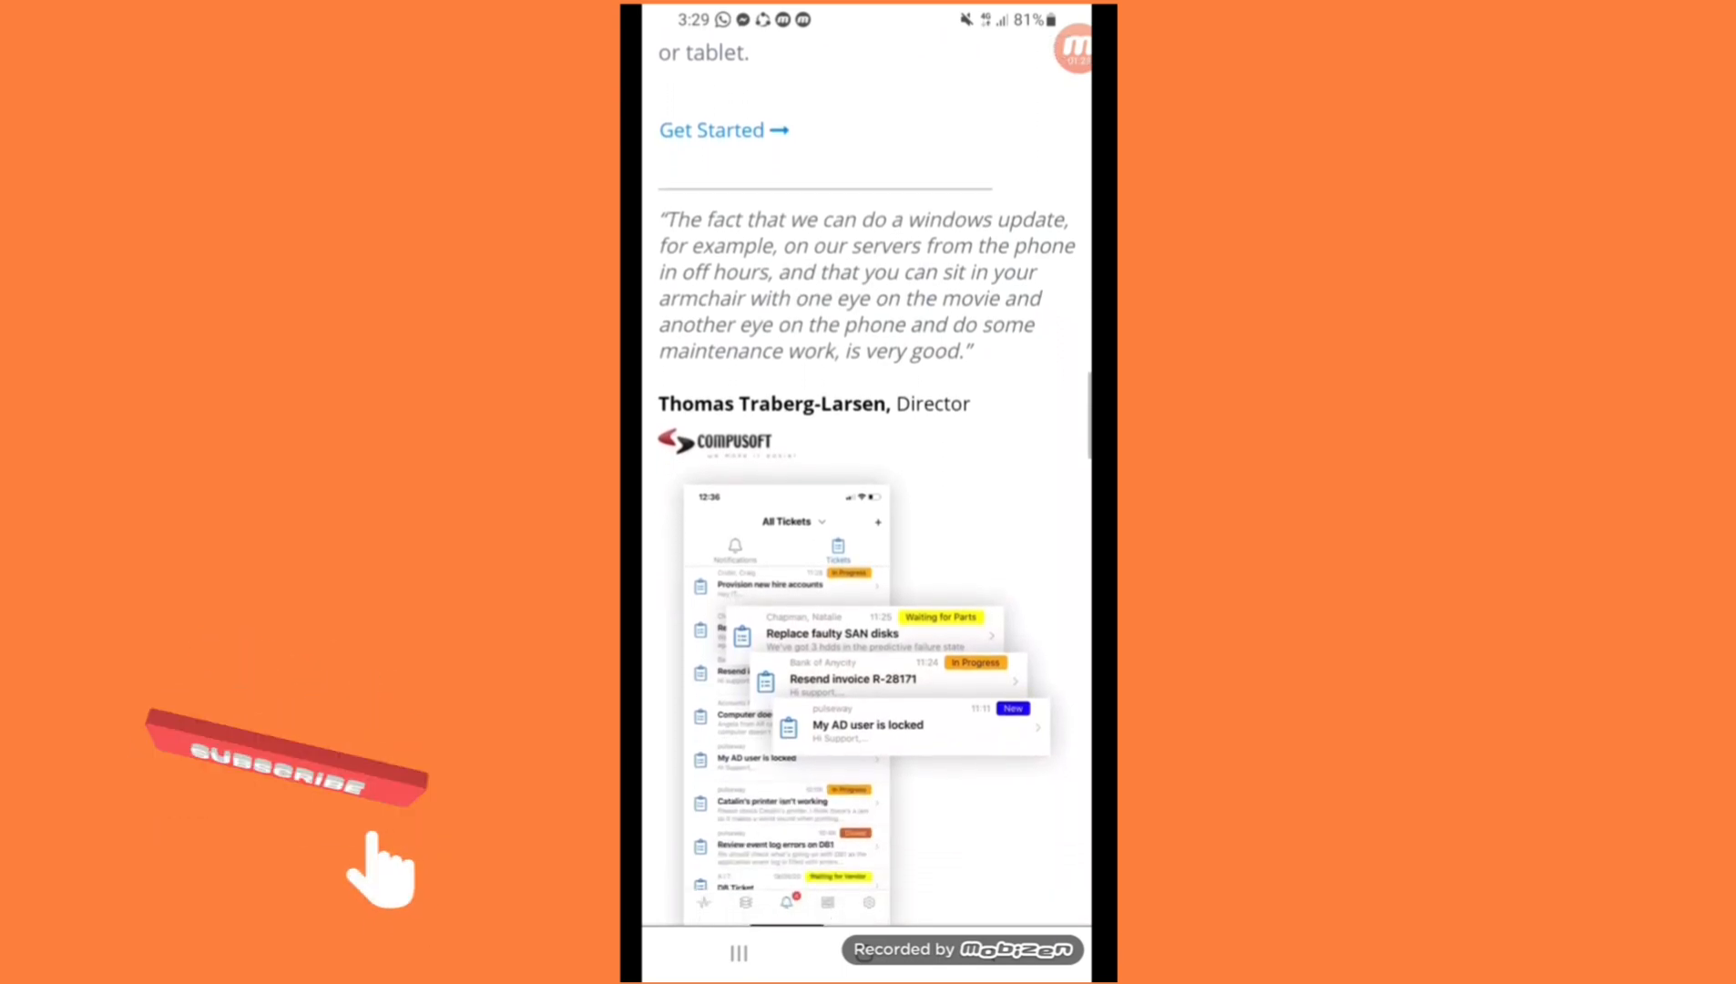
pyautogui.scroll(-3)
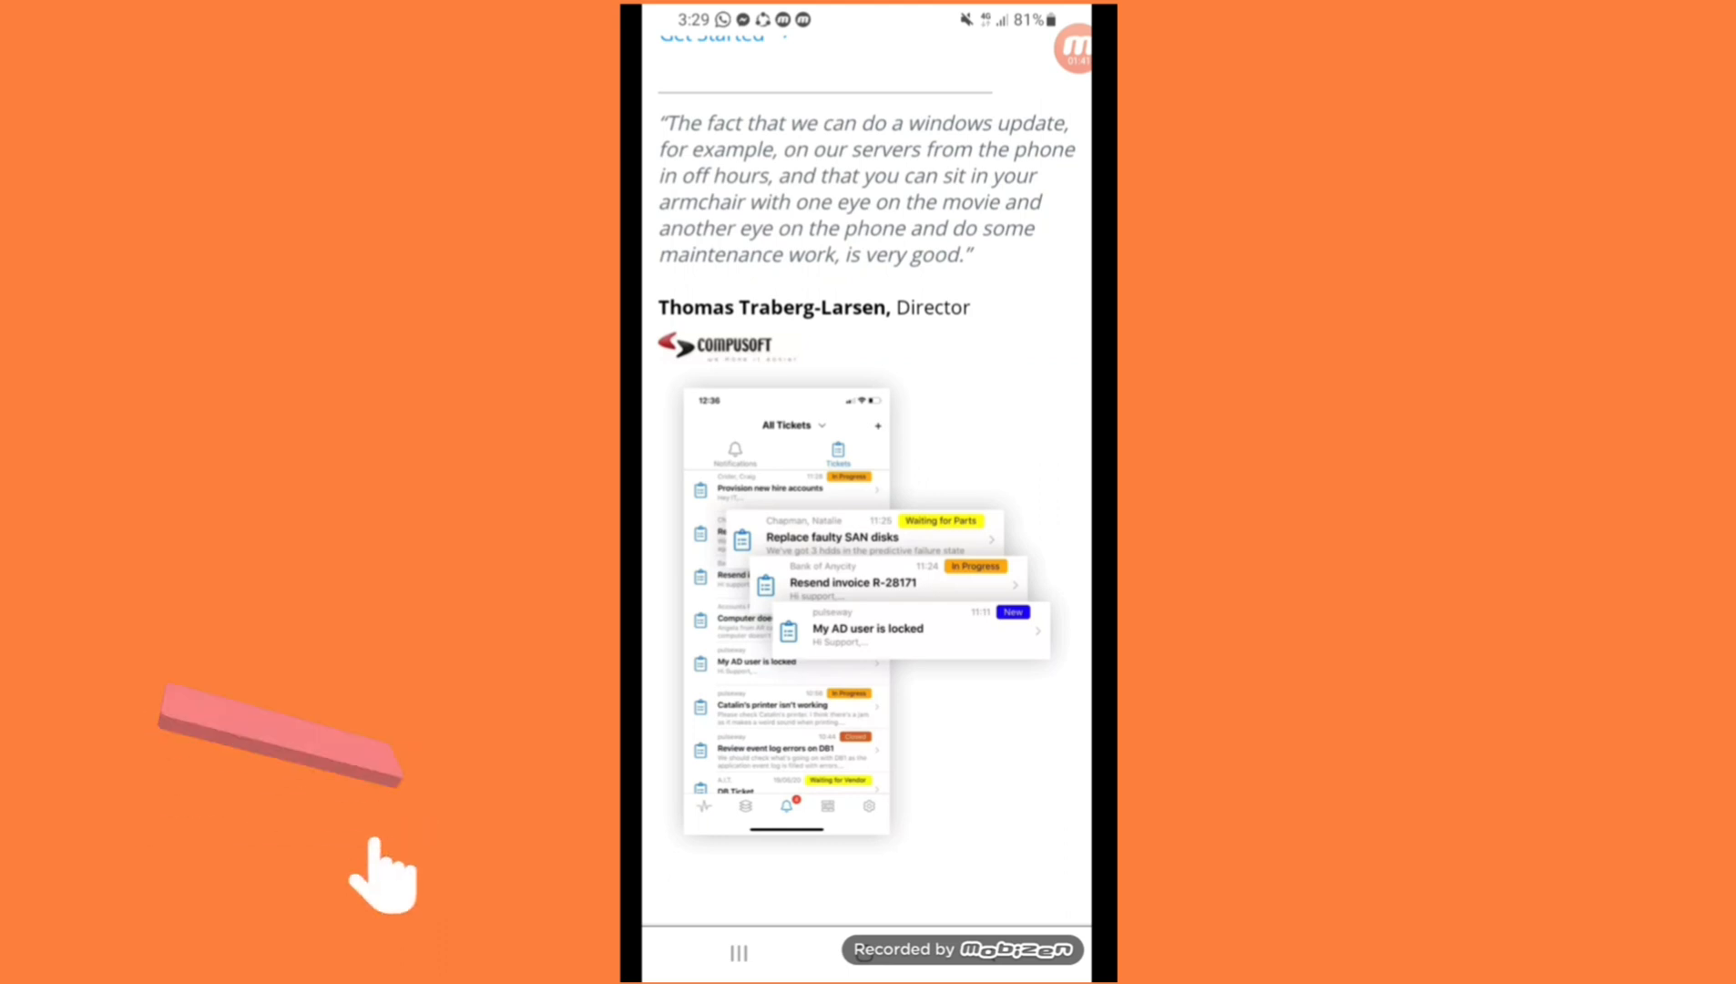
pyautogui.scroll(-3)
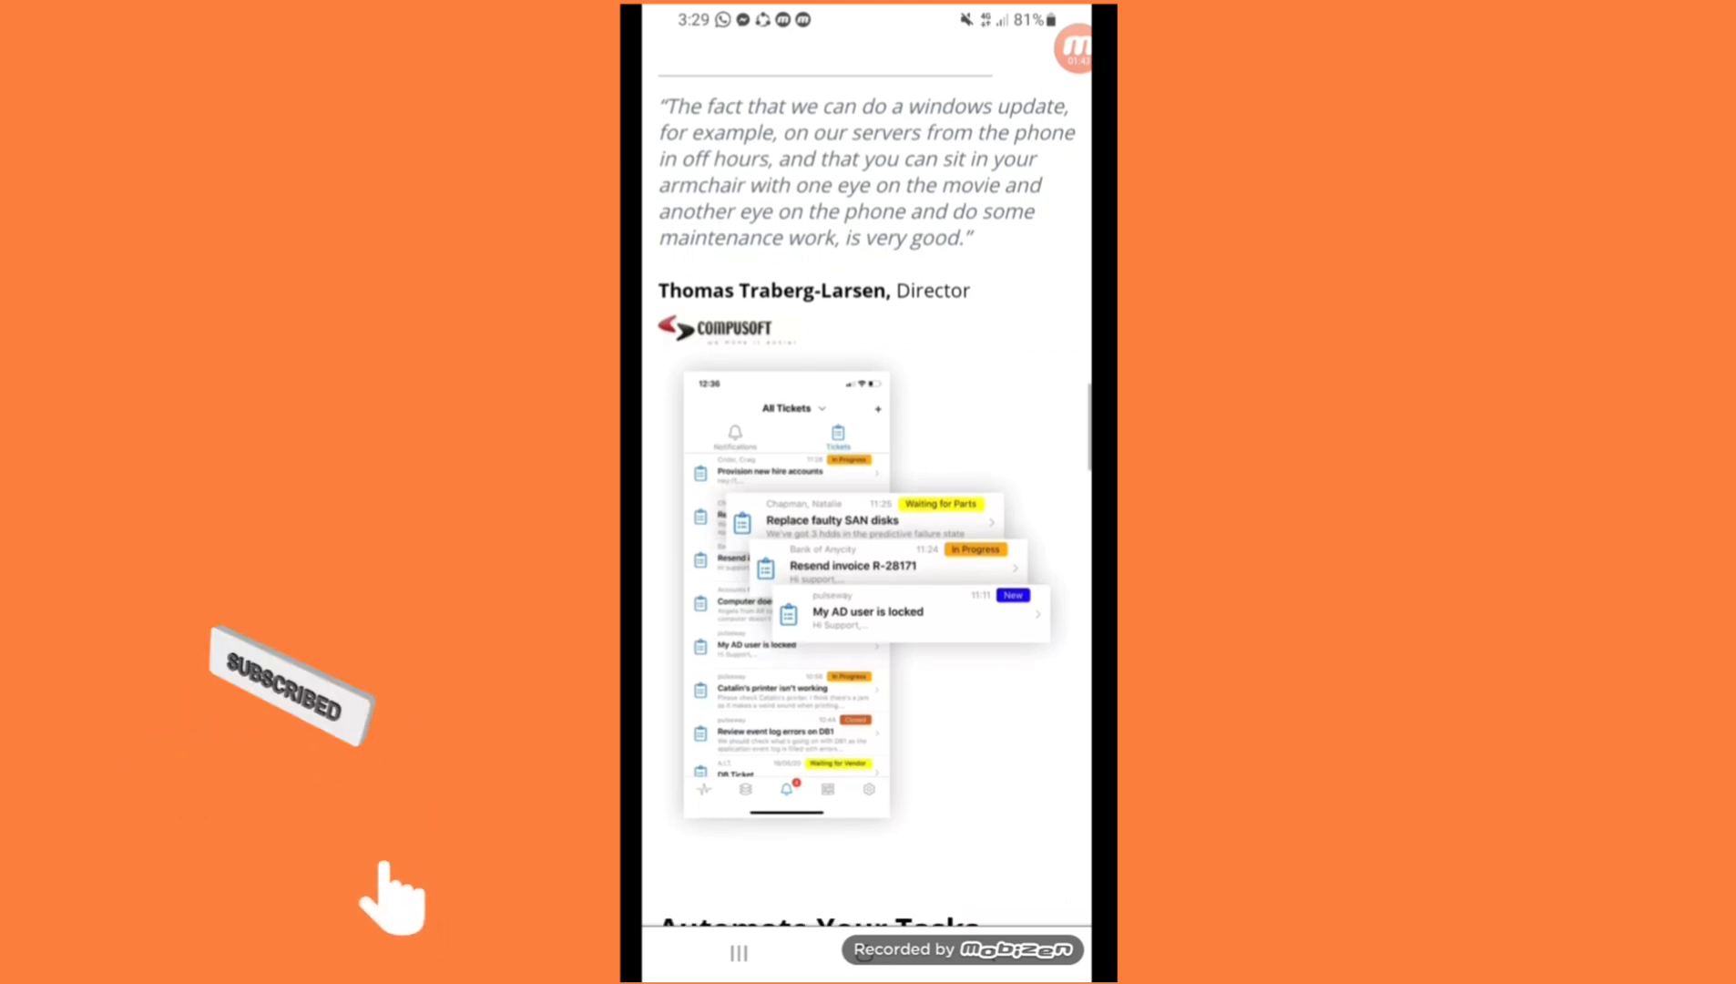
pyautogui.scroll(-3)
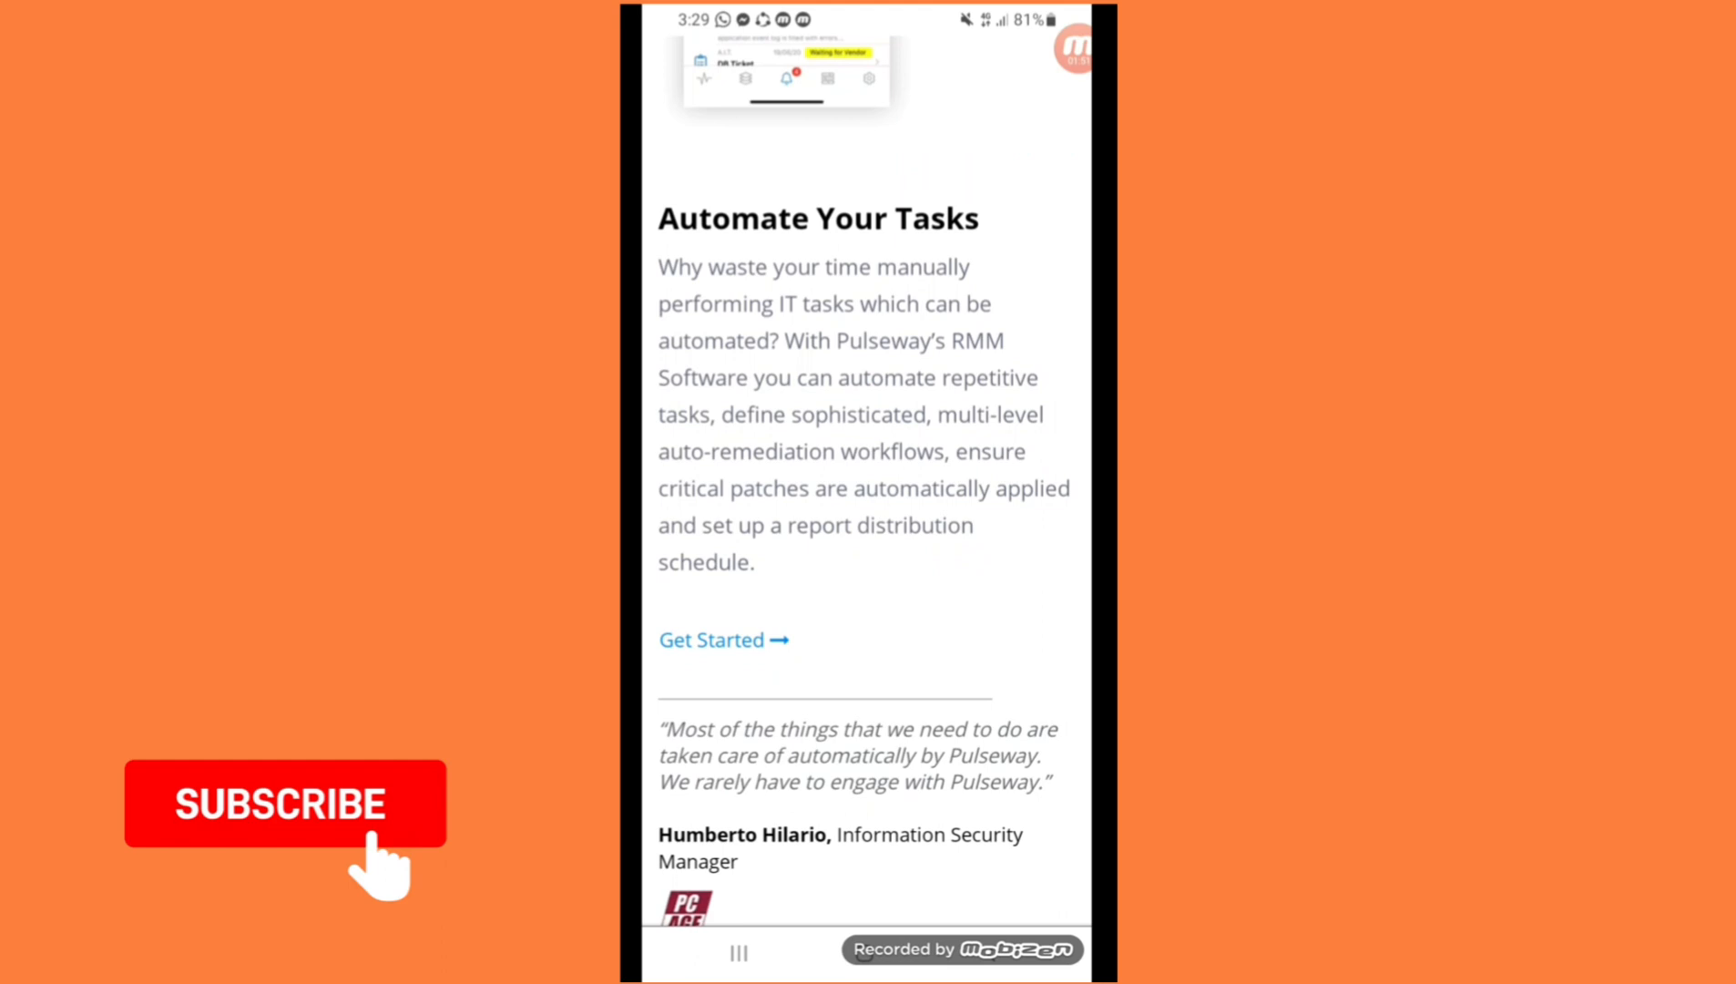
# Scroll through Automate Your Tasks, Set Up In Minutes and the Tyler Lay testimonial to Try Pulseway for free
pyautogui.scroll(-3)
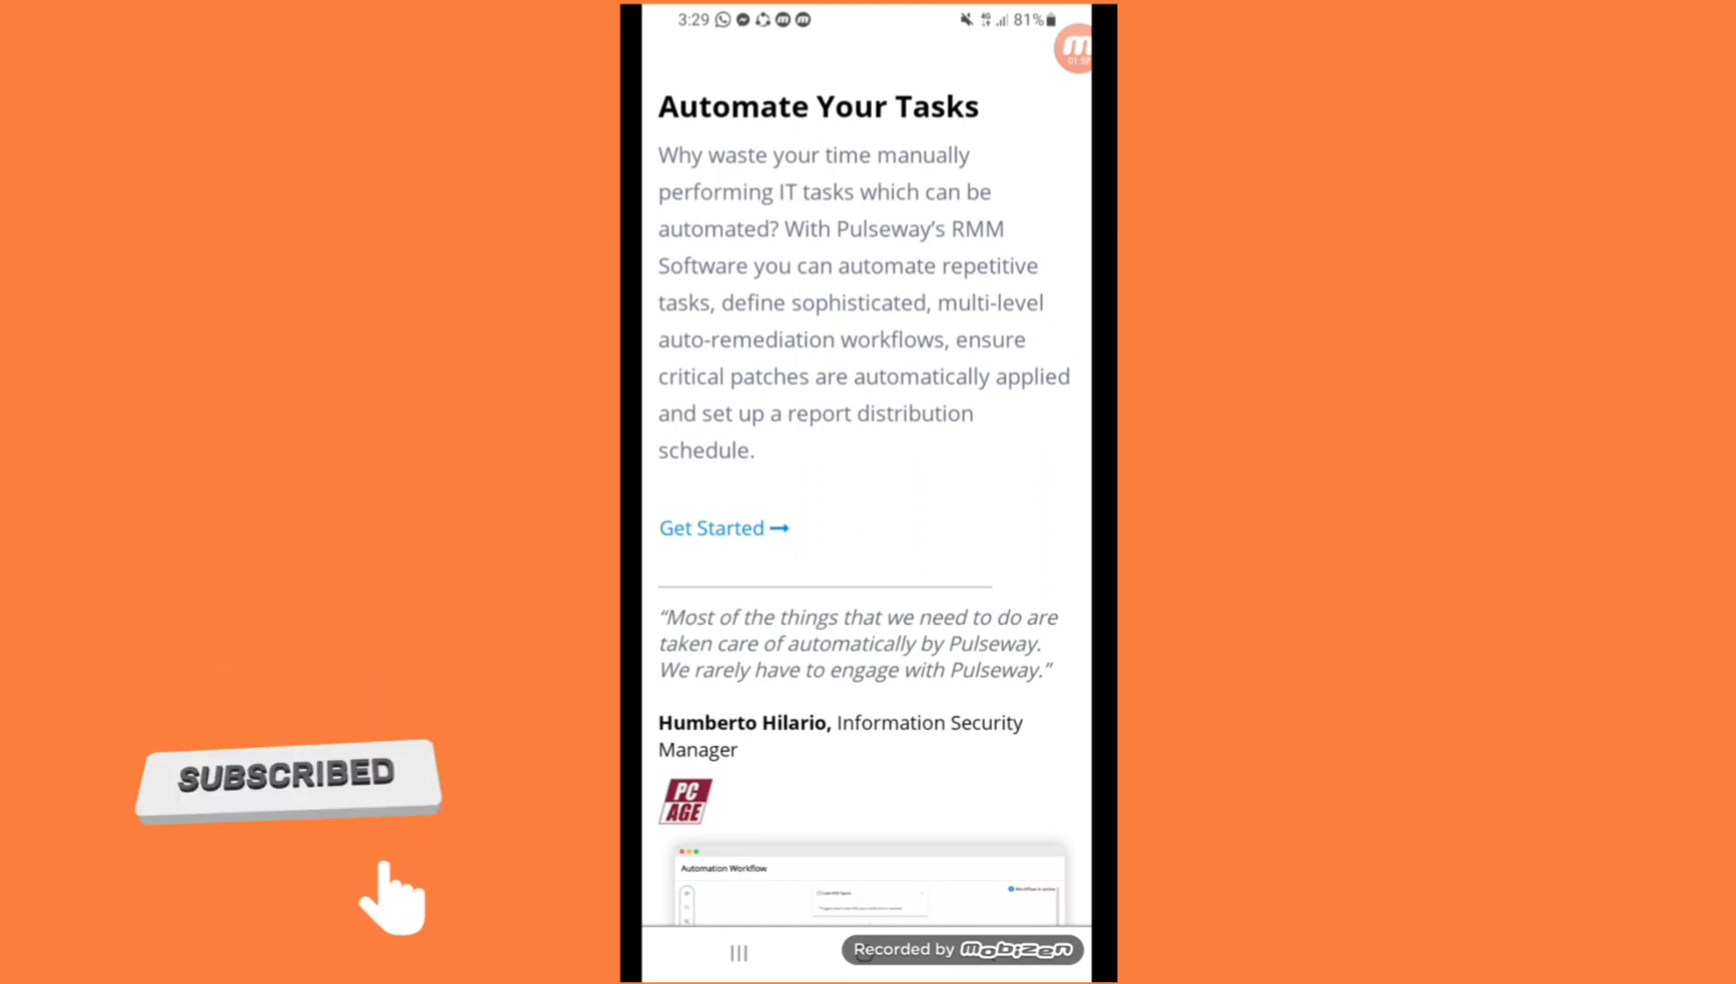
pyautogui.scroll(-3)
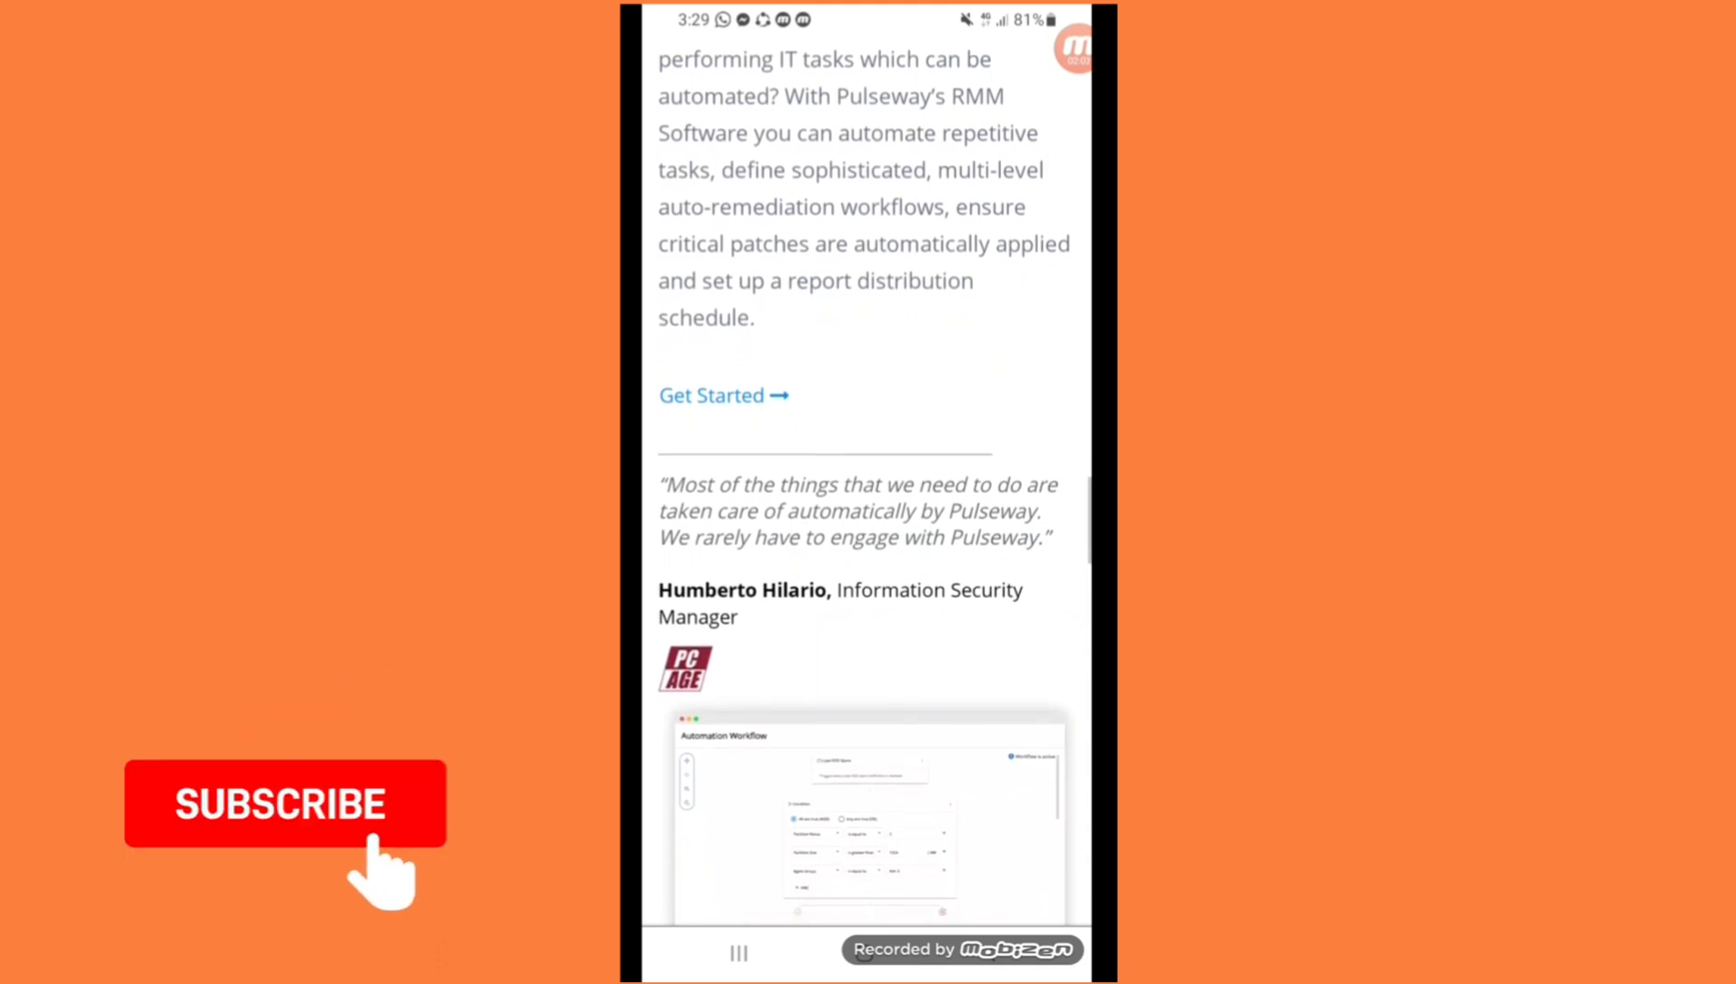
pyautogui.scroll(-3)
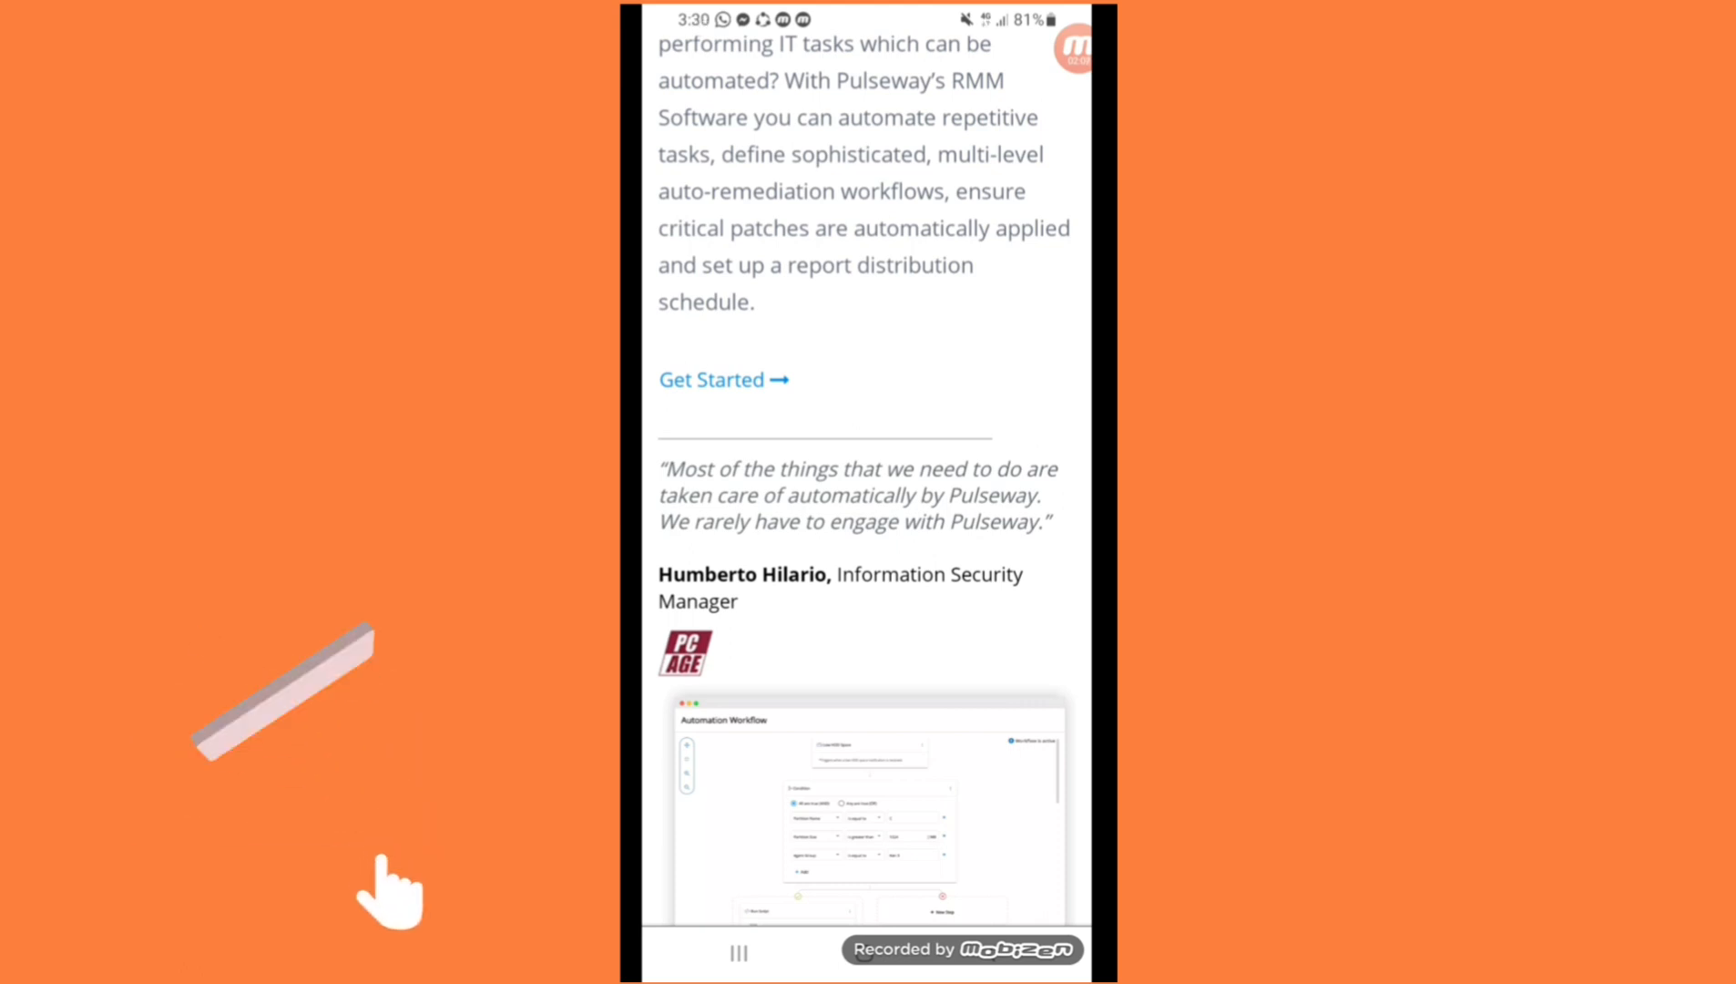
pyautogui.scroll(-3)
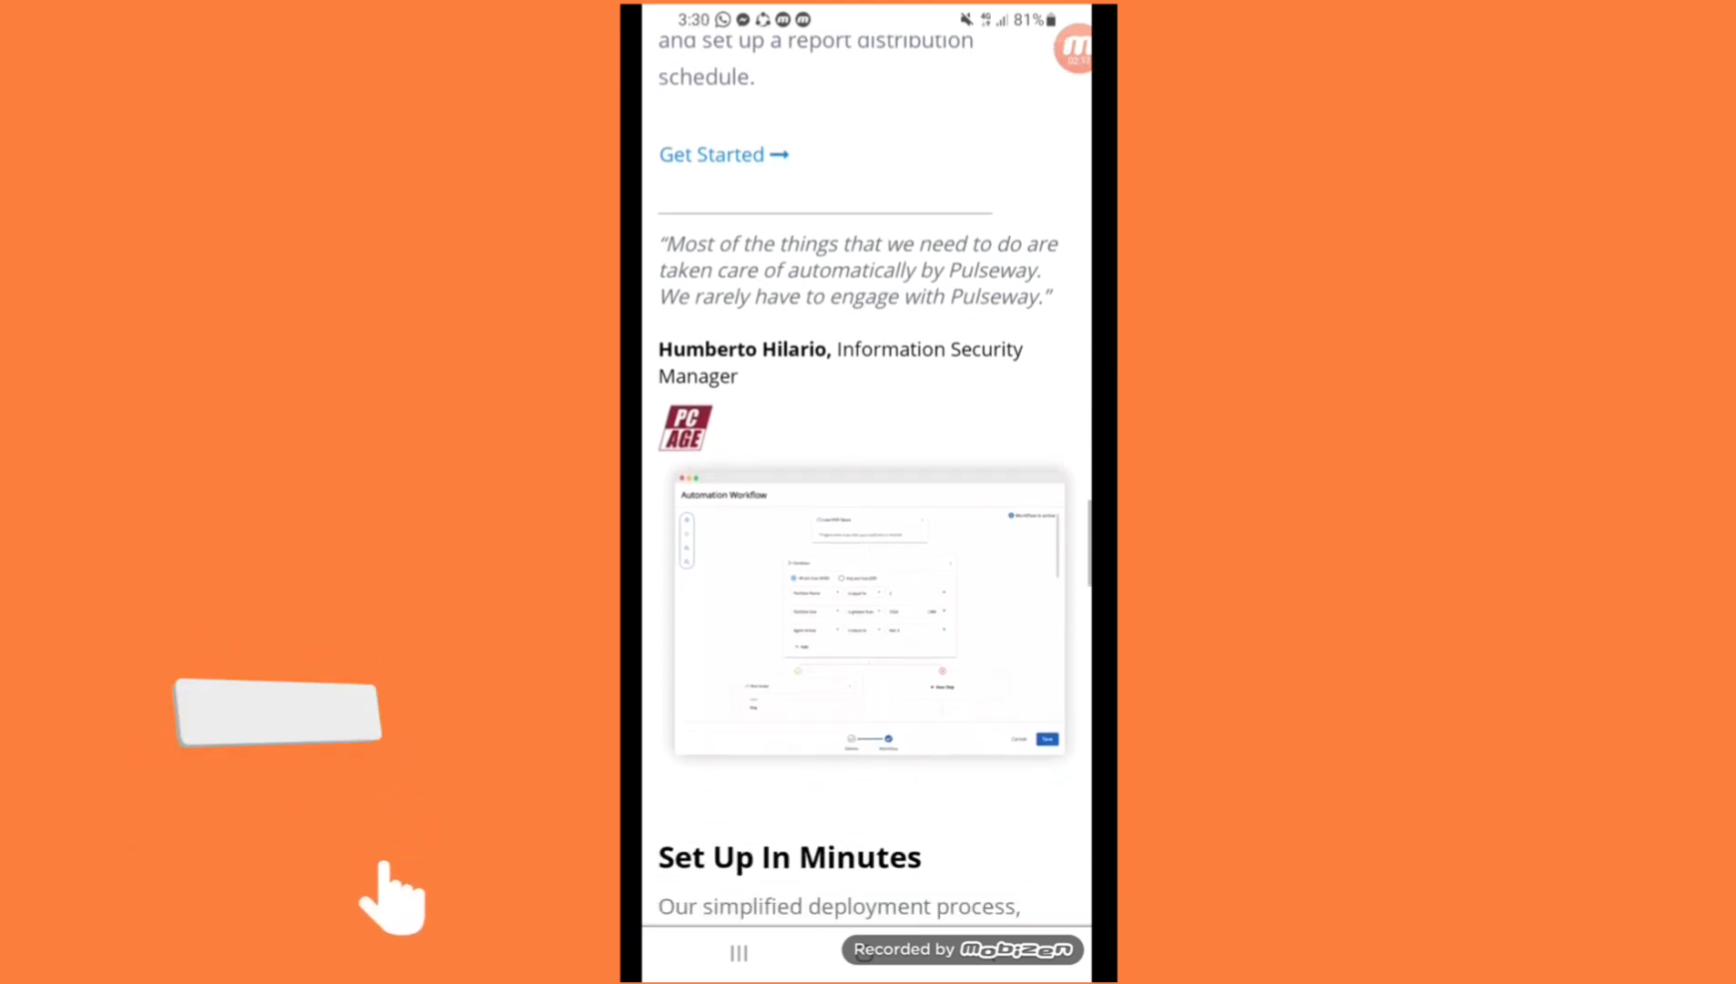
pyautogui.scroll(-3)
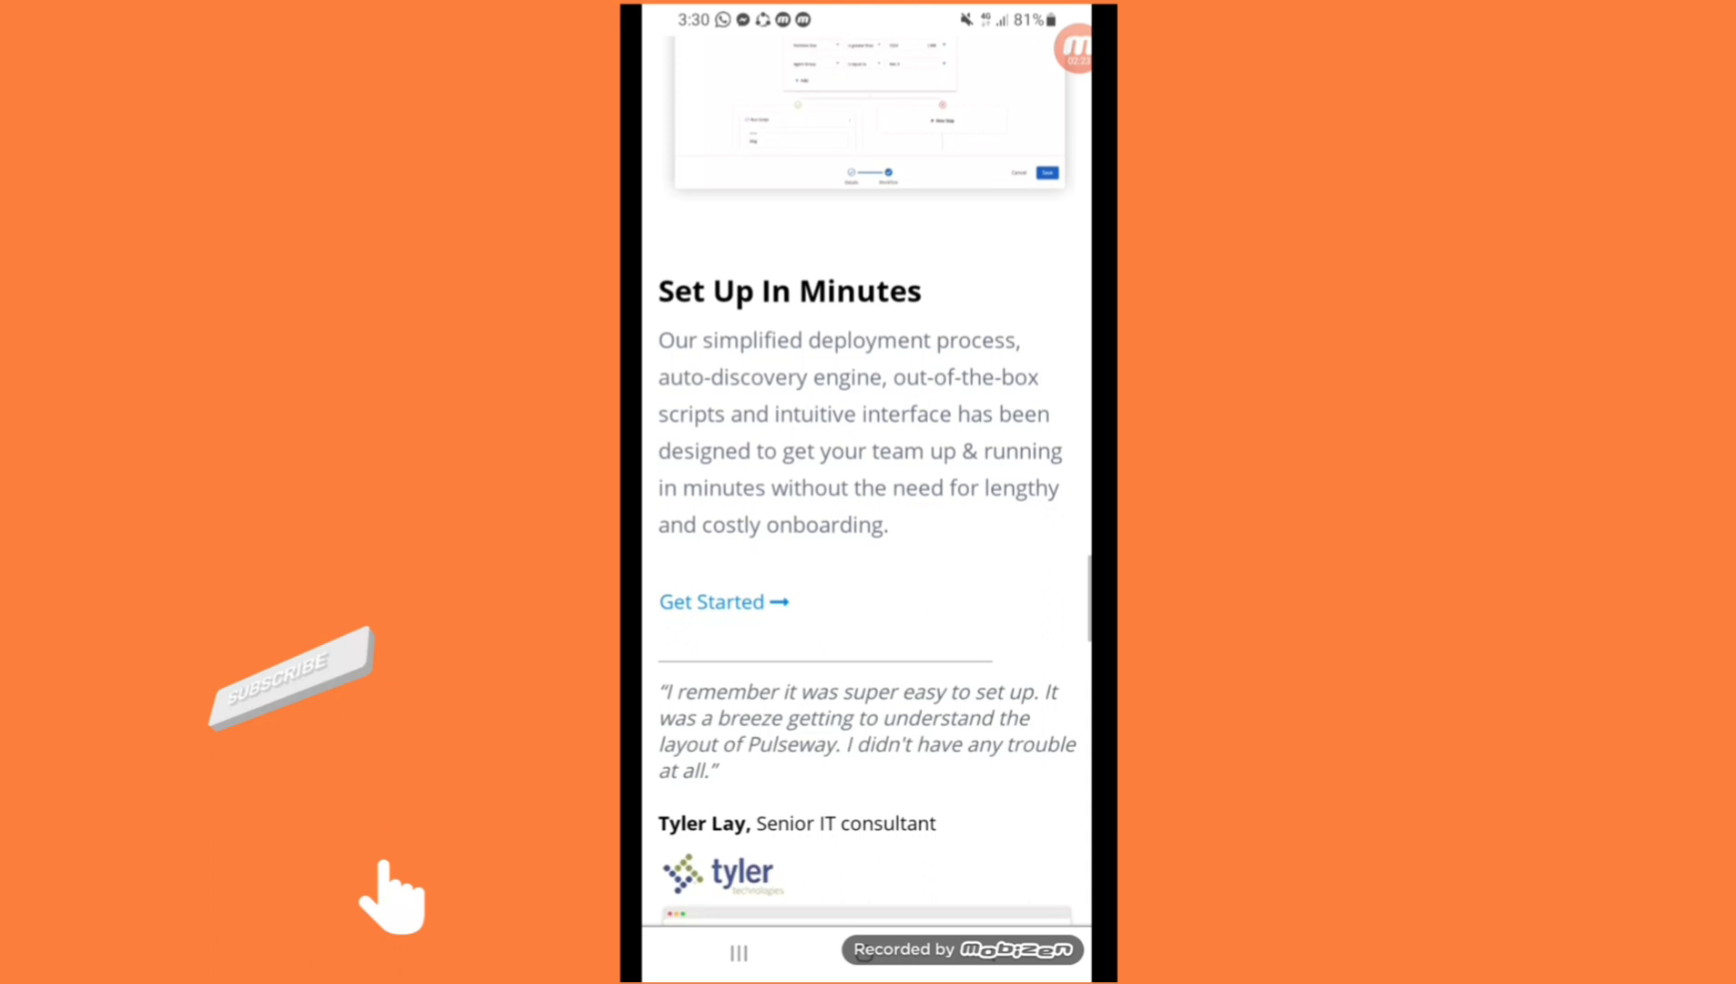
pyautogui.scroll(-3)
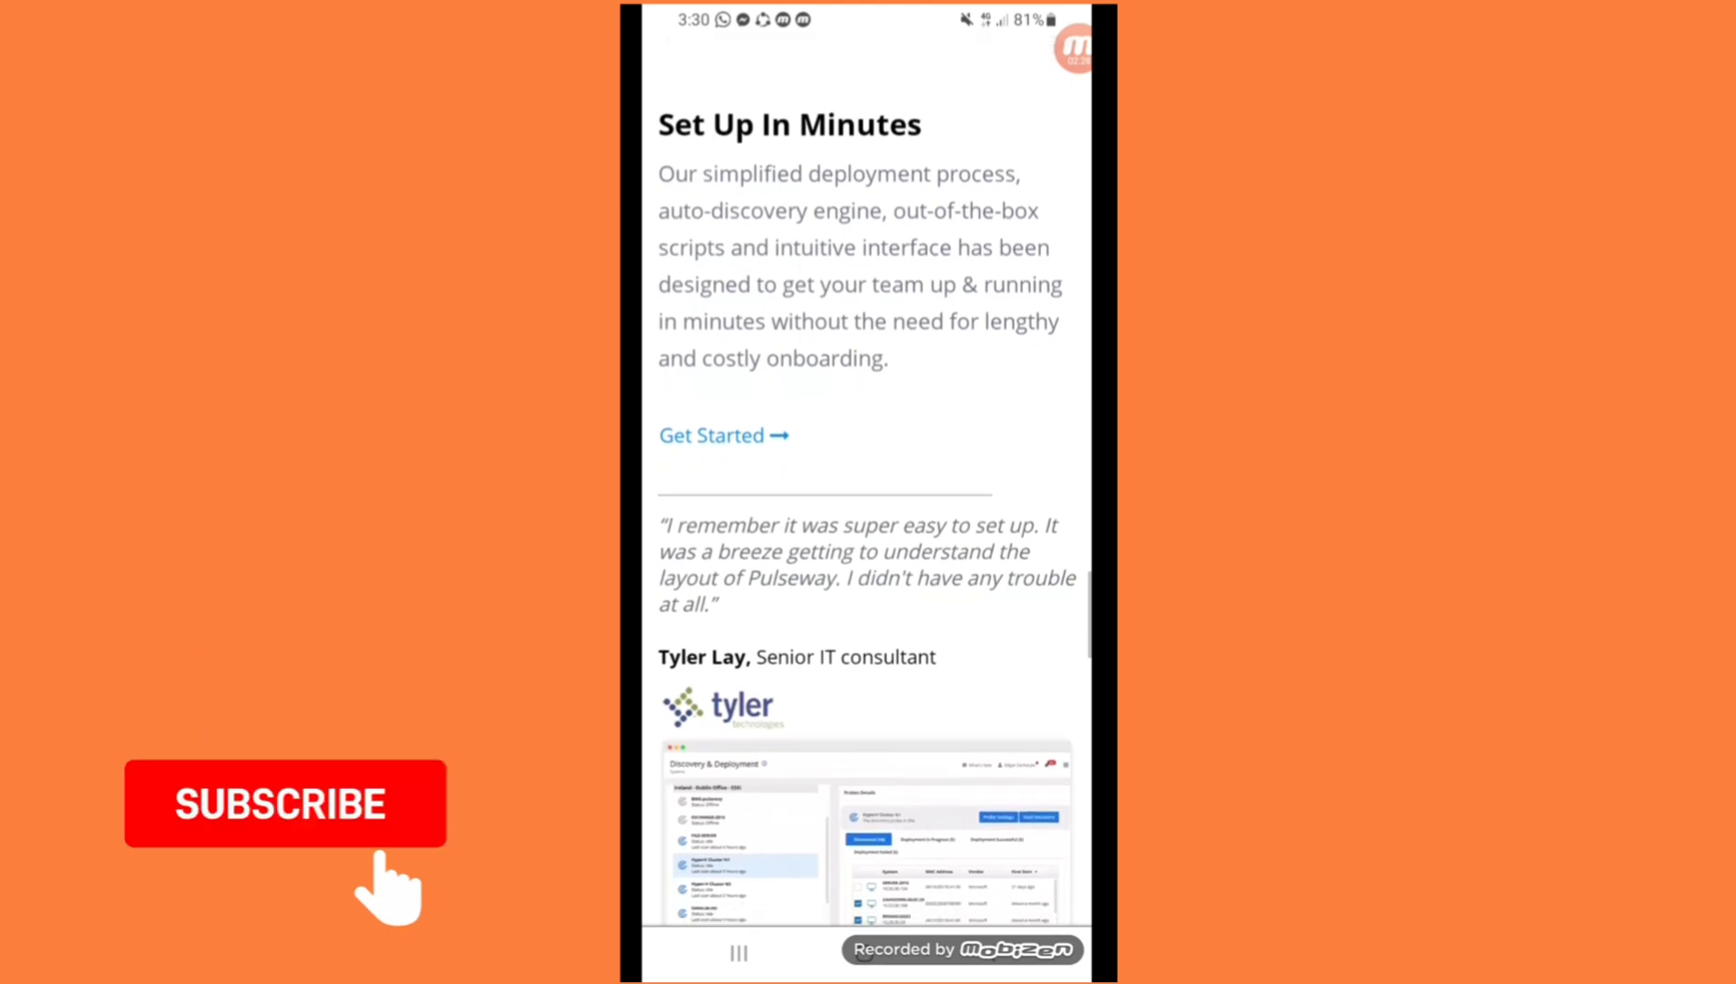
pyautogui.scroll(-3)
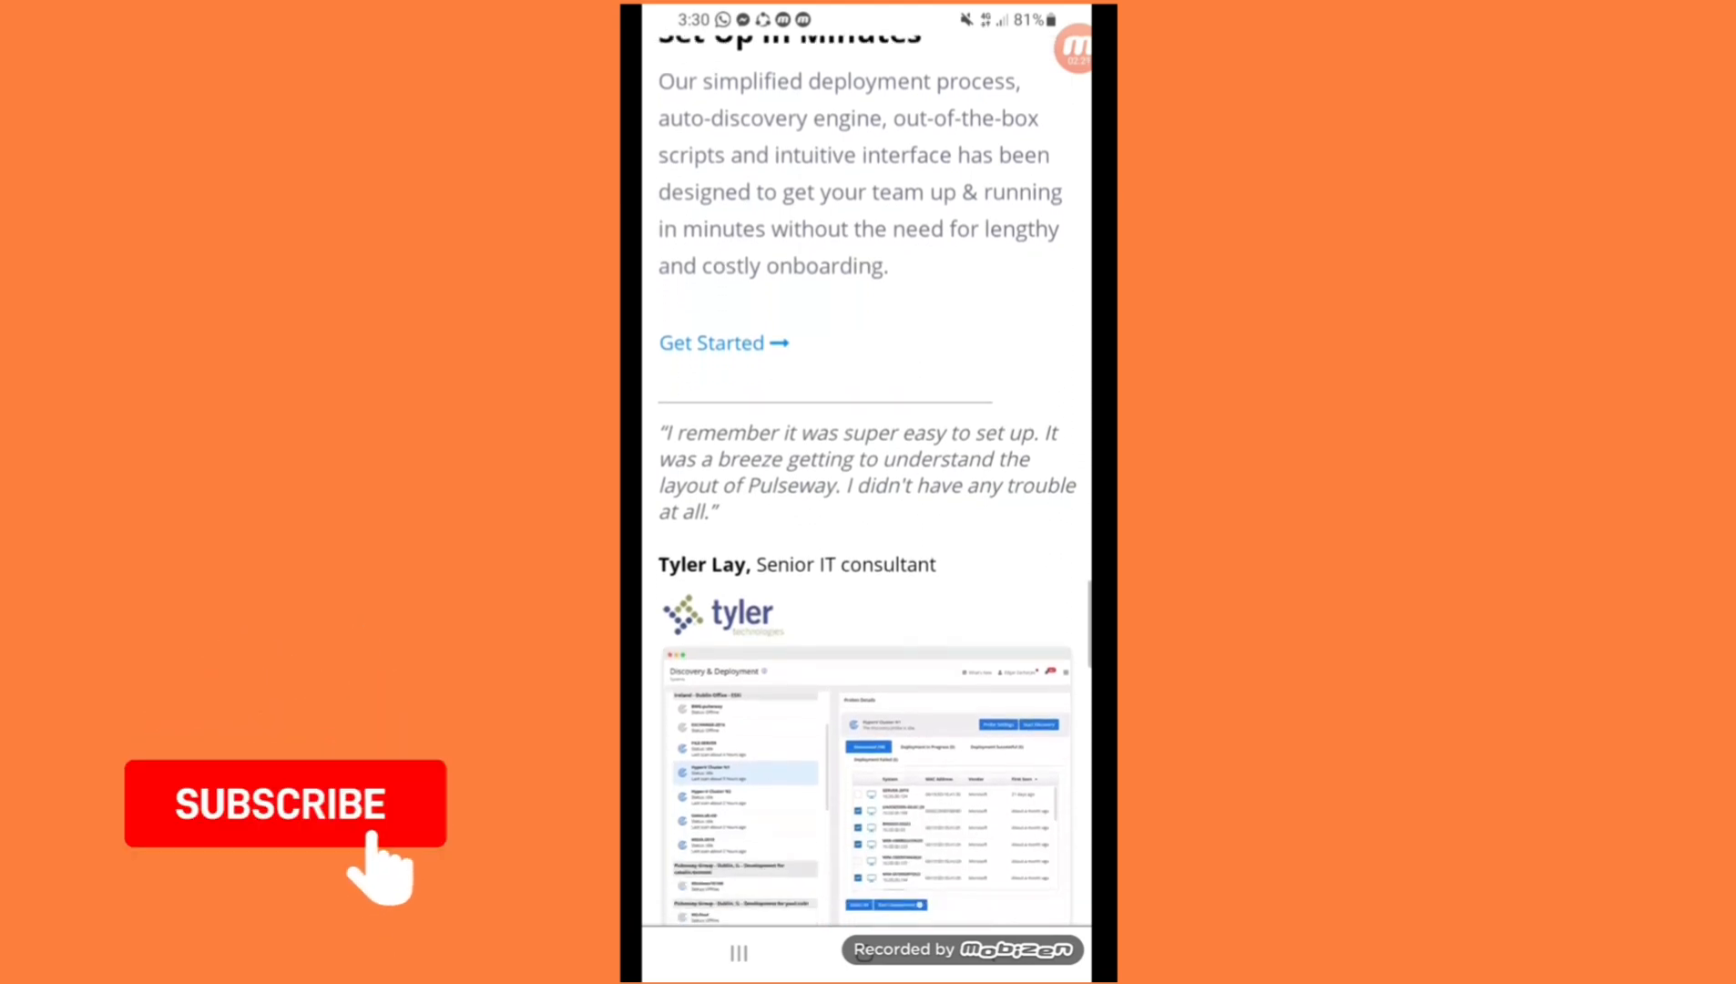
pyautogui.scroll(-3)
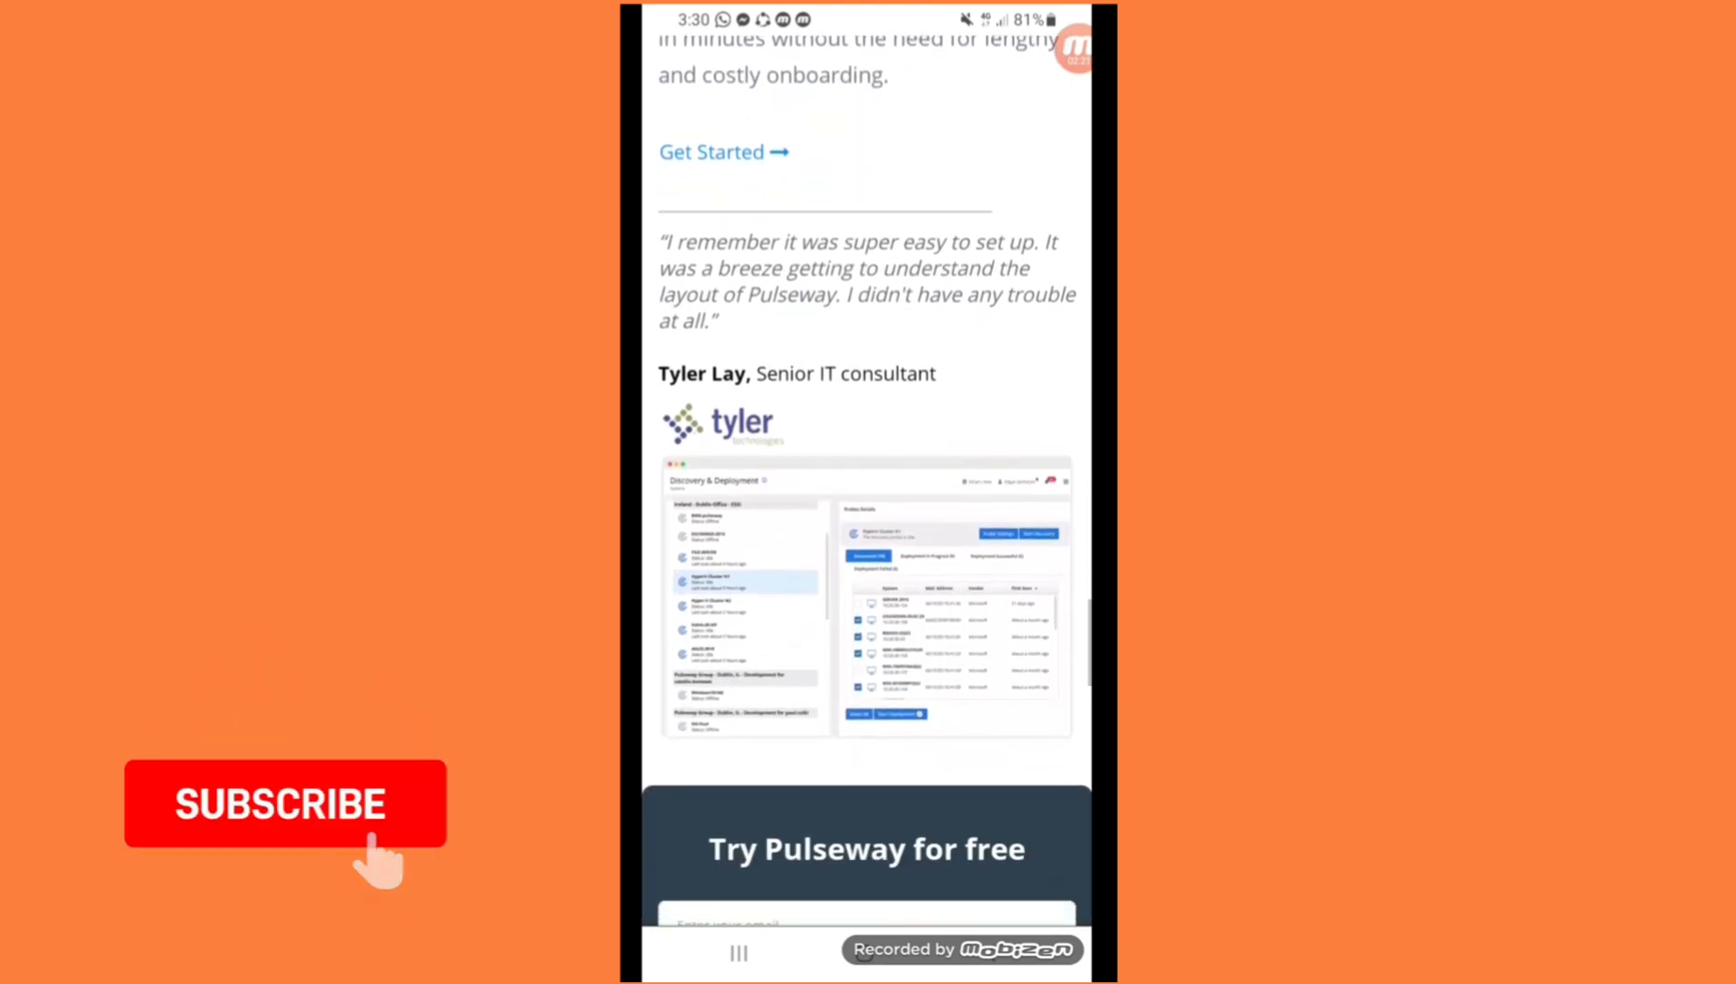
# Scroll past the Capterra, GetApp, G2 and Spiceworks review ratings
pyautogui.scroll(-3)
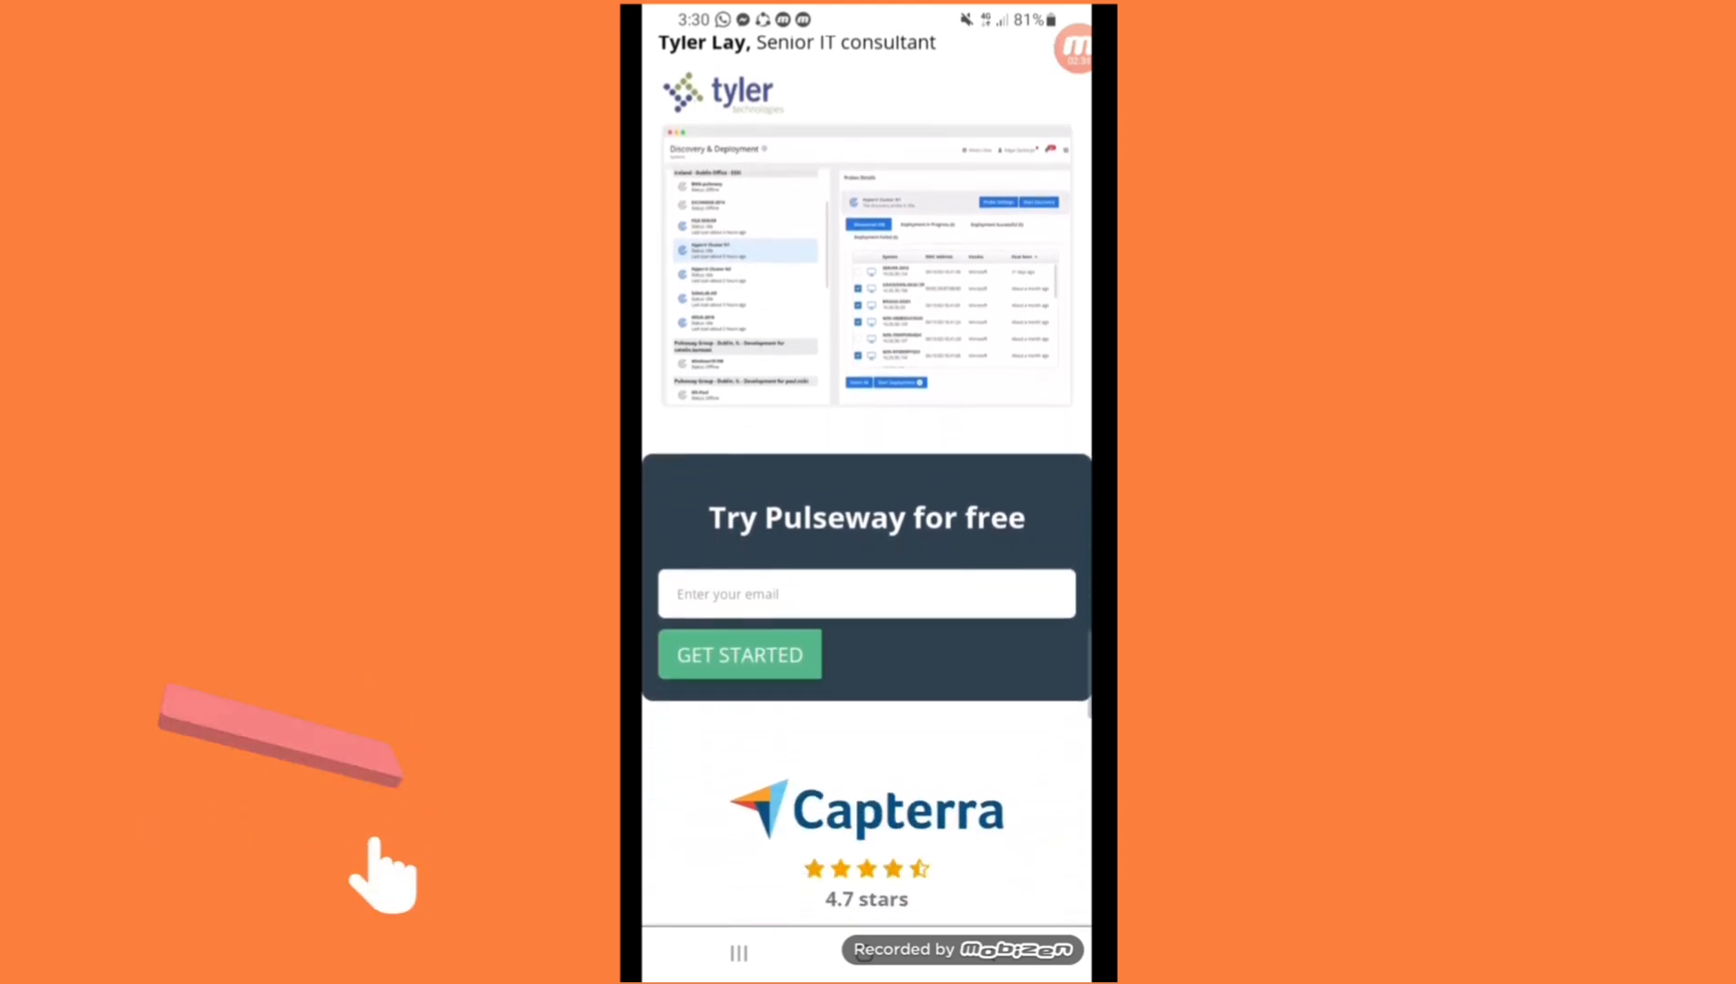
pyautogui.scroll(-3)
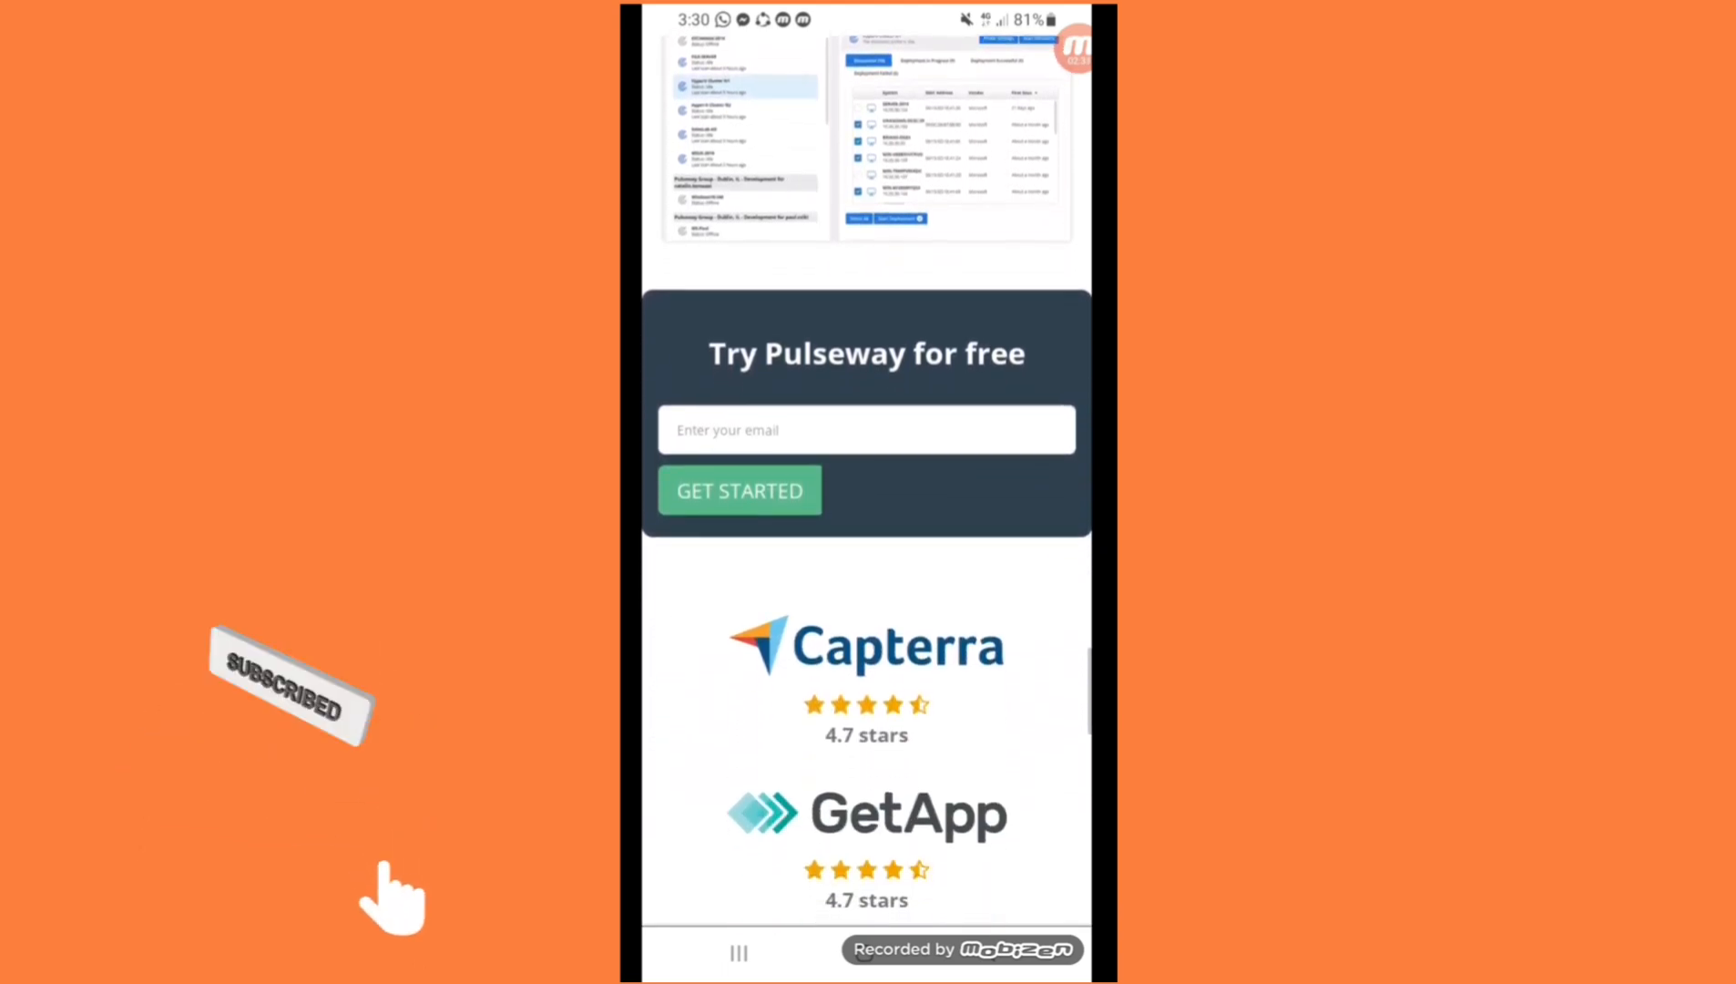
pyautogui.scroll(-3)
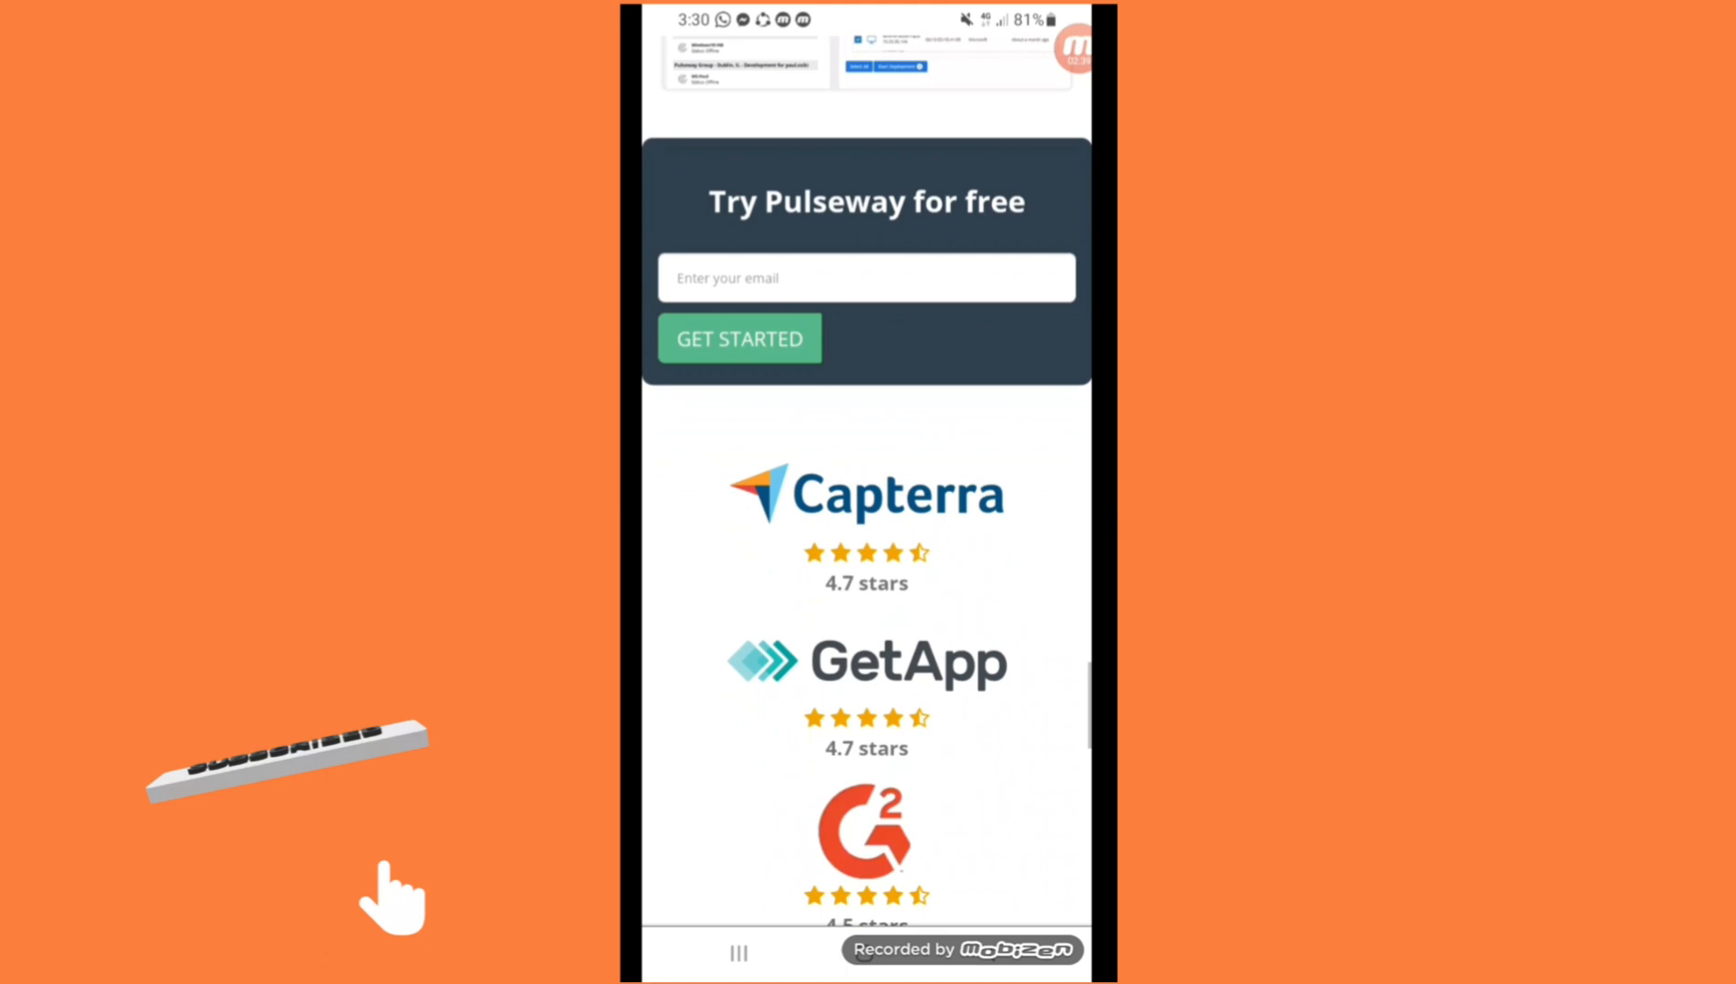
pyautogui.scroll(-3)
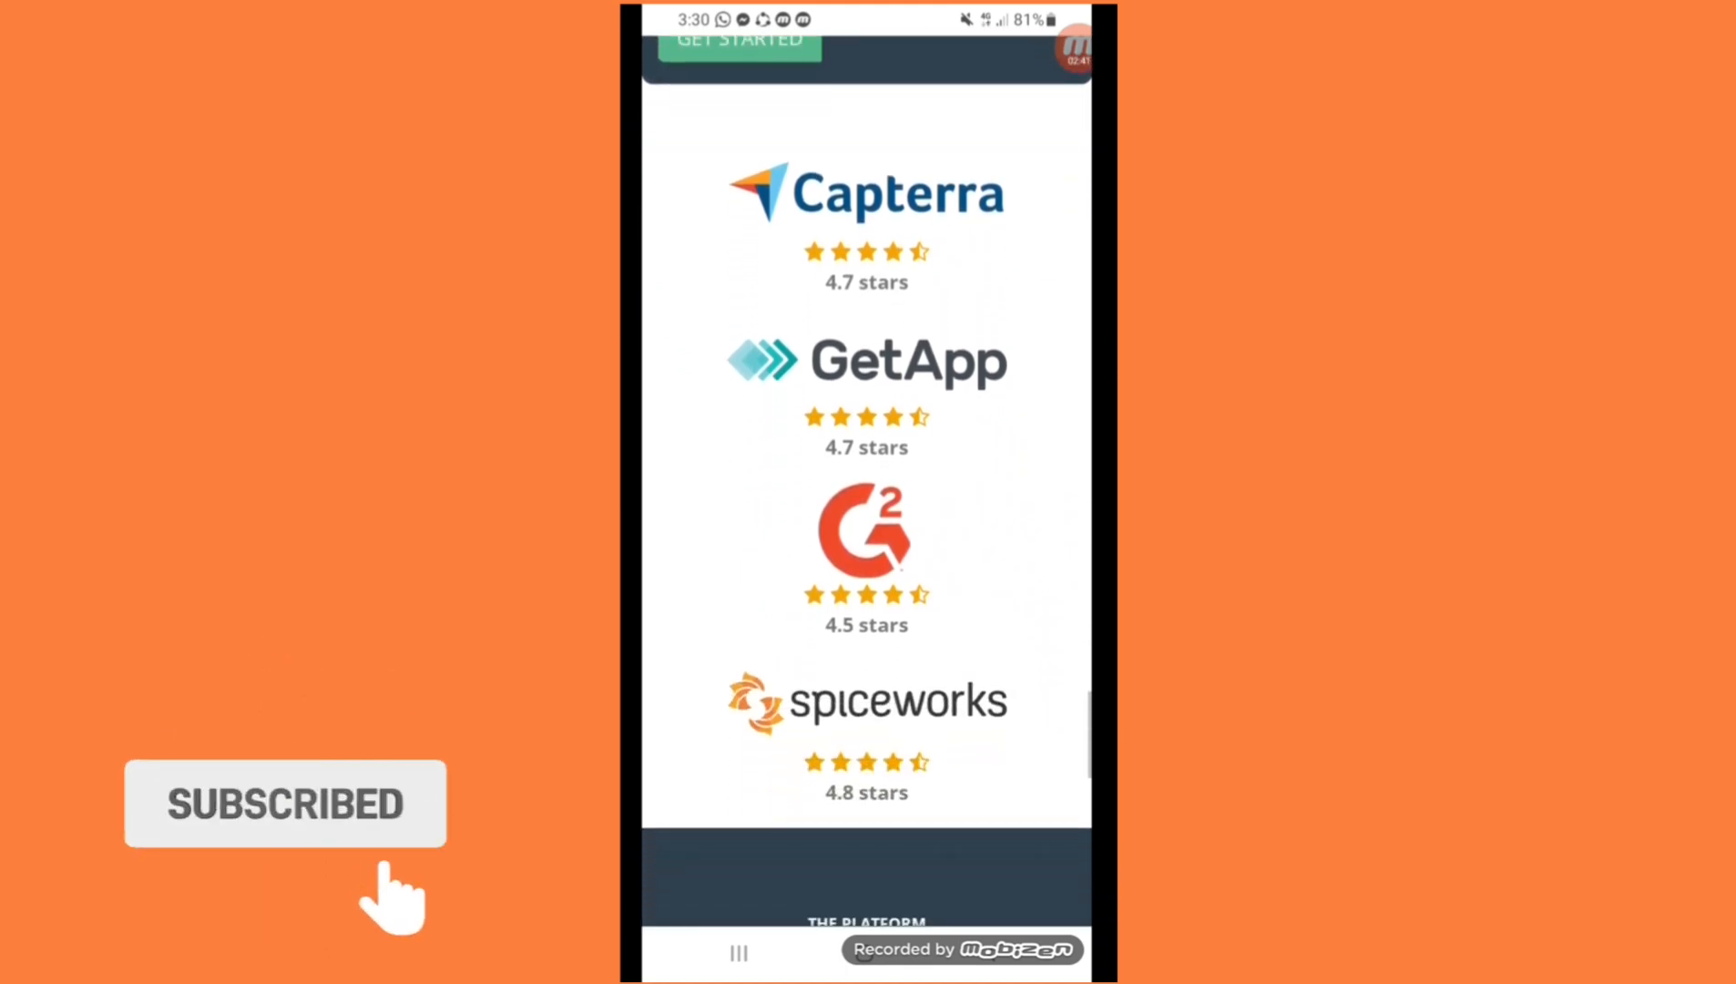
pyautogui.scroll(-3)
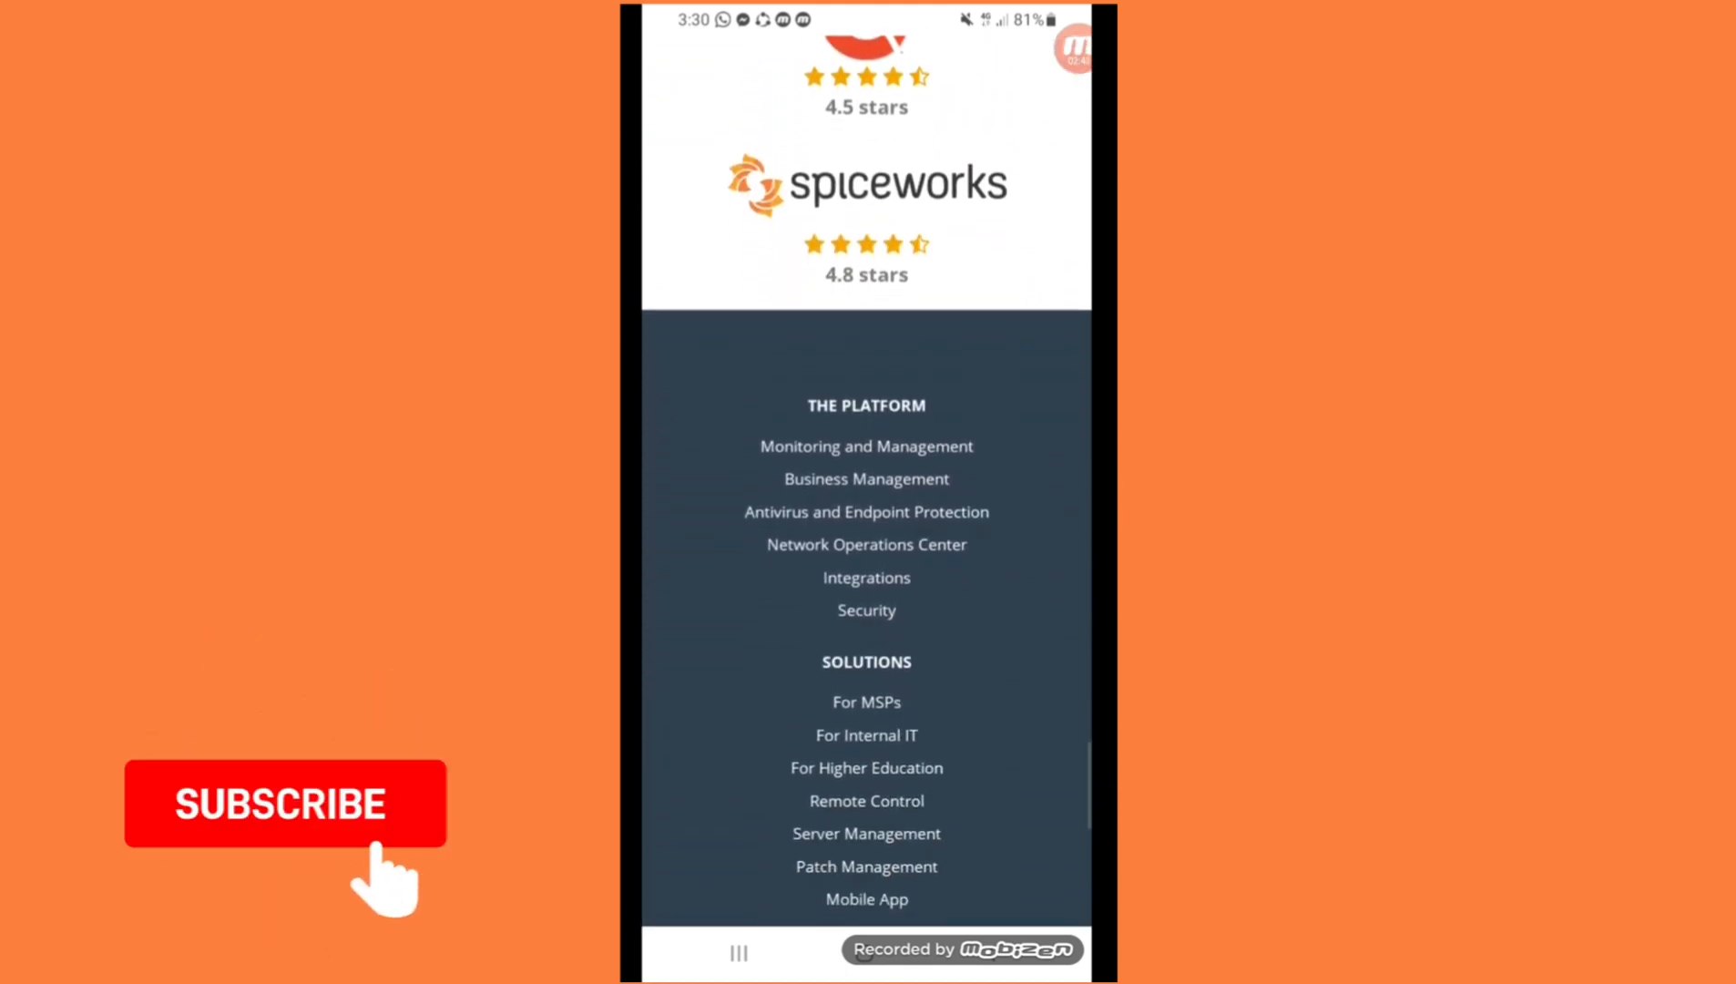
pyautogui.scroll(-3)
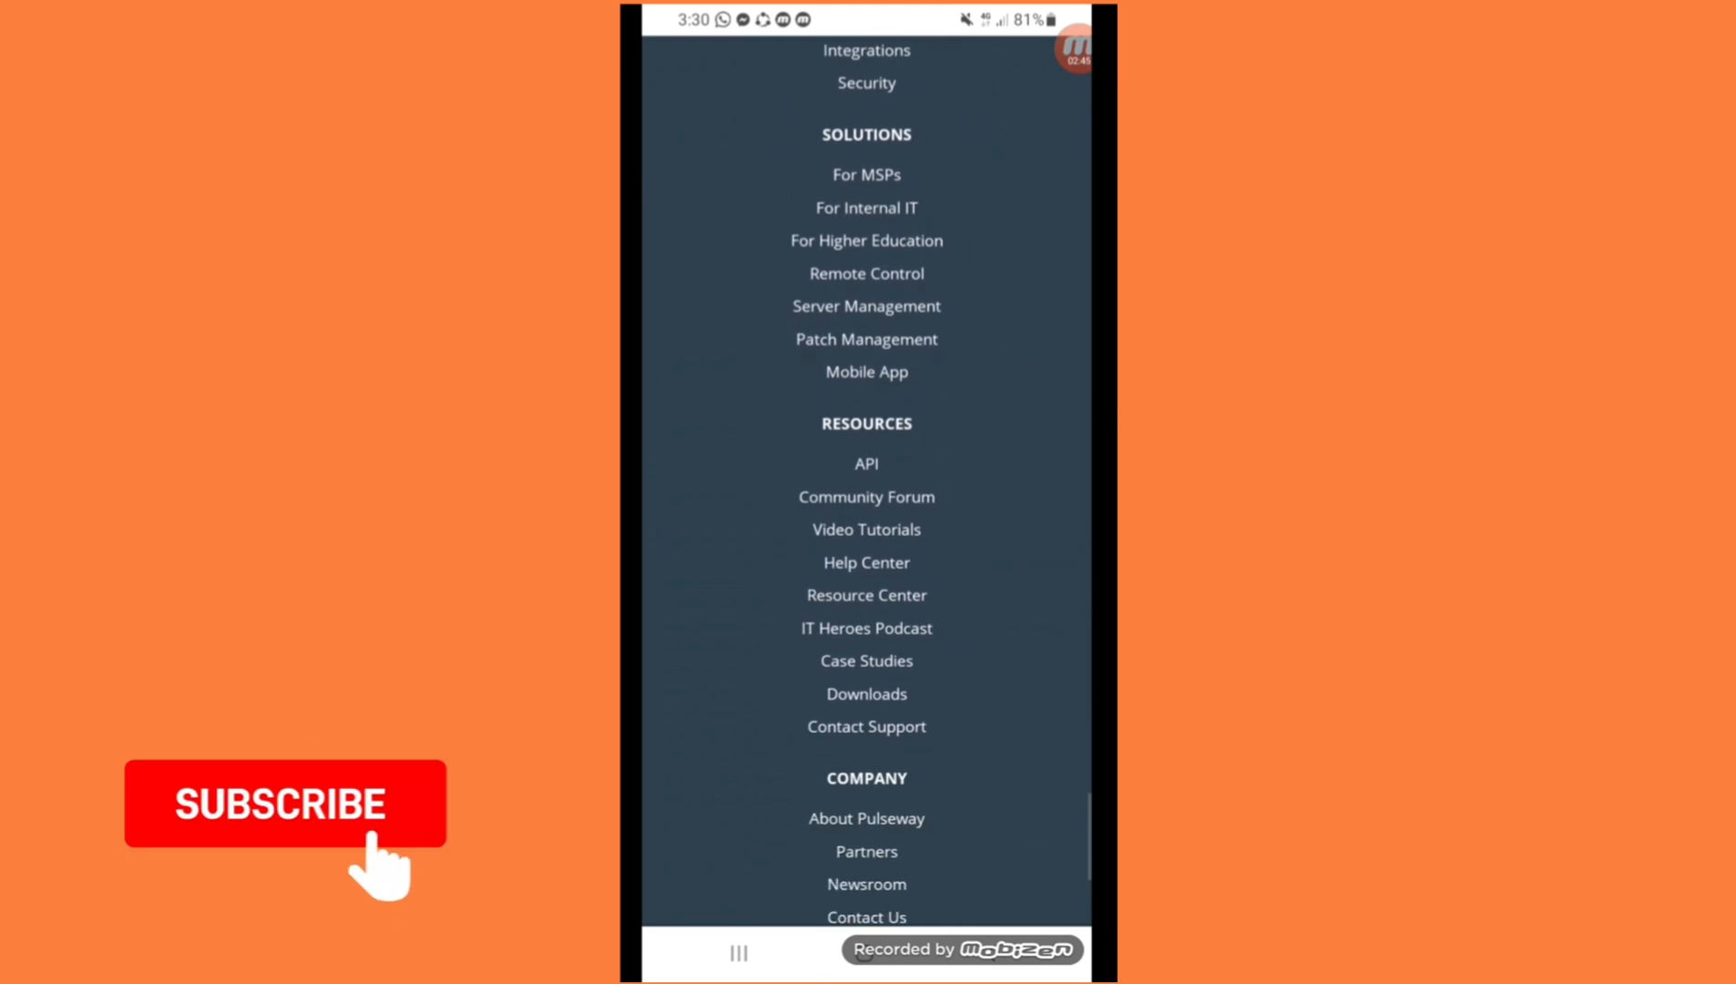
pyautogui.scroll(-3)
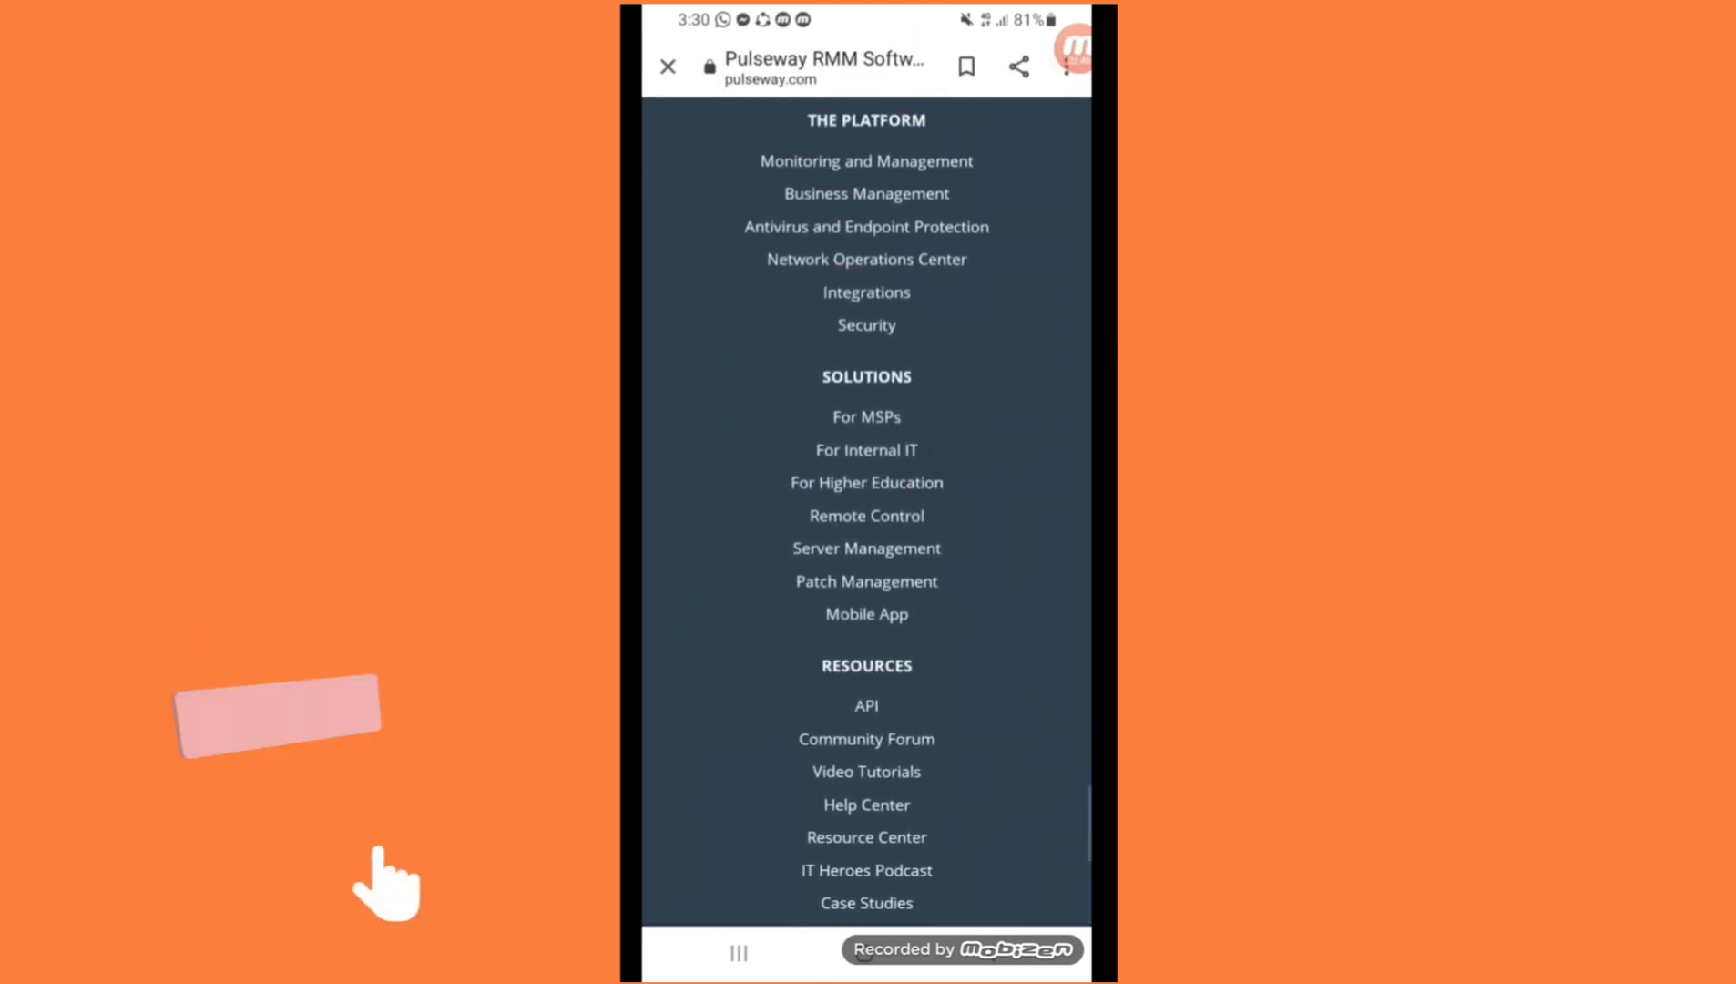
# Scroll through the footer links to the App Store and Google Play badges and newsletter signup
pyautogui.scroll(-3)
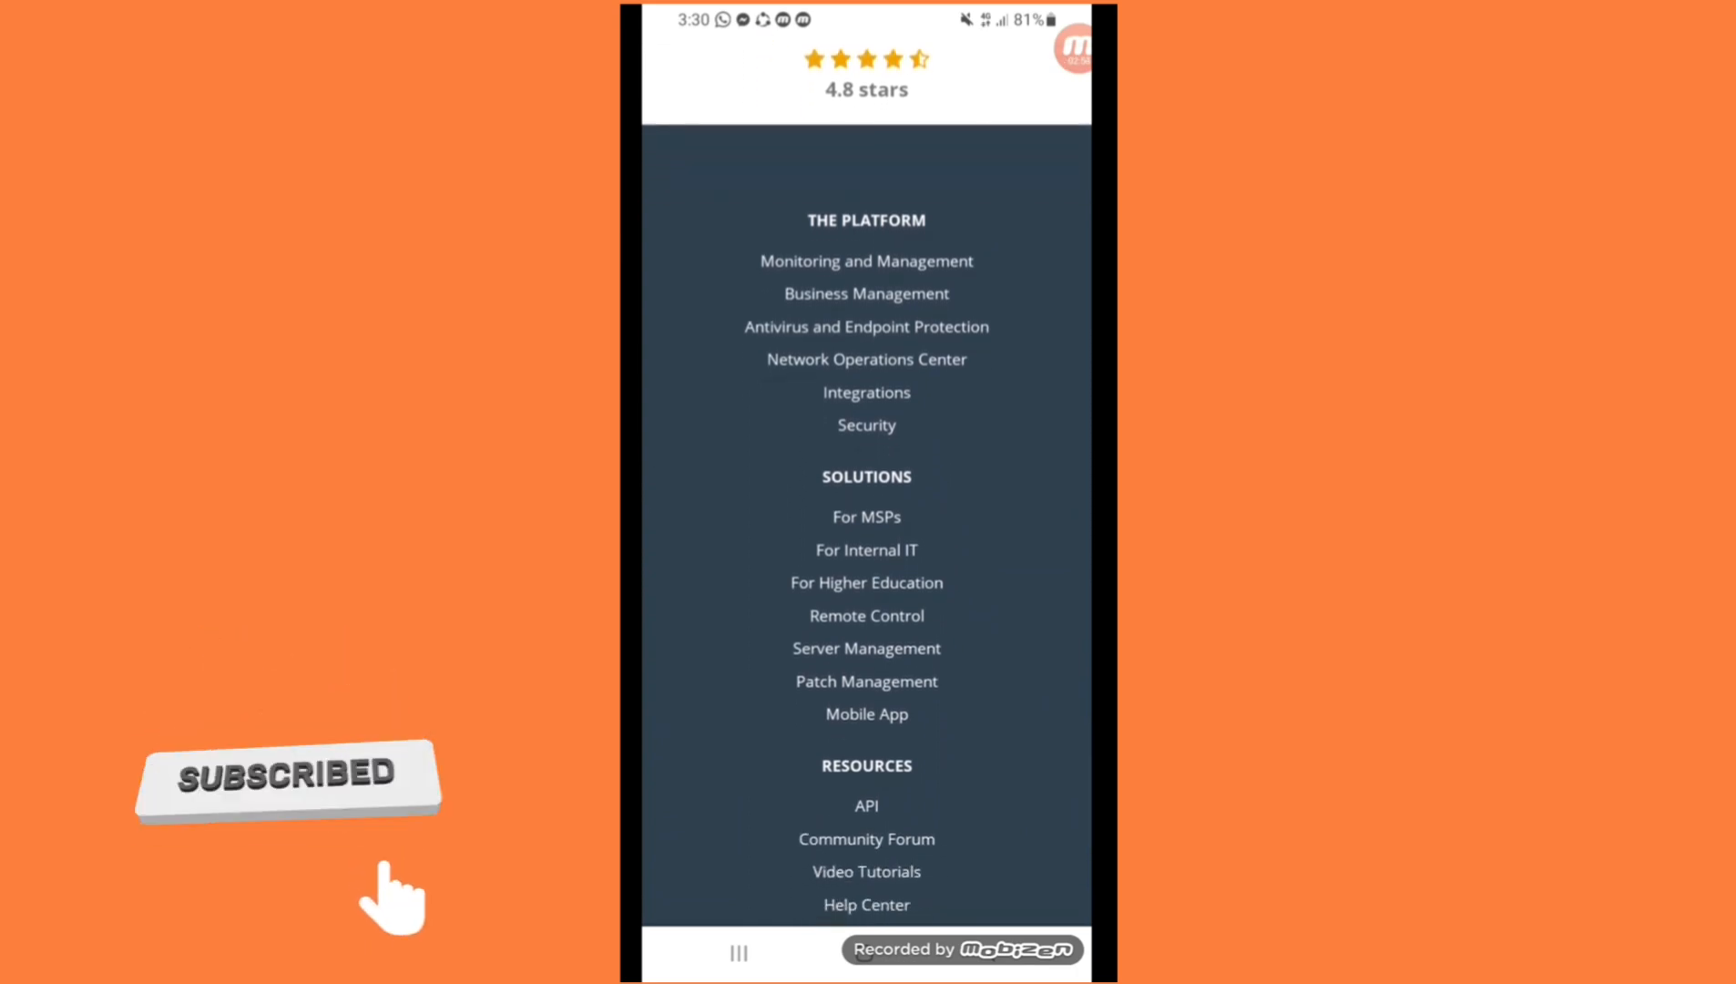
pyautogui.scroll(-3)
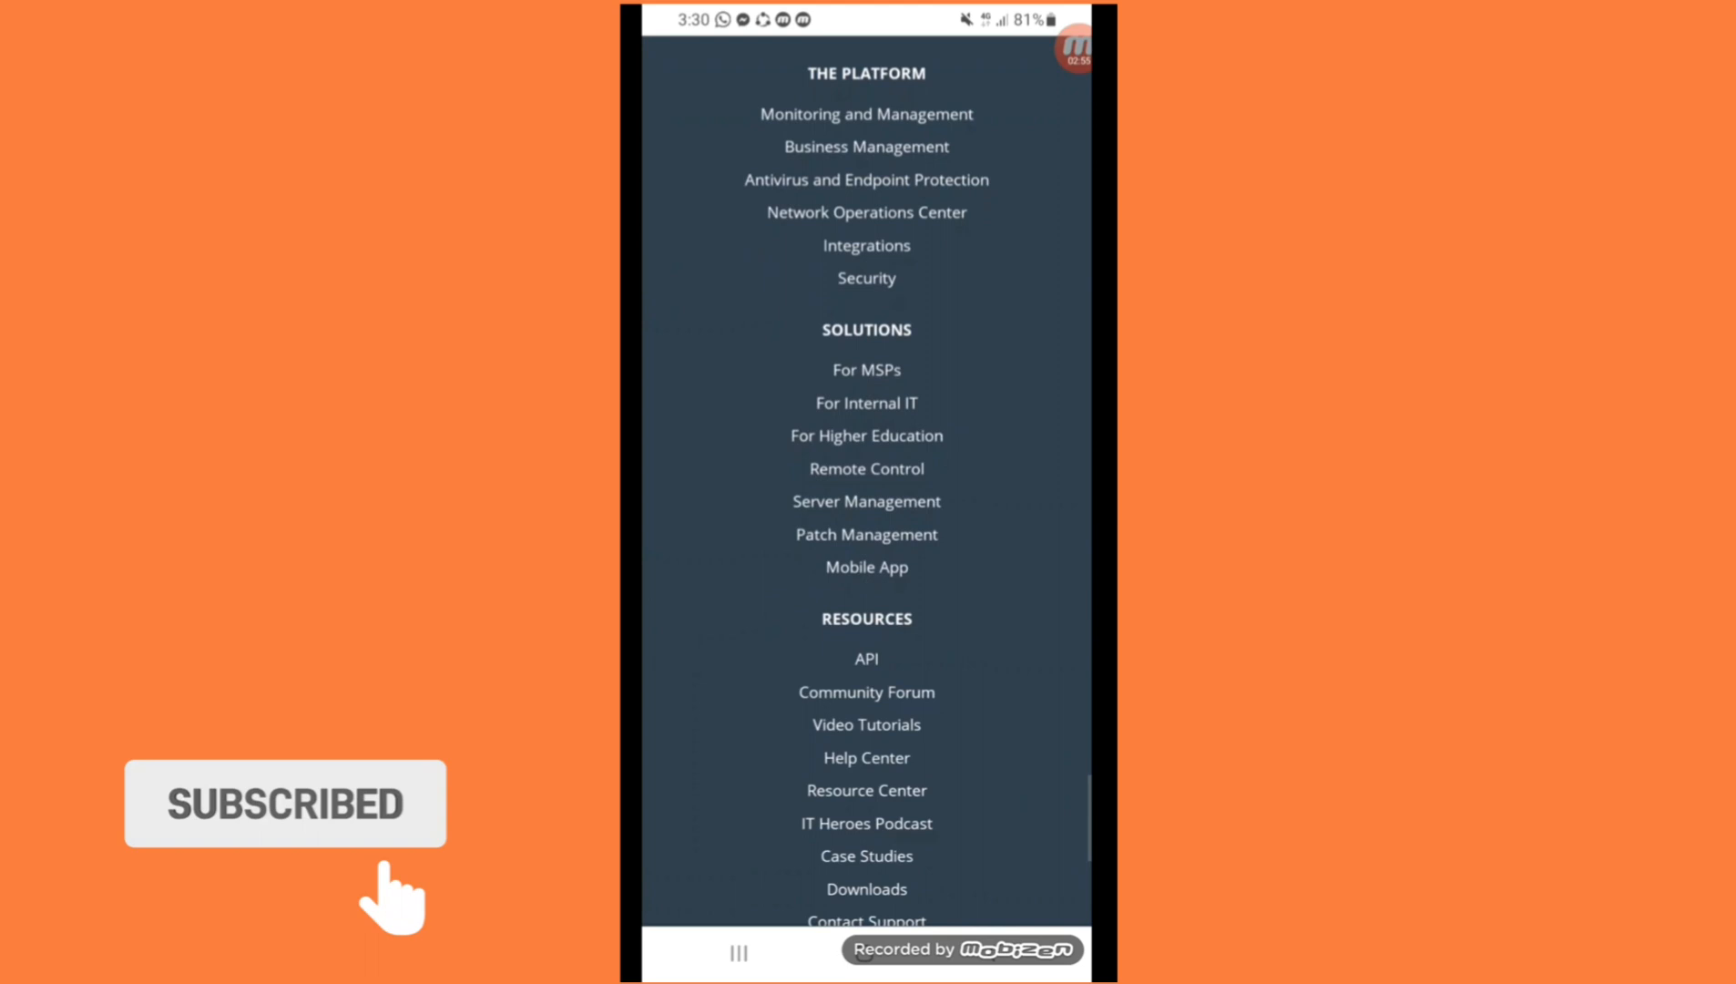
pyautogui.scroll(-3)
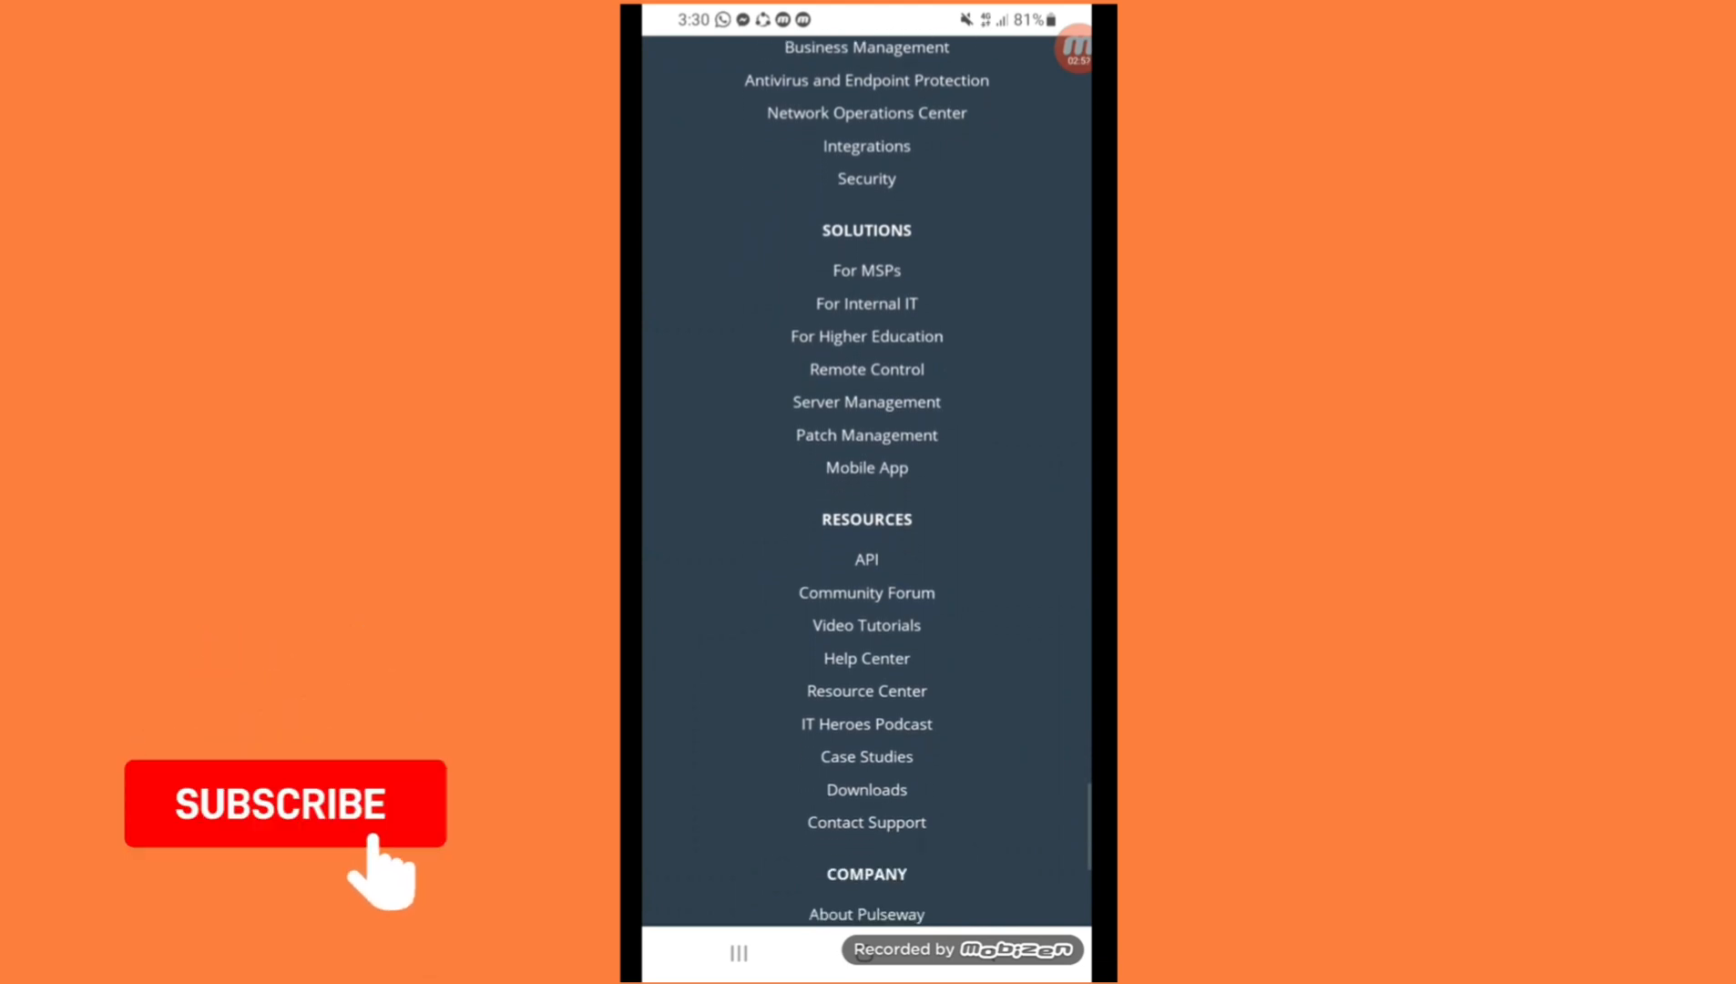
pyautogui.scroll(-3)
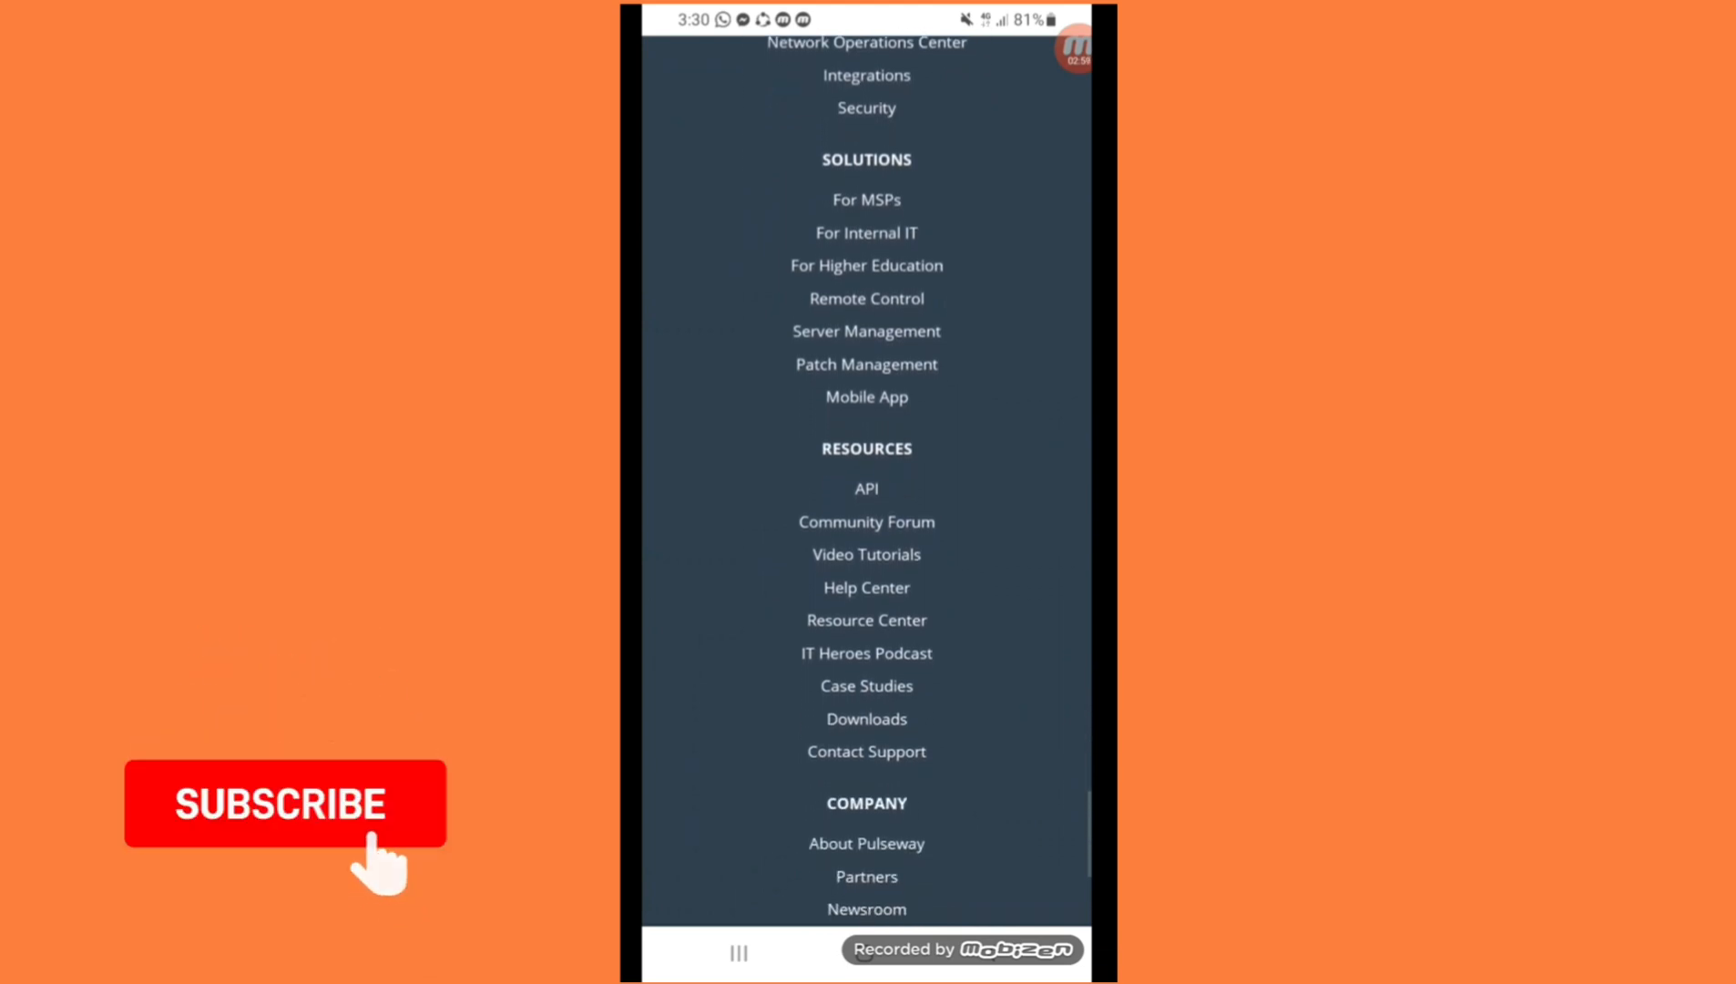
pyautogui.scroll(-3)
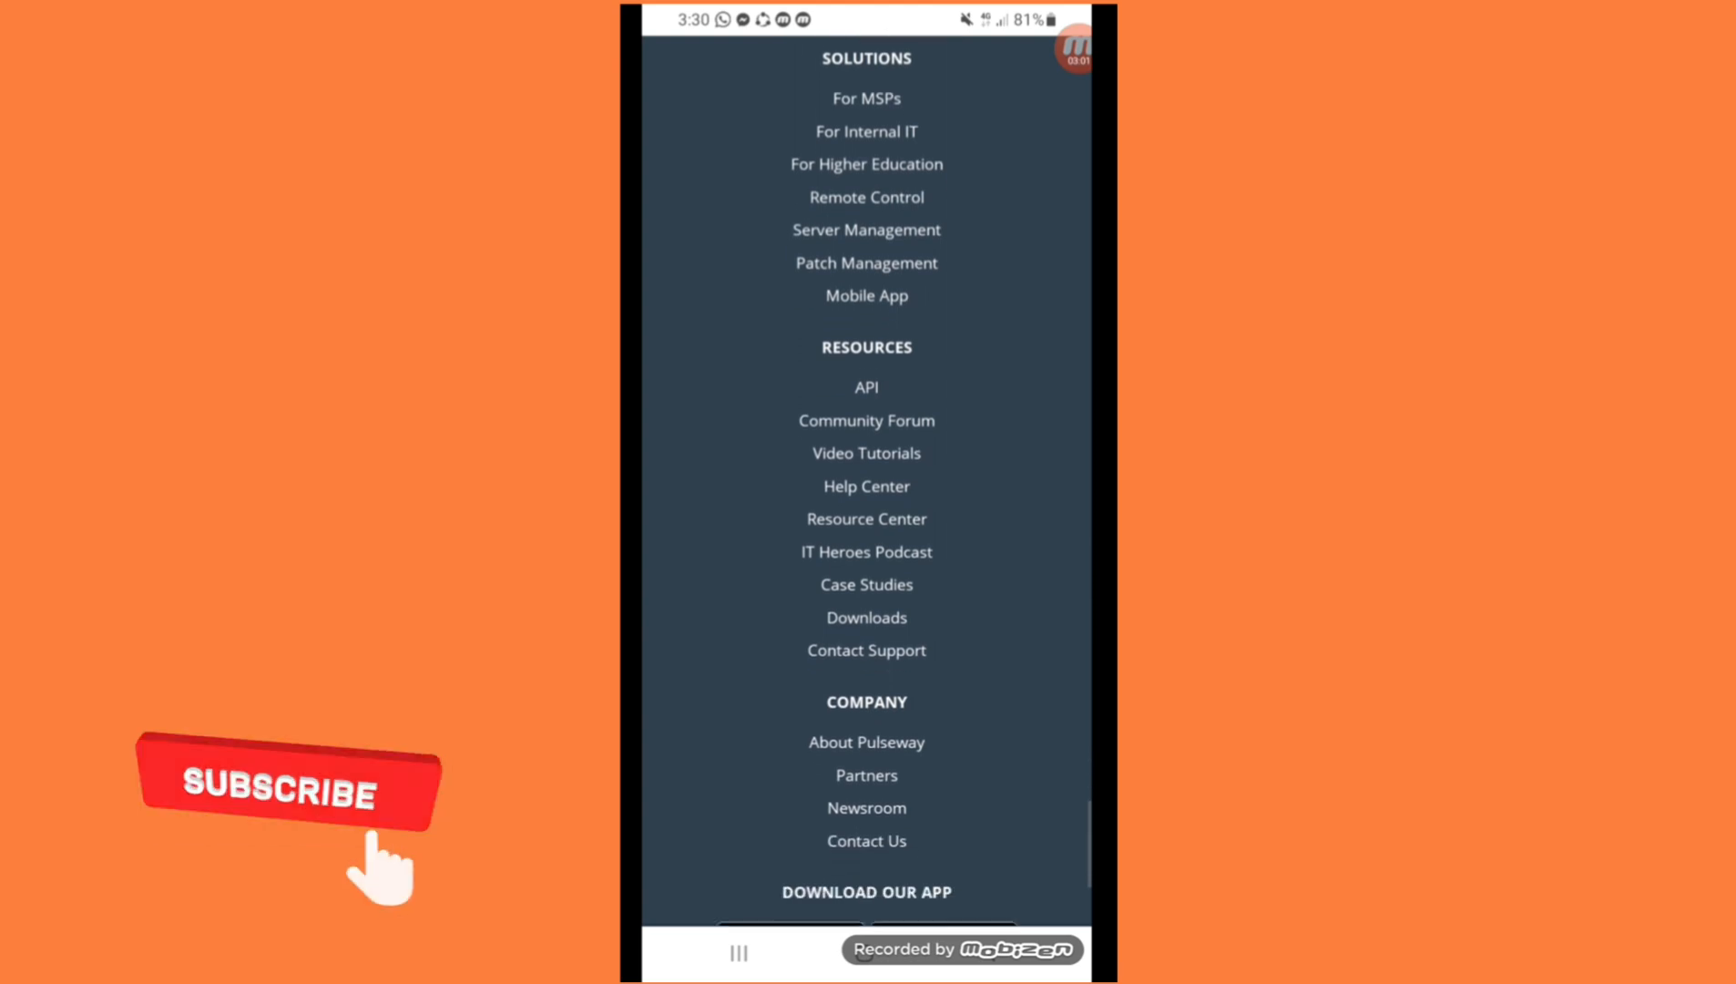
pyautogui.scroll(-3)
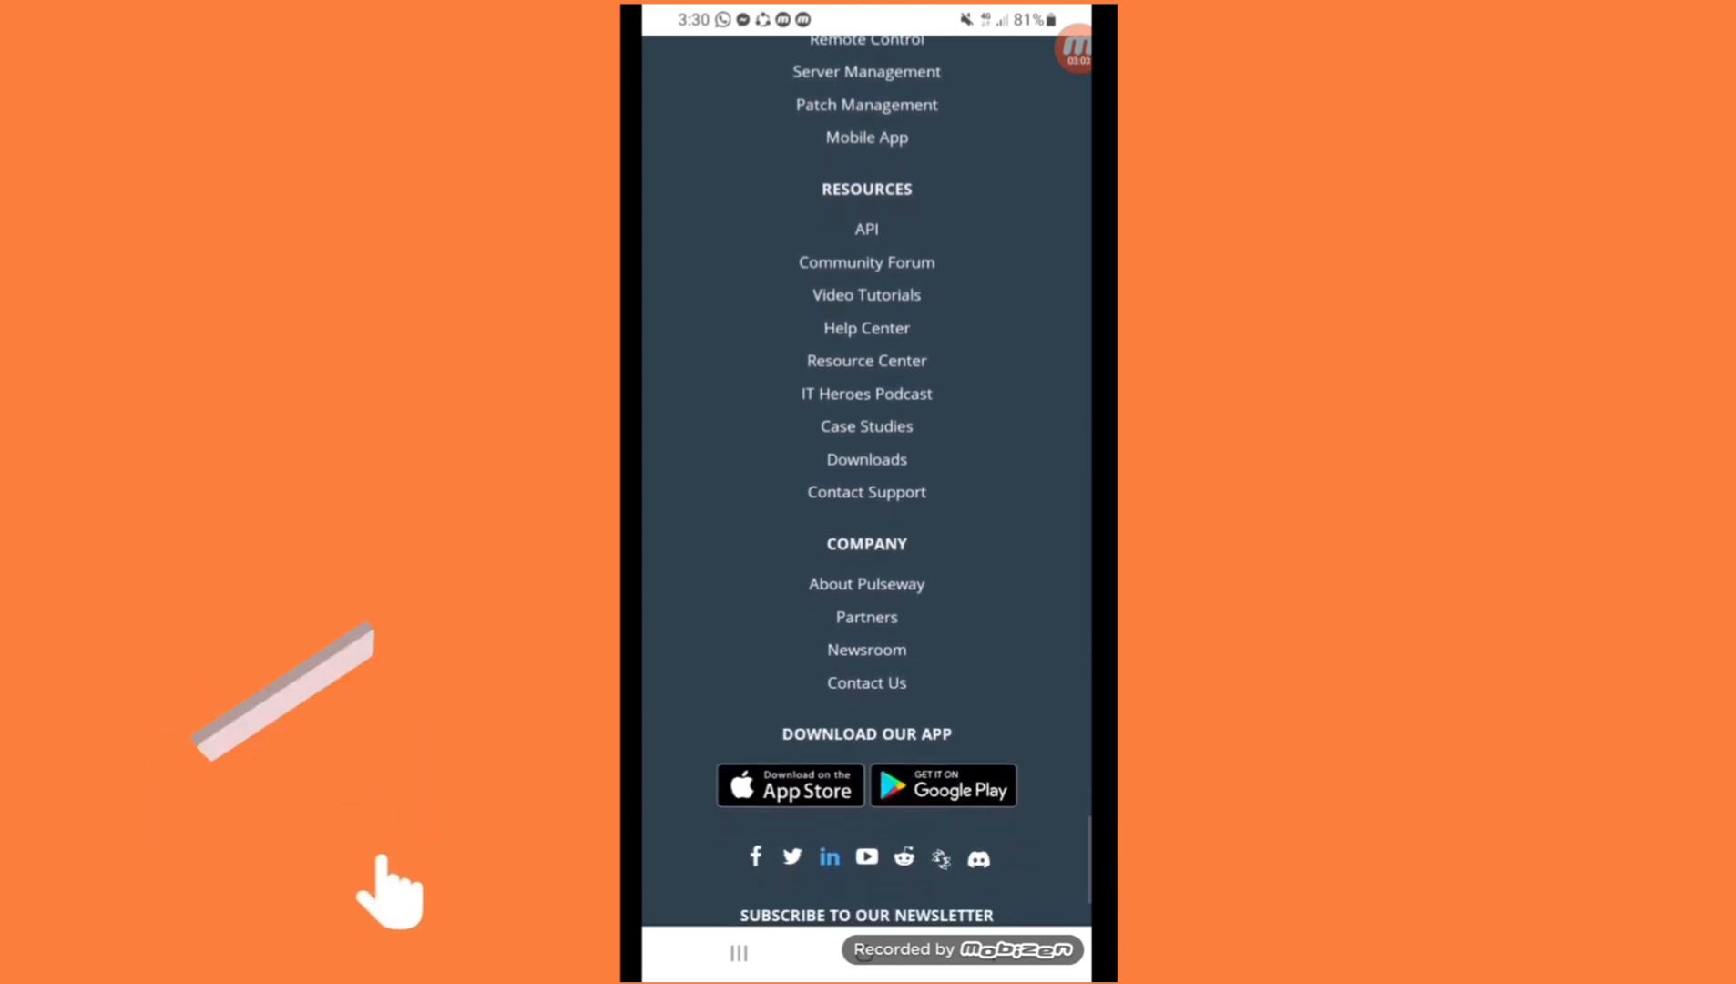
pyautogui.scroll(-3)
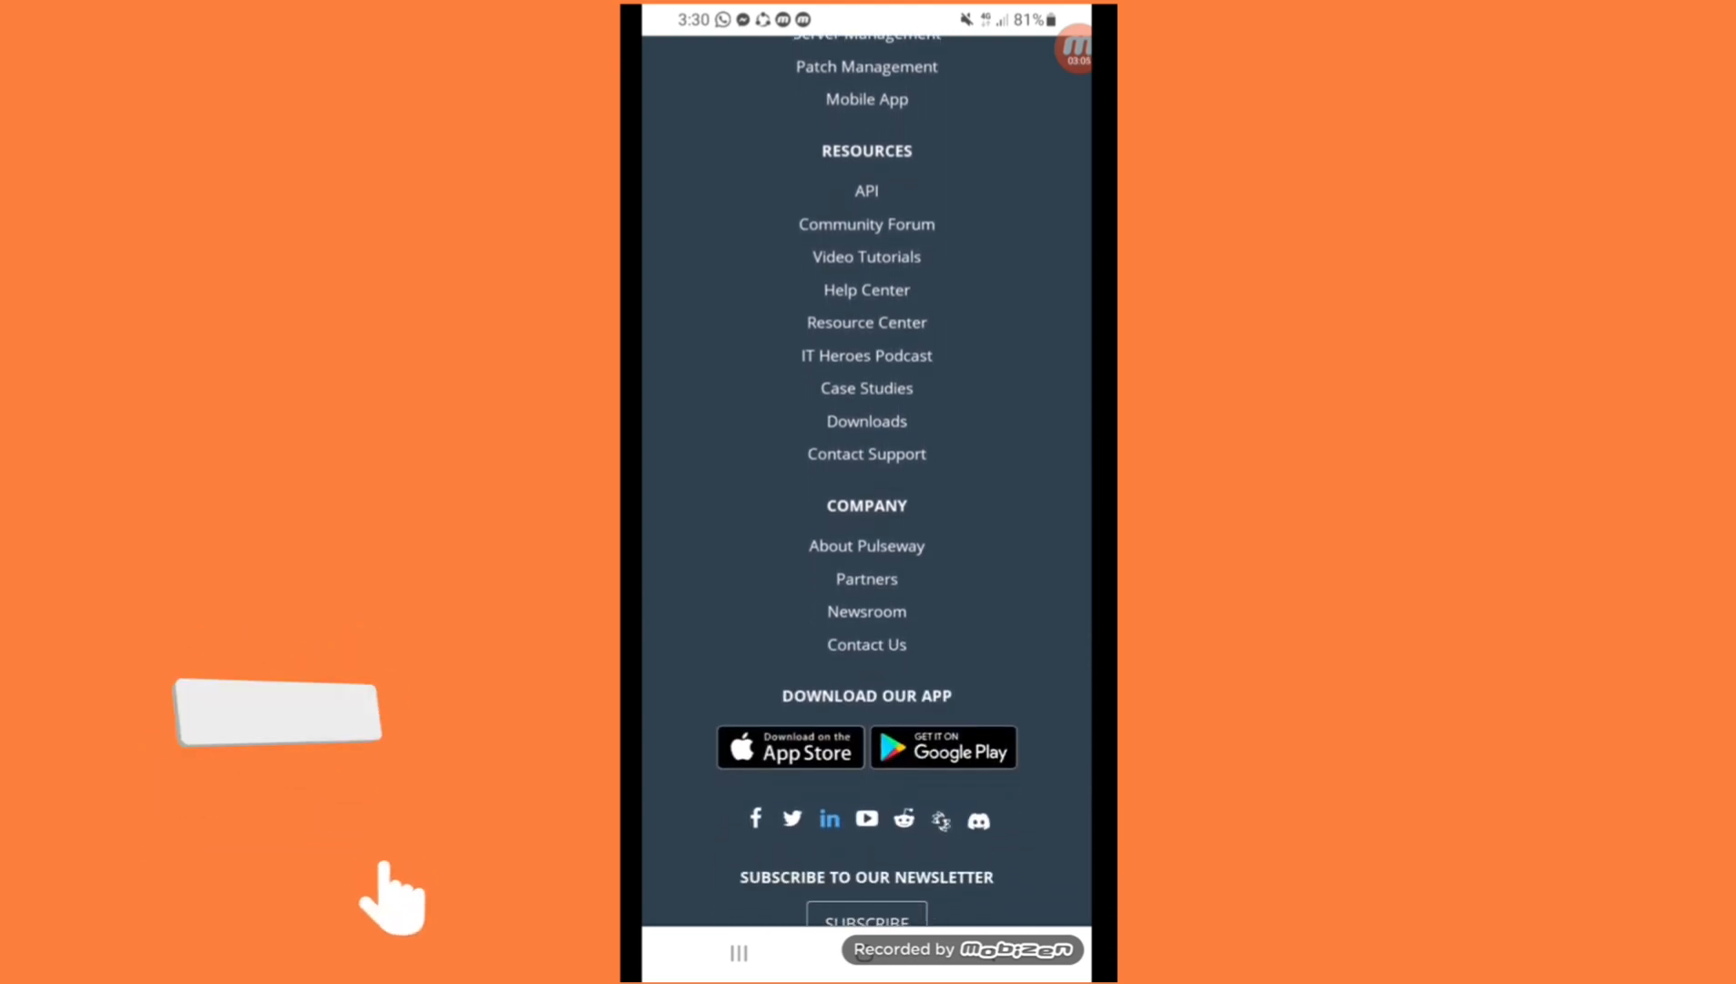